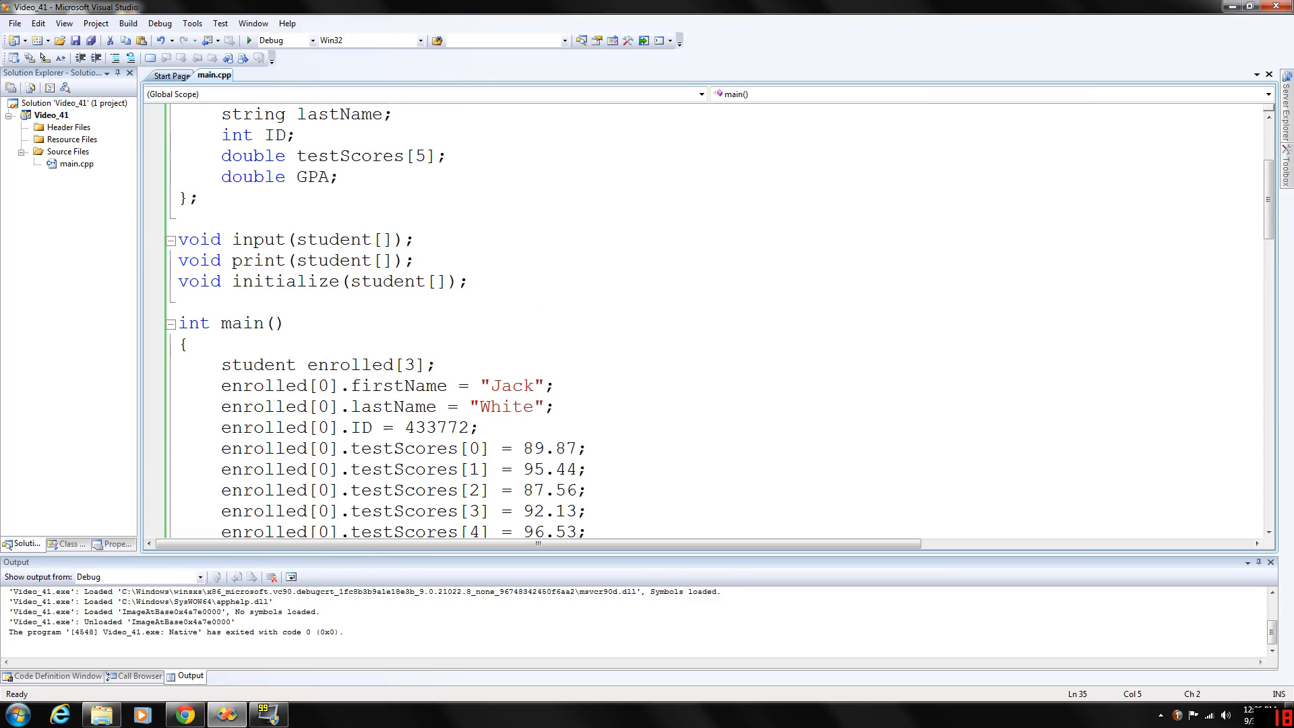
# Step: Review the testScores array member and the three function prototypes in main.cpp
pyautogui.scroll(3)
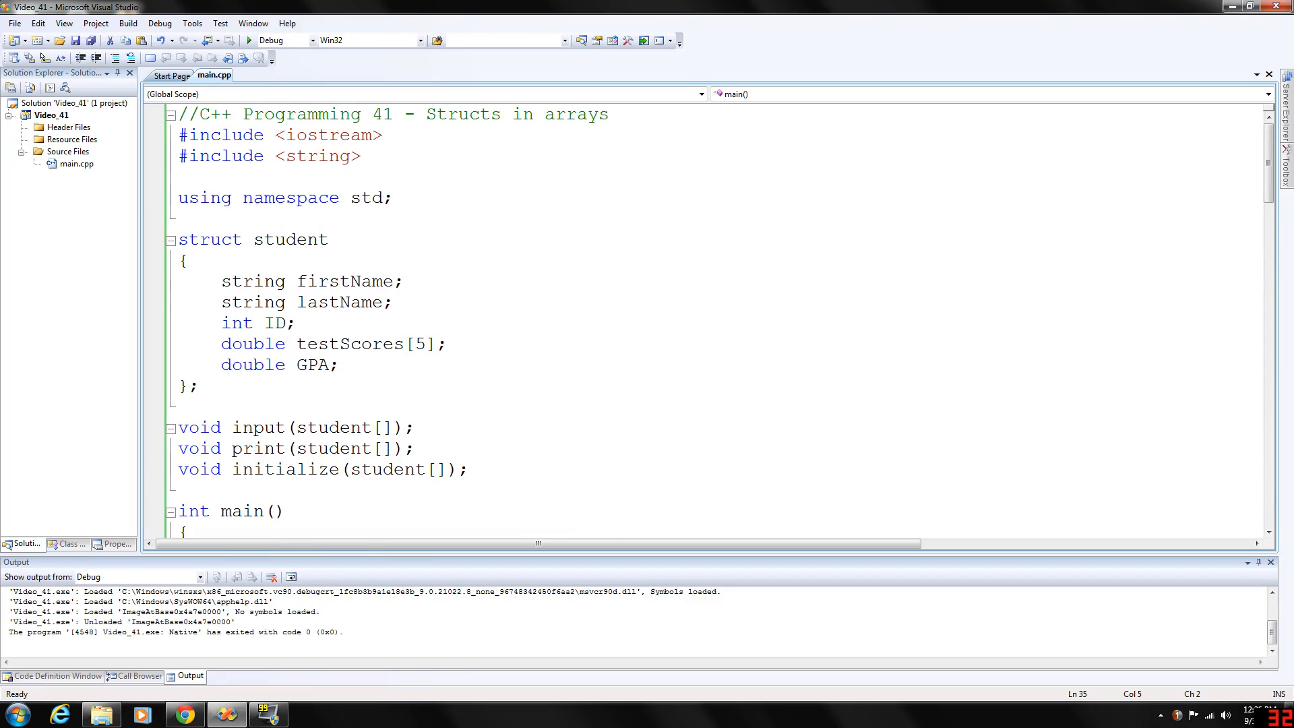
pyautogui.doubleClick(464, 113)
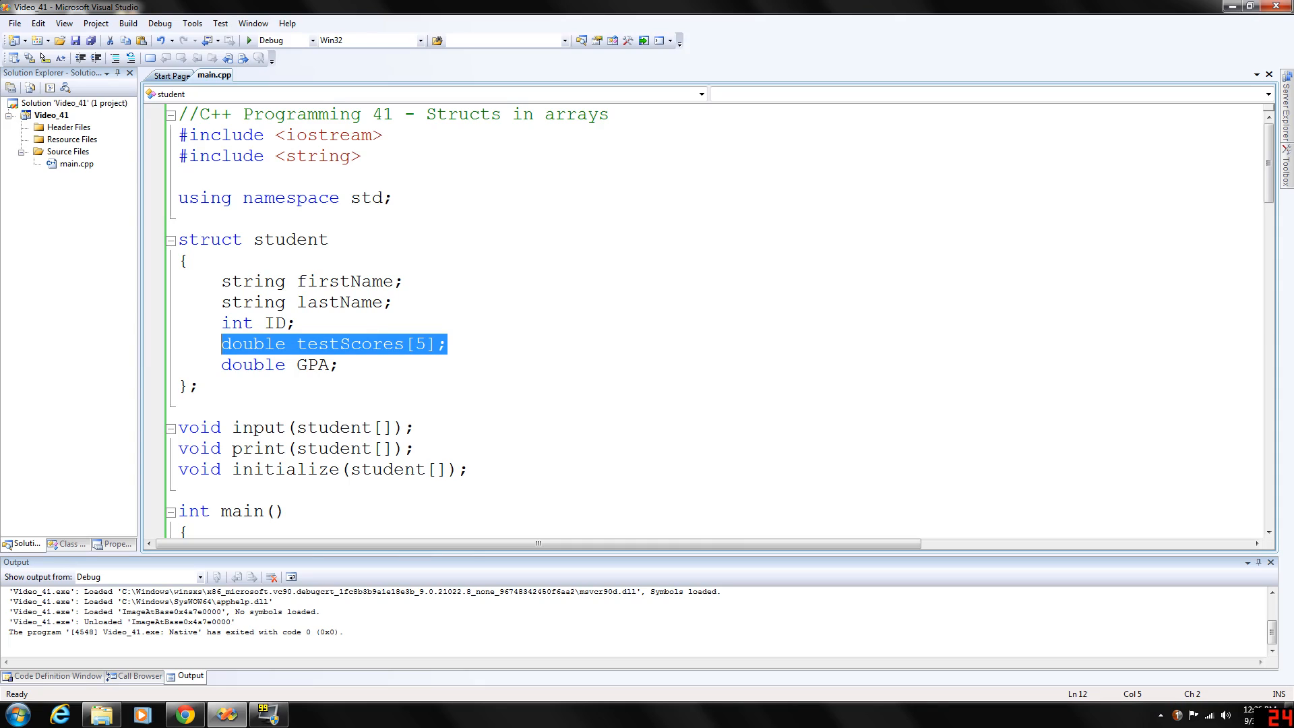
pyautogui.click(448, 343)
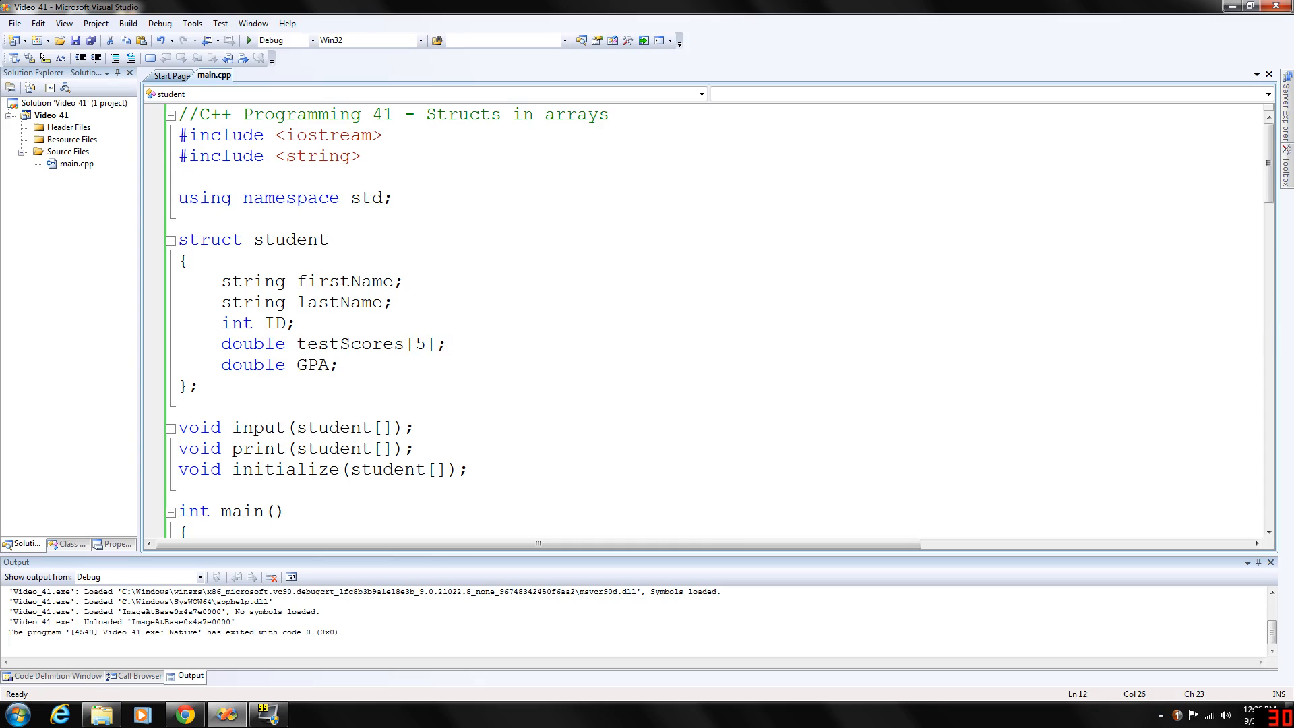
pyautogui.scroll(-3)
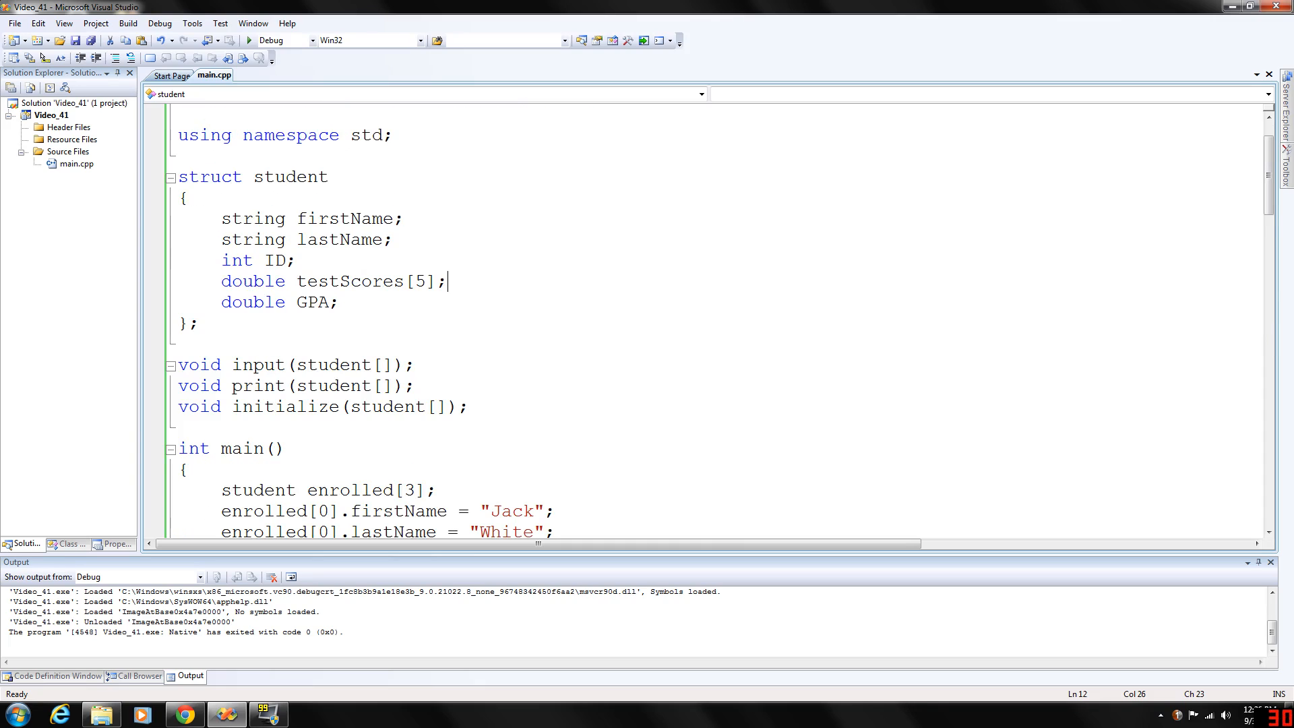
pyautogui.scroll(-3)
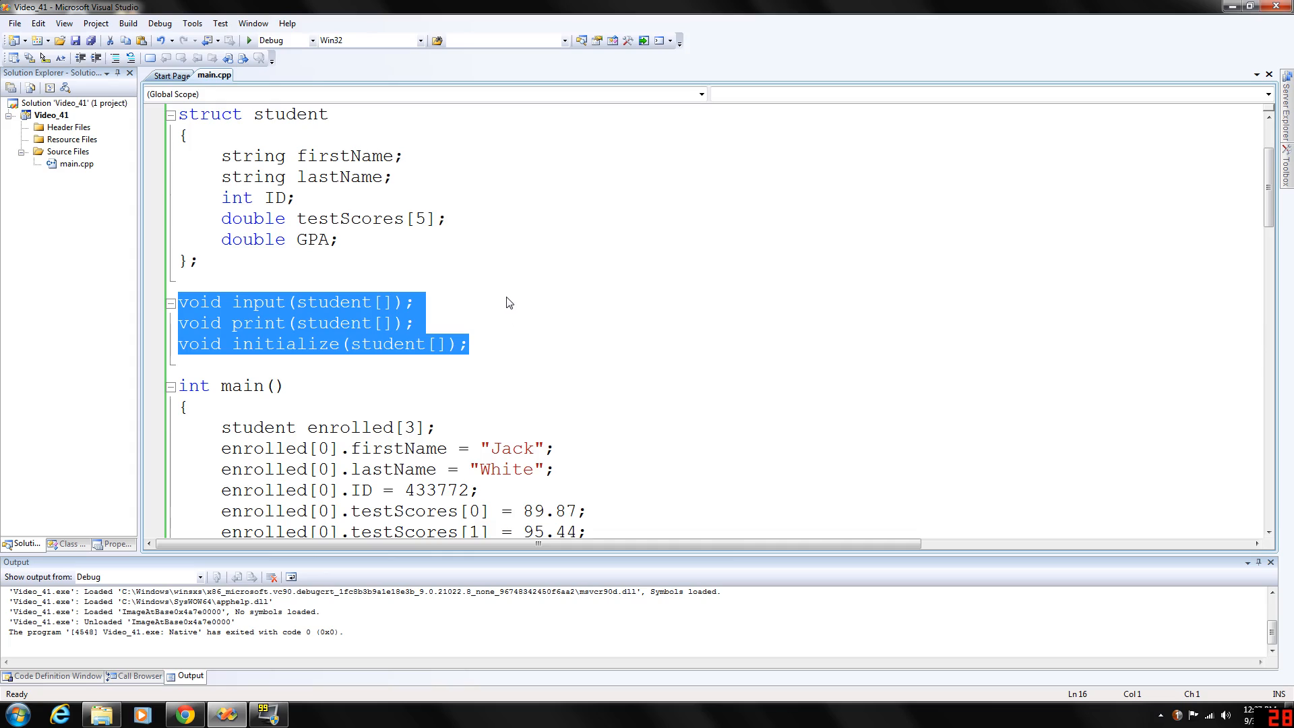
pyautogui.moveTo(499, 298)
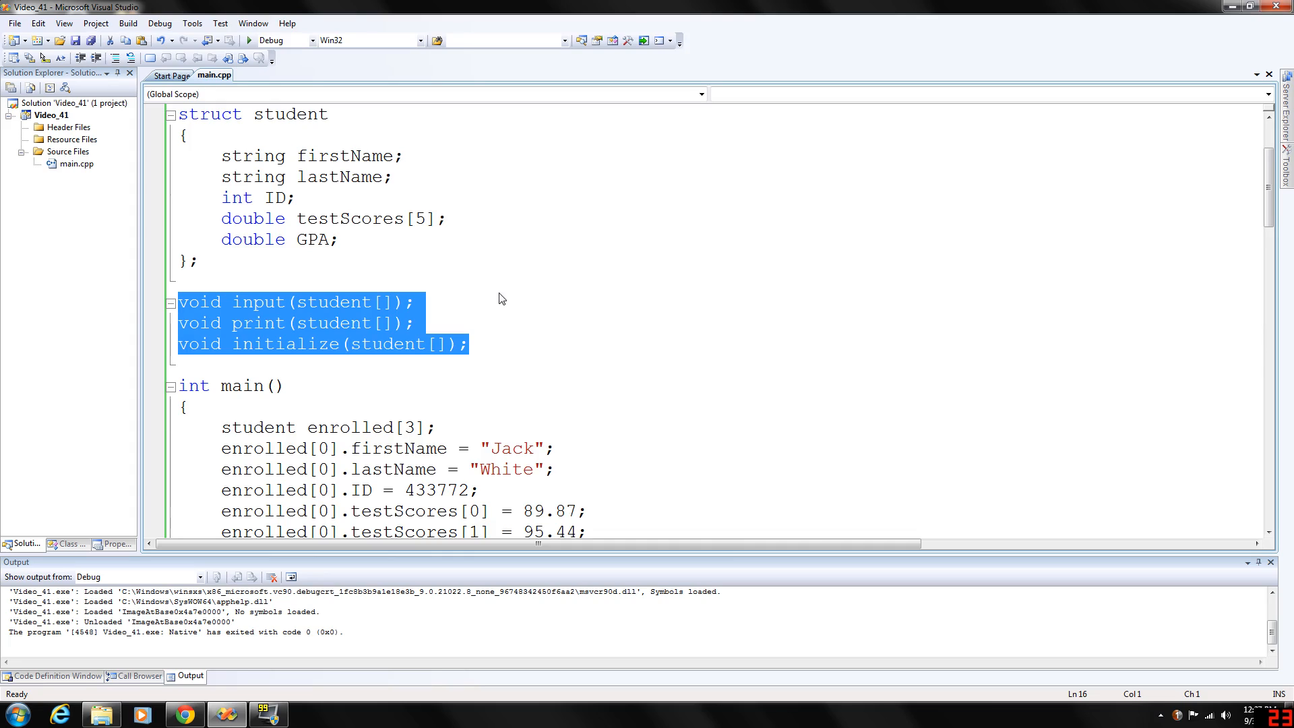
pyautogui.moveTo(452, 325)
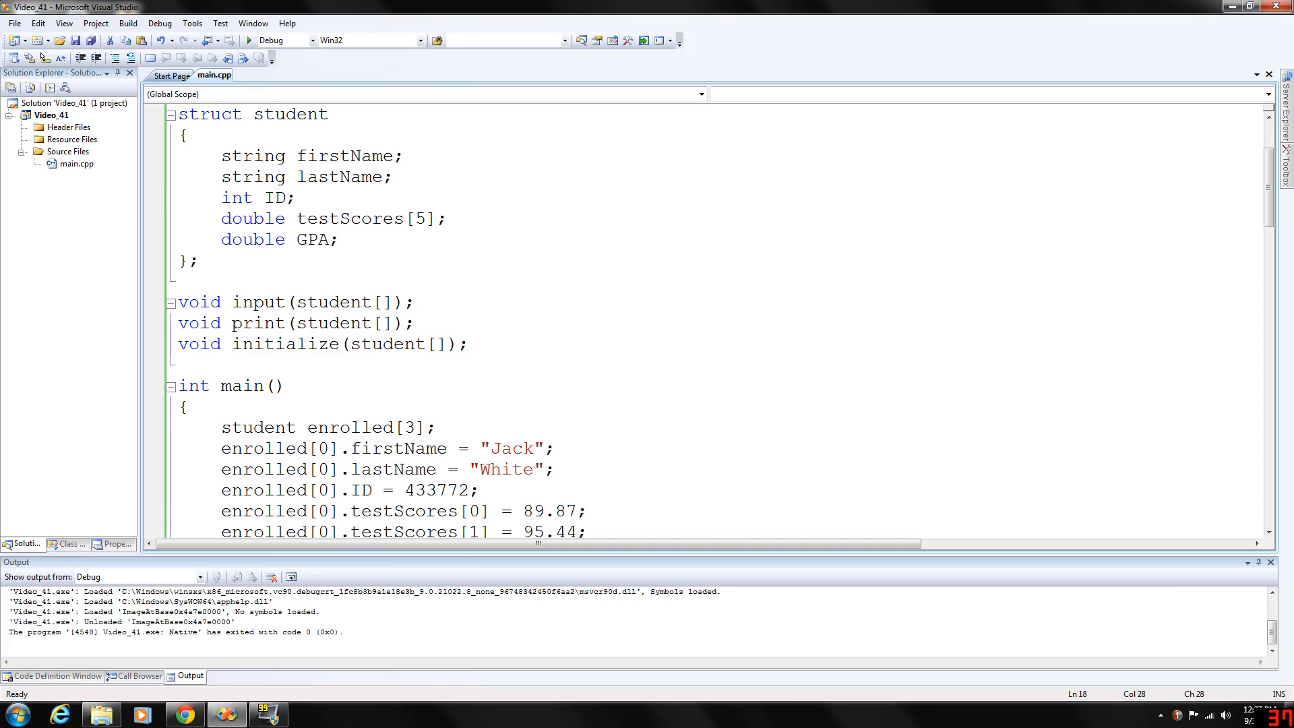
pyautogui.click(469, 344)
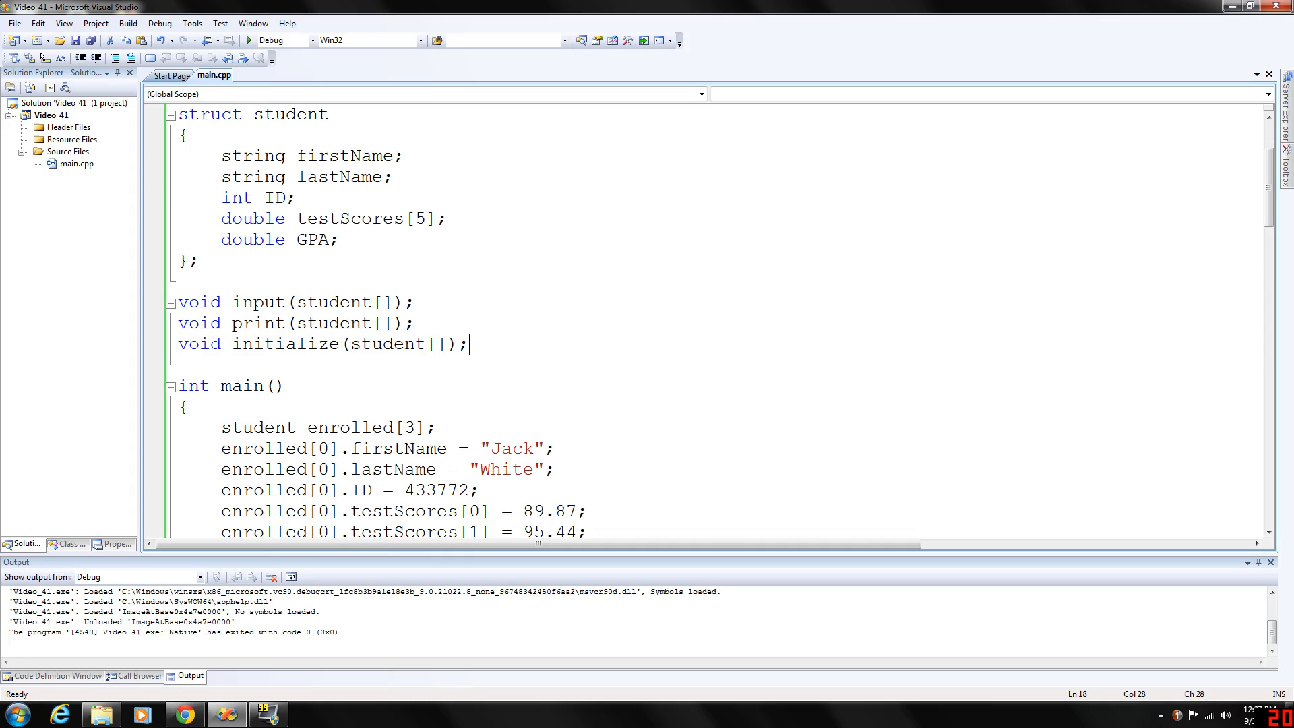
pyautogui.doubleClick(332, 301)
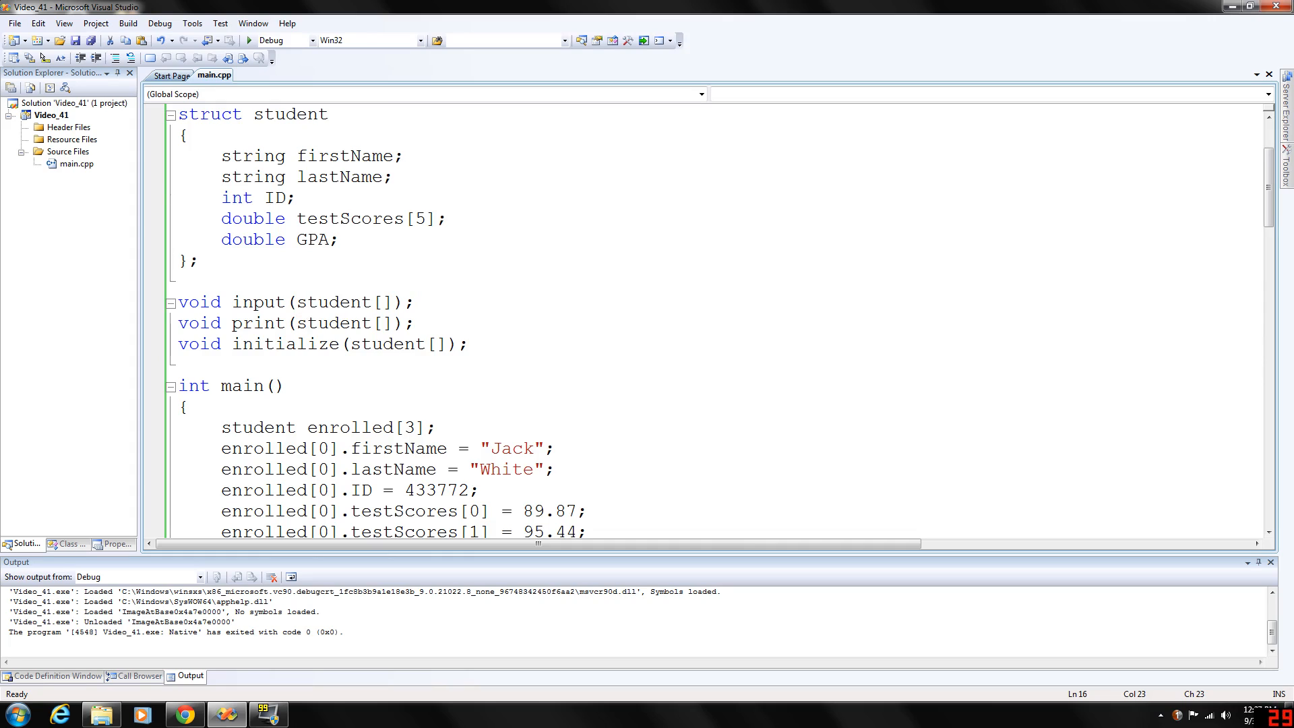
pyautogui.click(417, 302)
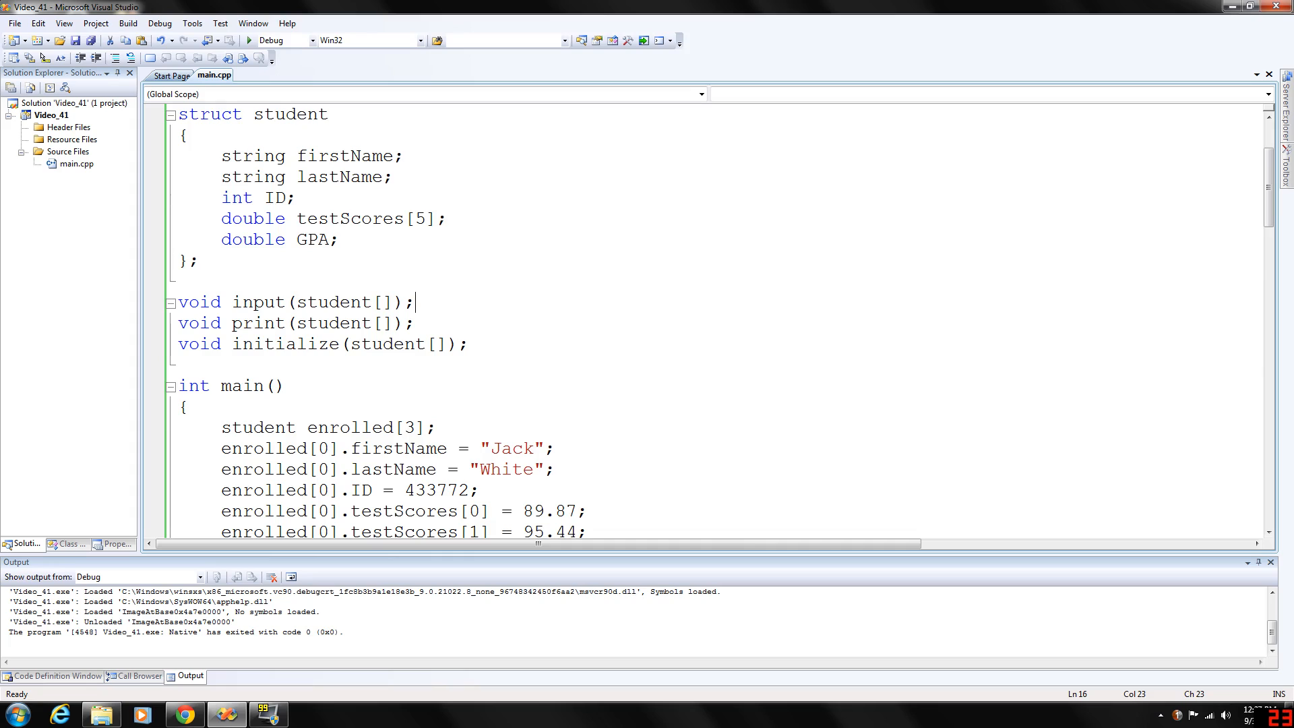
pyautogui.scroll(3)
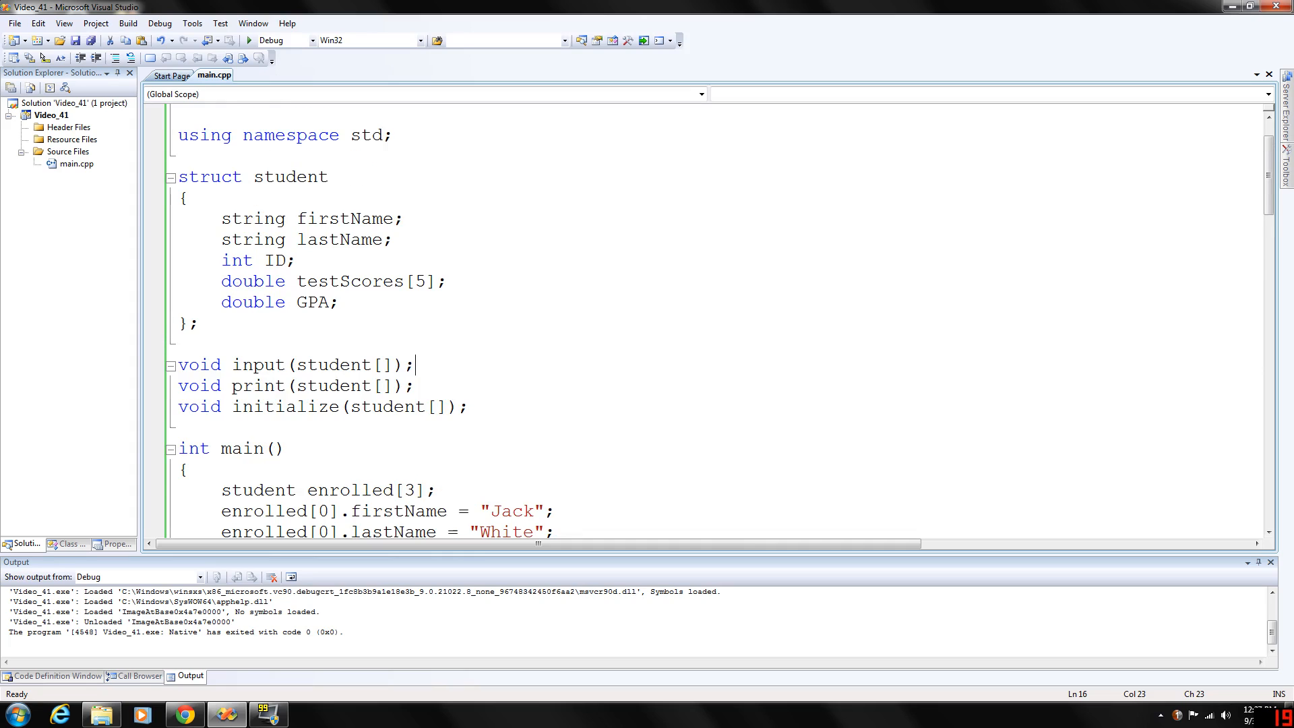
pyautogui.scroll(-3)
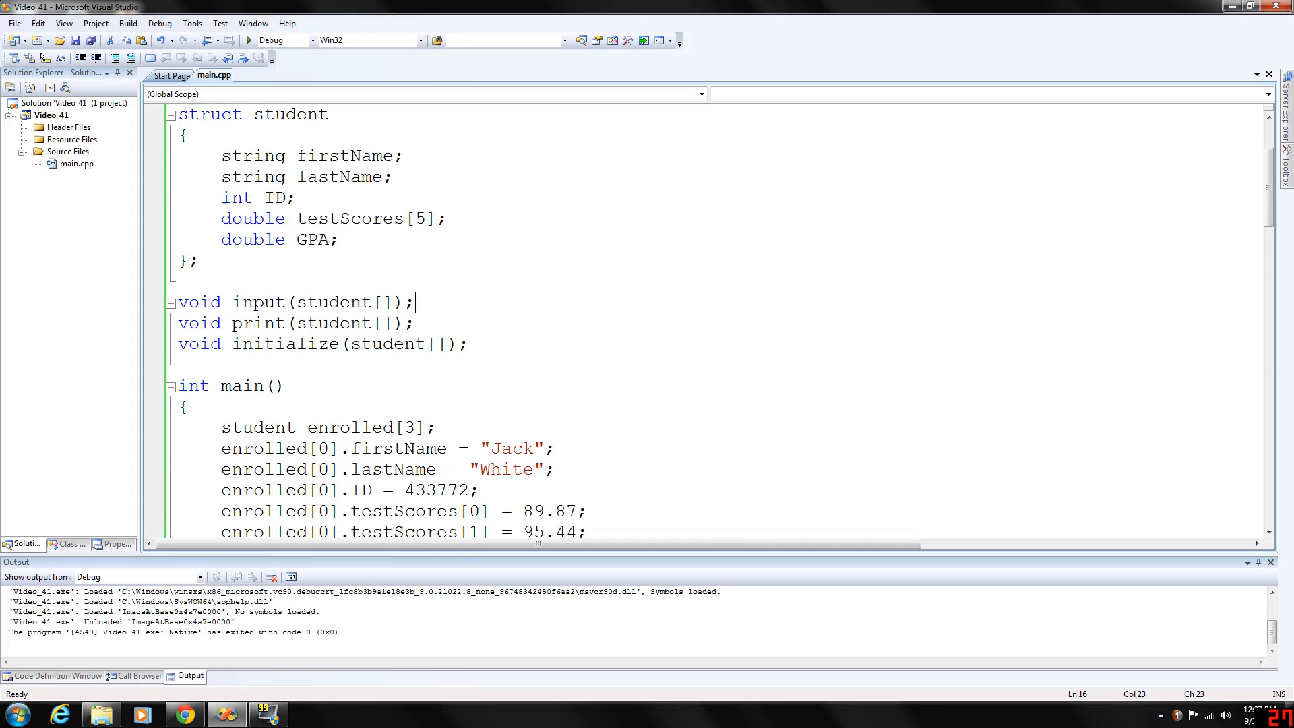
# Step: Review the student enrolled[3] declaration and the initialize loop that resets IDs to 0
pyautogui.doubleClick(328, 427)
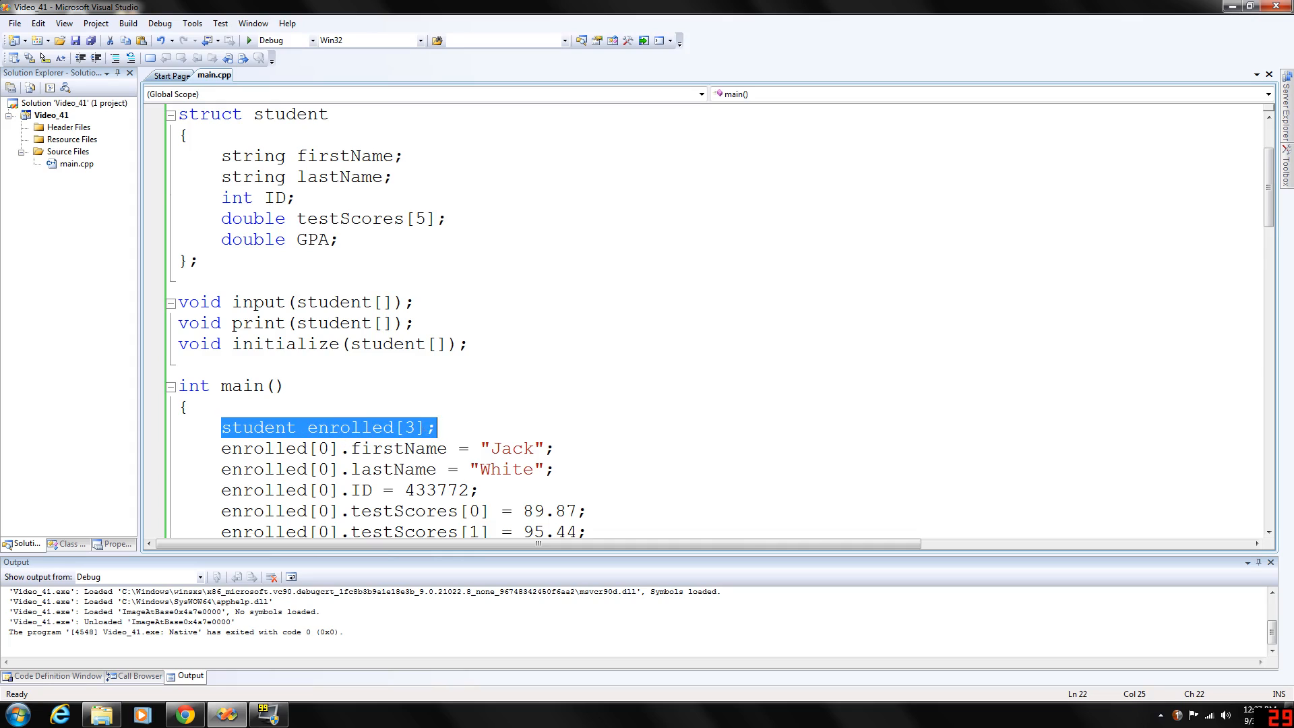
pyautogui.doubleClick(348, 428)
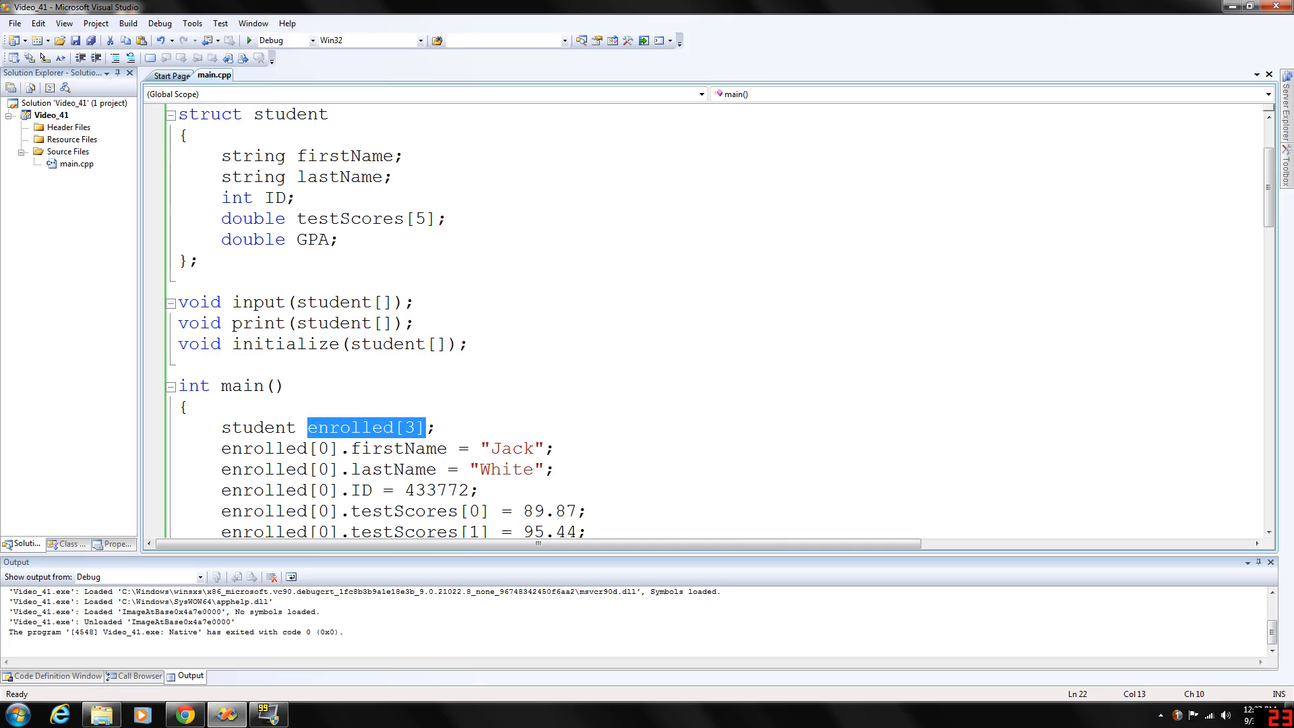
pyautogui.doubleClick(257, 427)
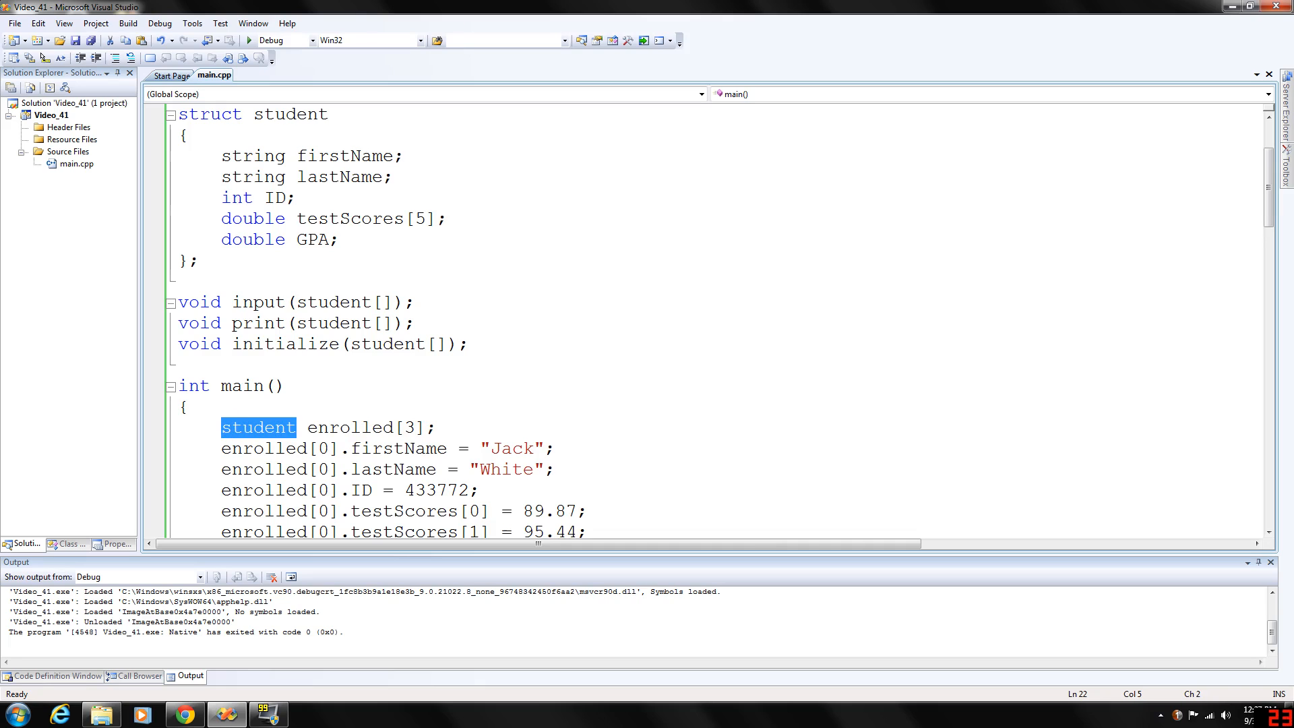
pyautogui.scroll(-3)
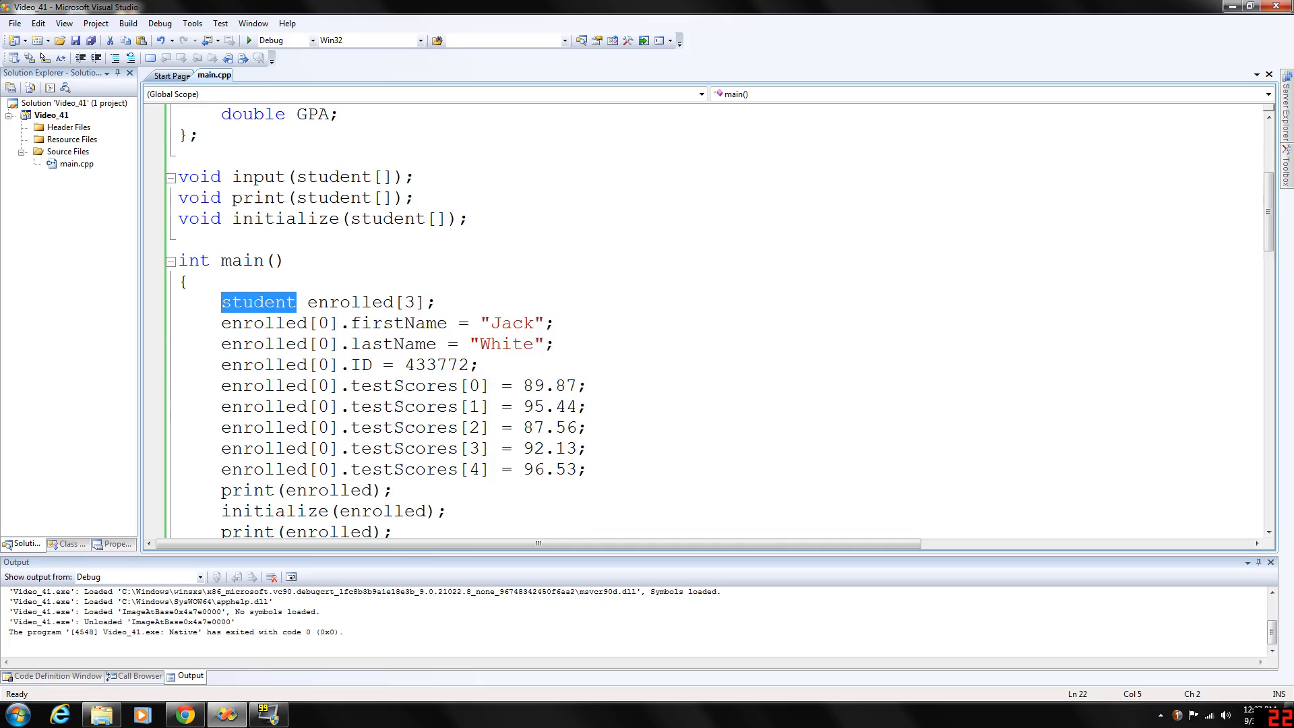
pyautogui.scroll(-3)
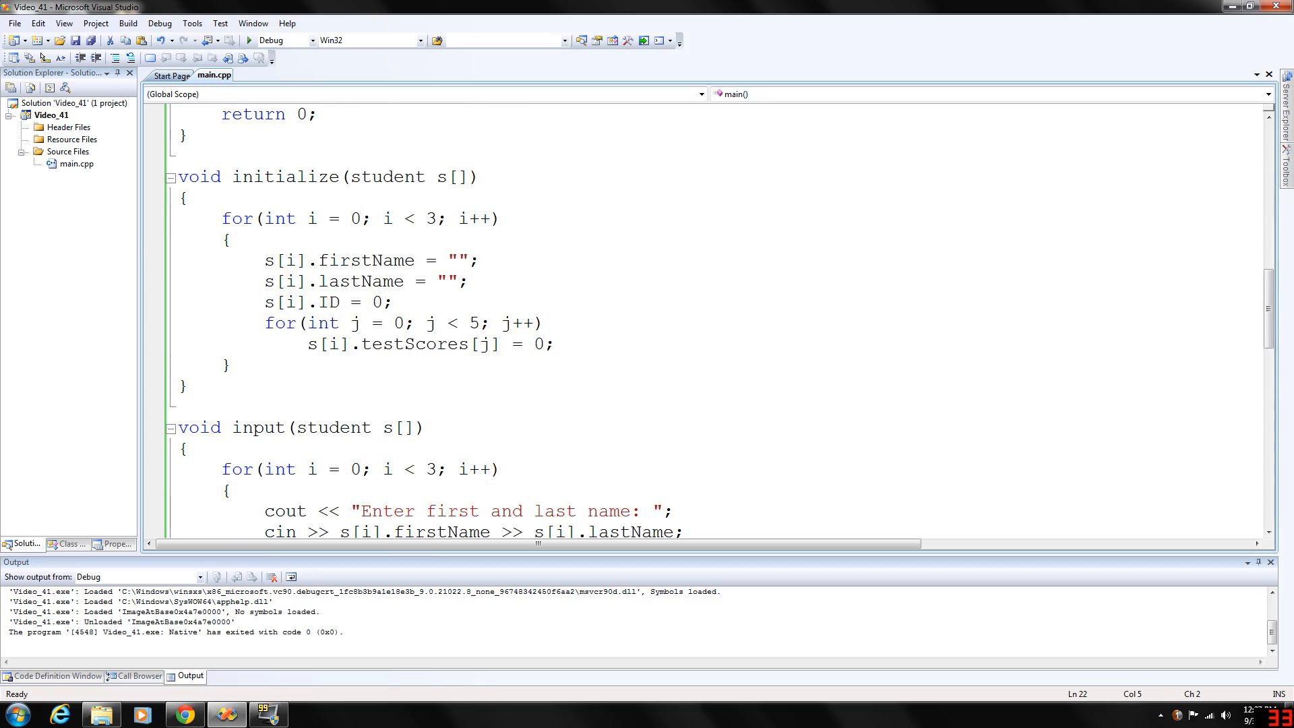
pyautogui.doubleClick(454, 177)
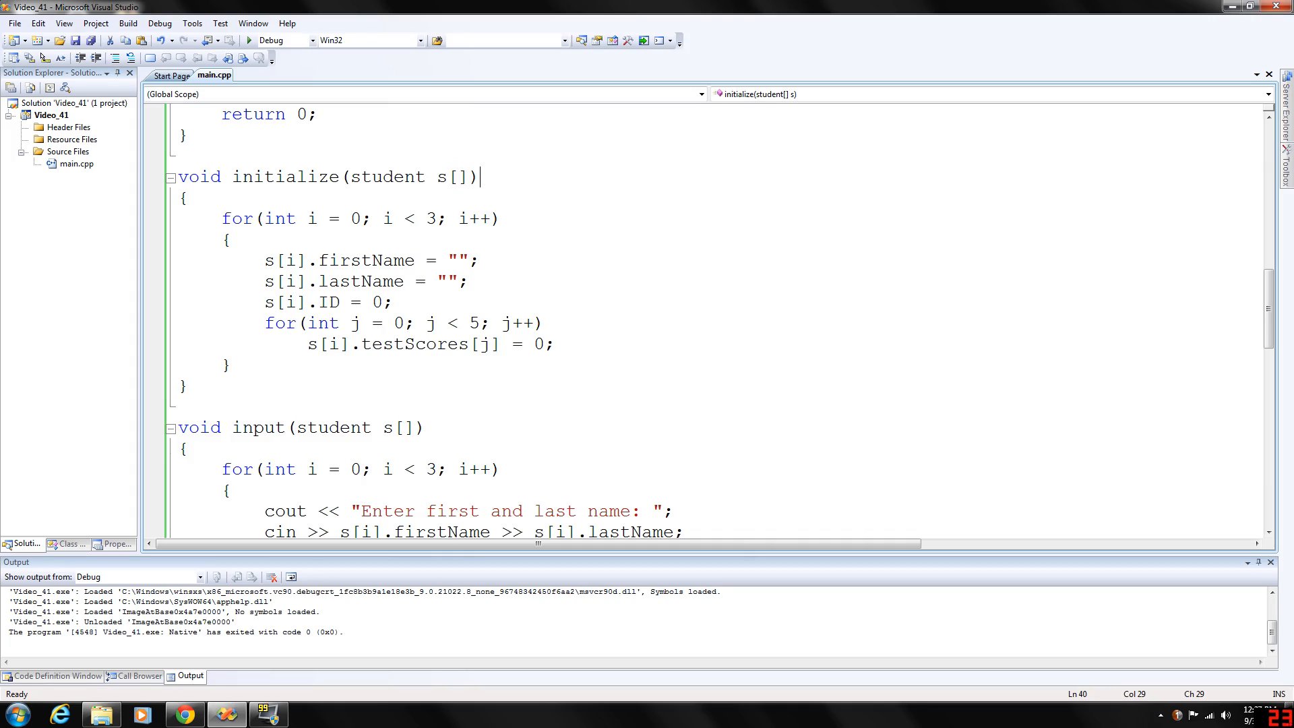
pyautogui.doubleClick(440, 176)
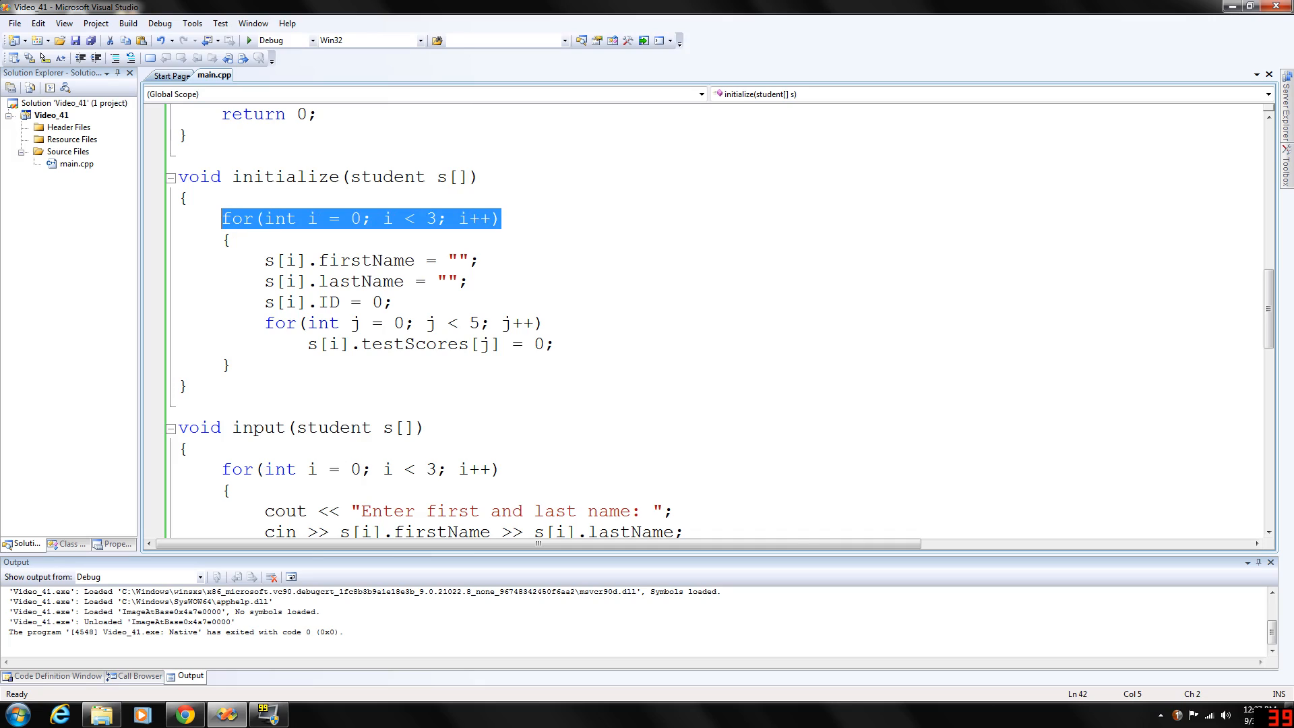
pyautogui.click(266, 260)
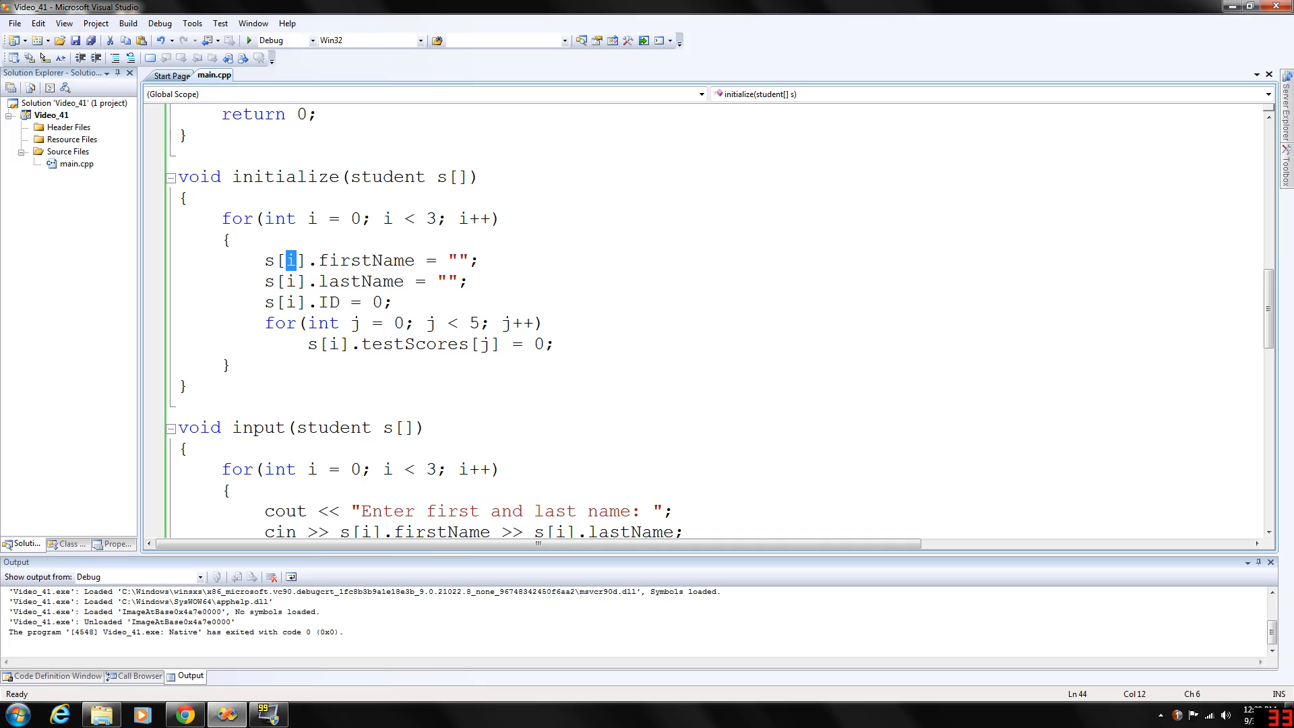
pyautogui.doubleClick(369, 260)
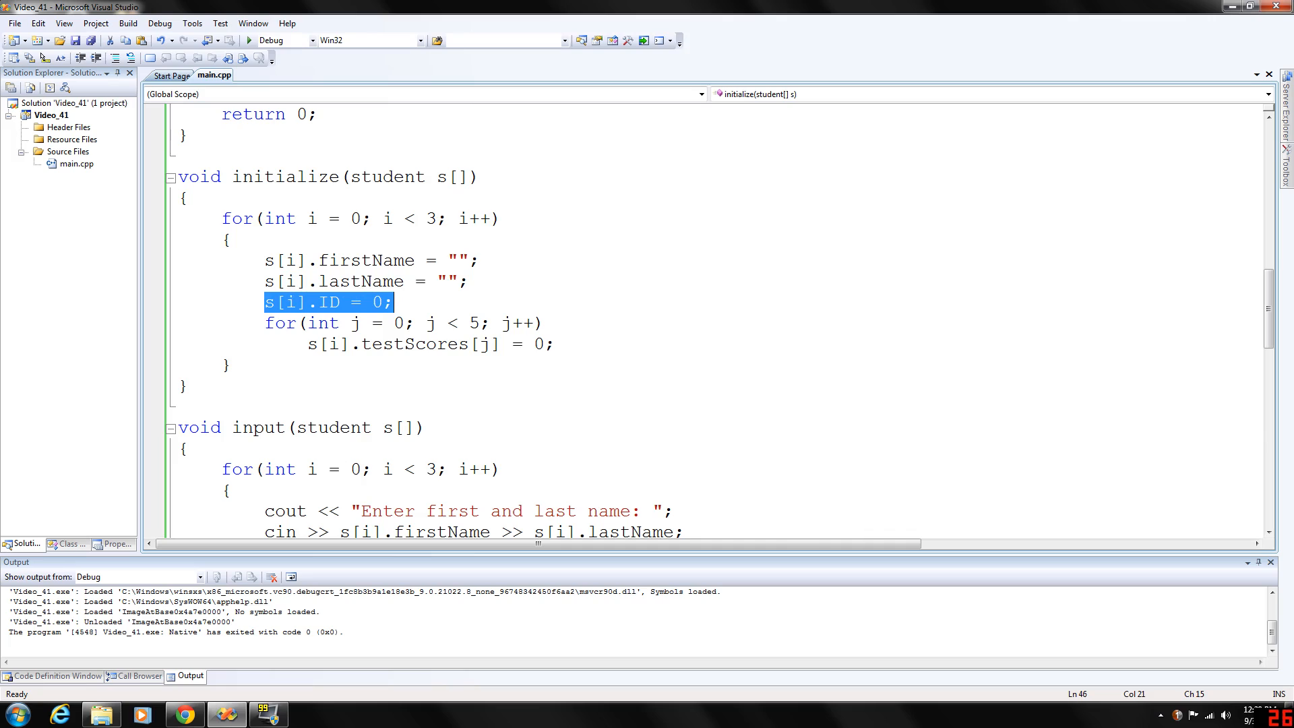
pyautogui.click(264, 323)
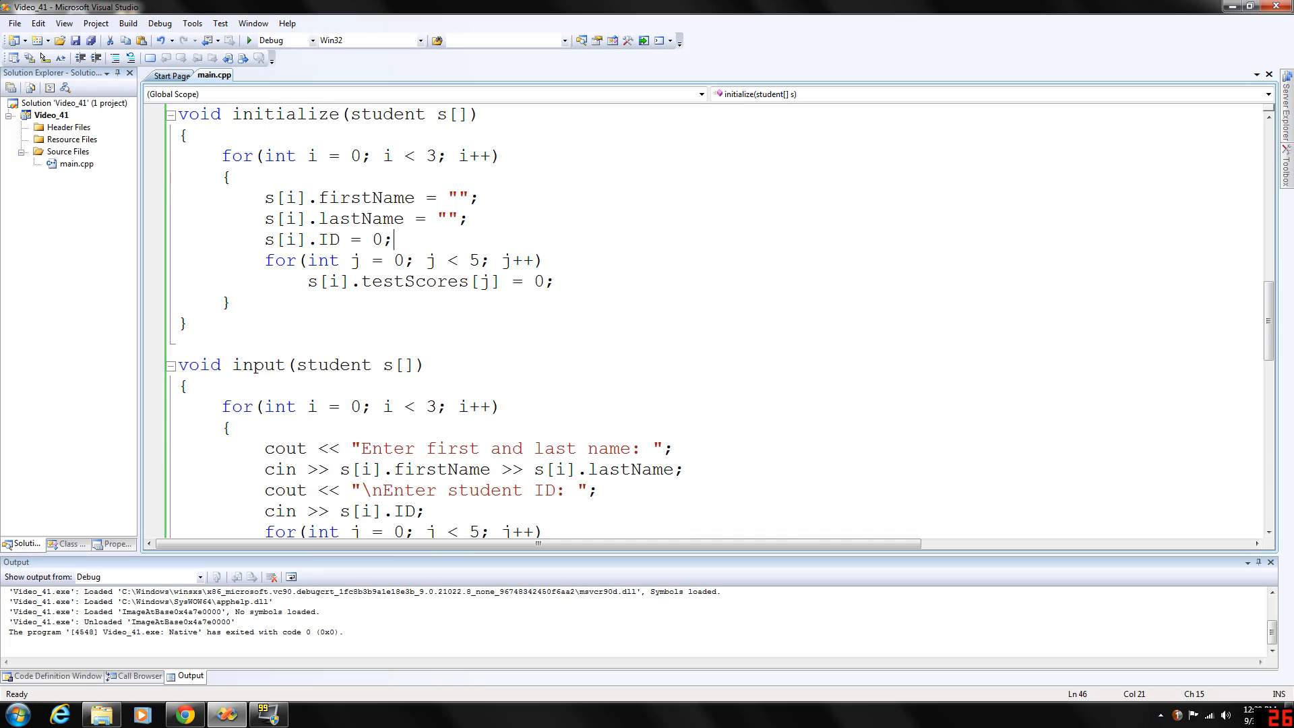
# Step: Review the input function's for loop and its first and last name reading line
pyautogui.scroll(-3)
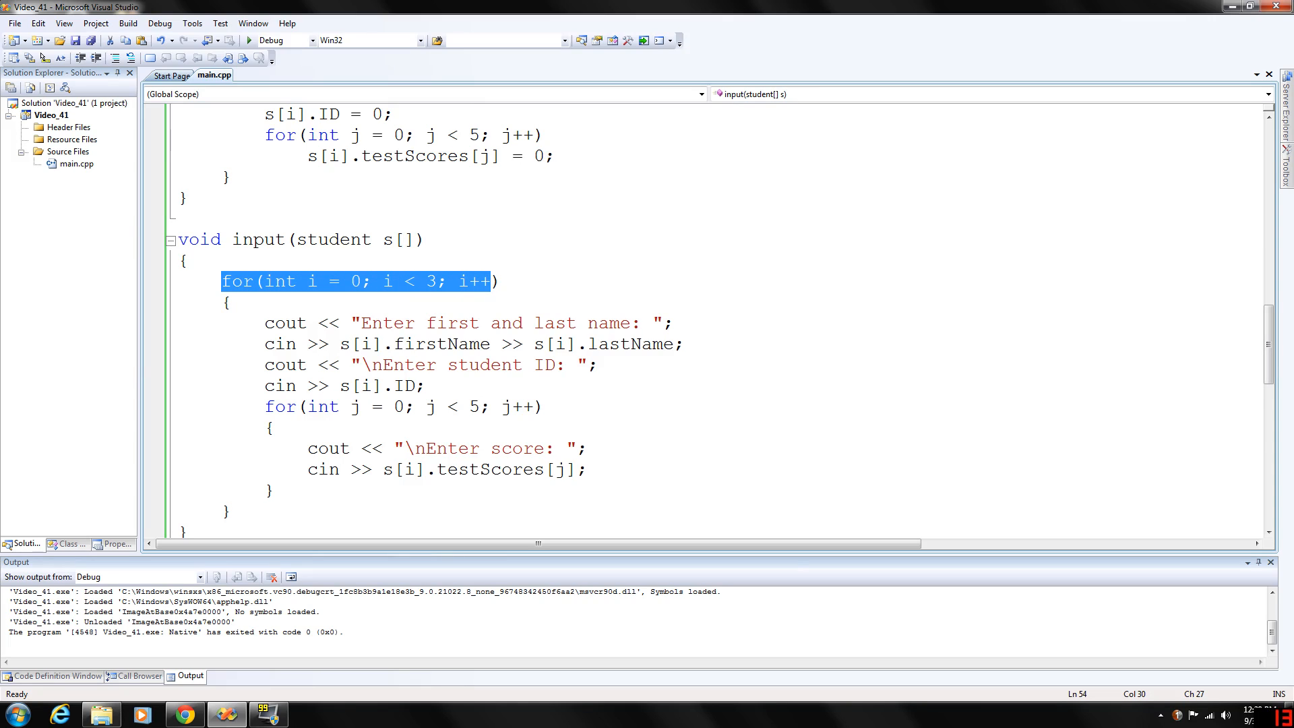
pyautogui.click(497, 282)
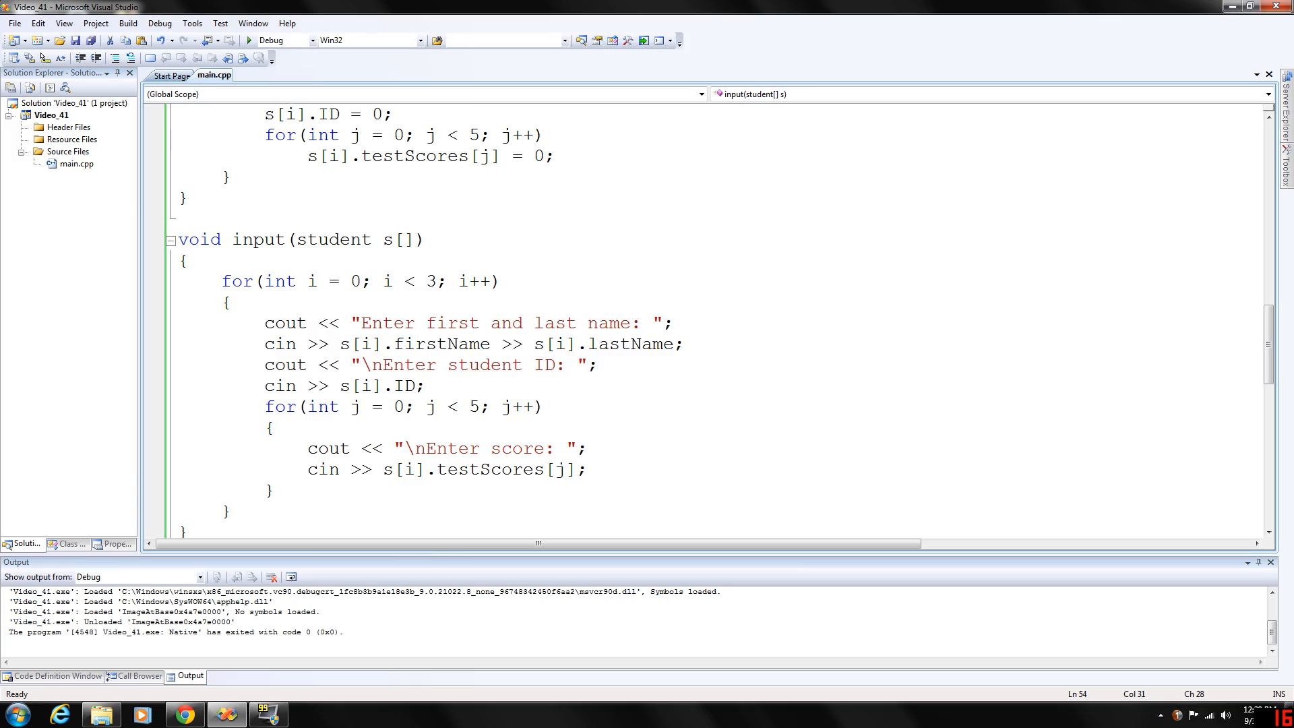
pyautogui.doubleClick(429, 281)
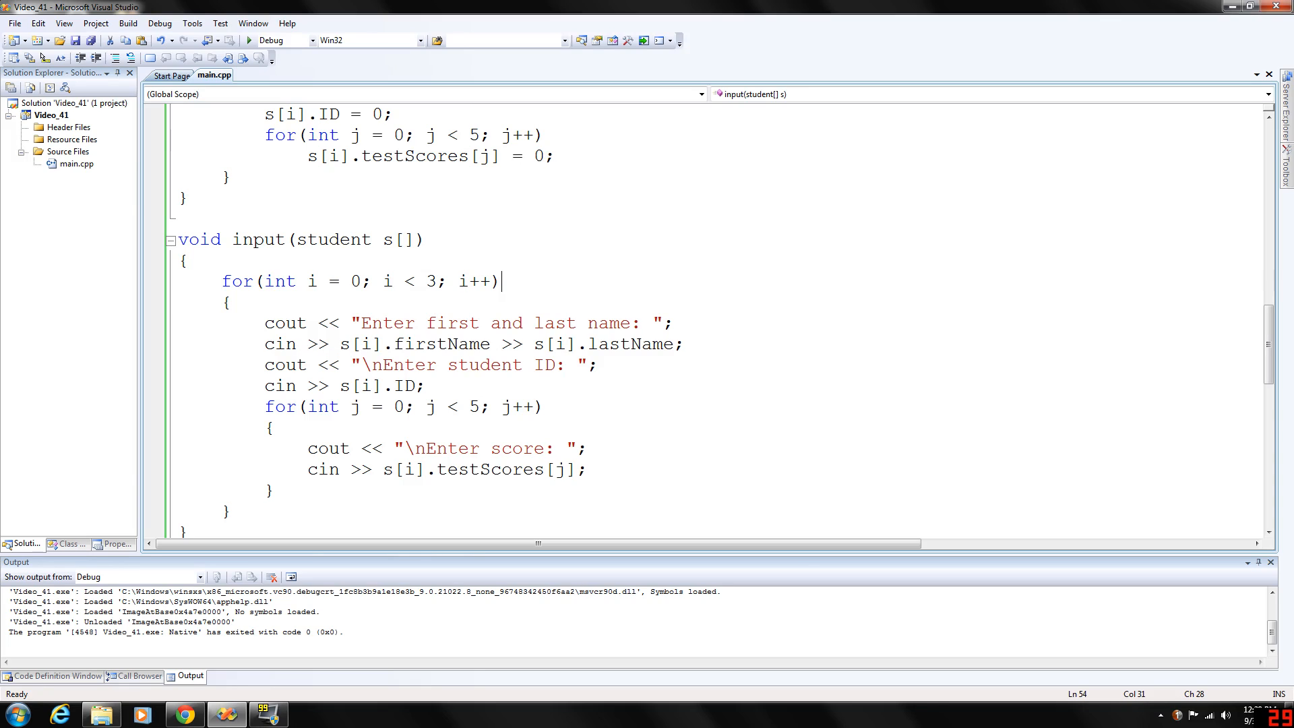
pyautogui.moveTo(284, 323)
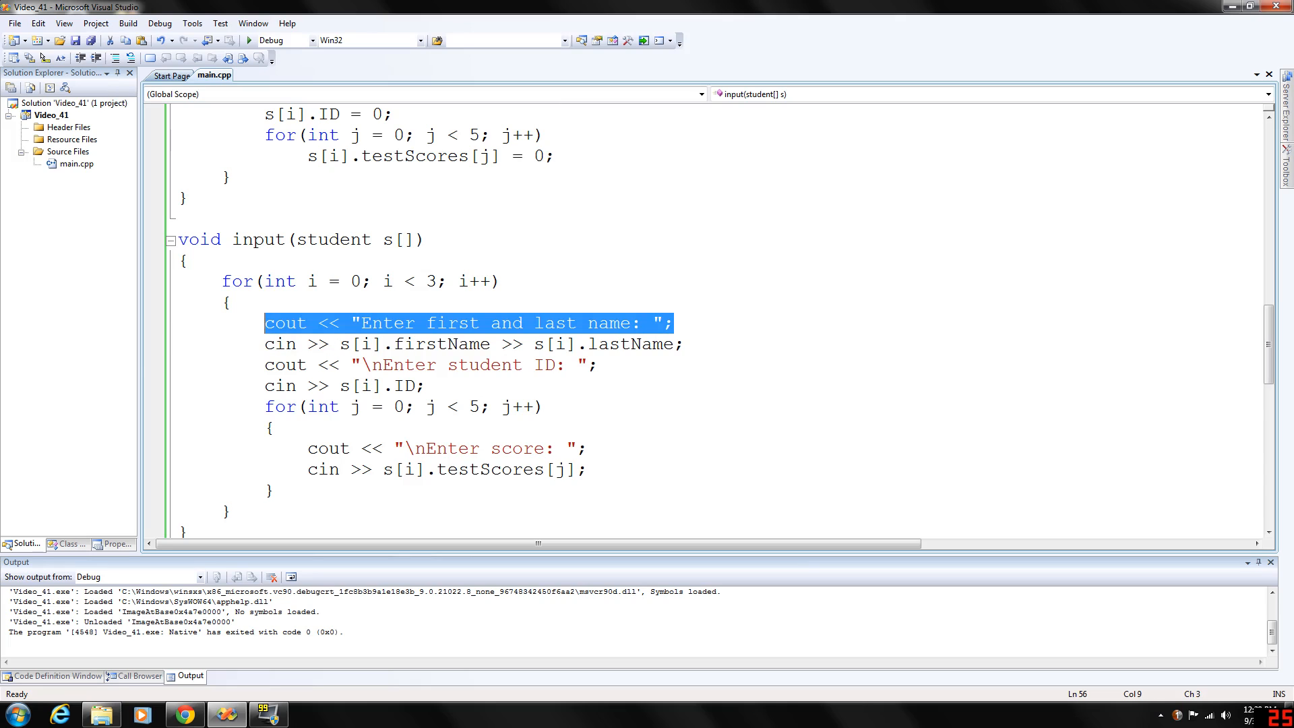
pyautogui.click(379, 344)
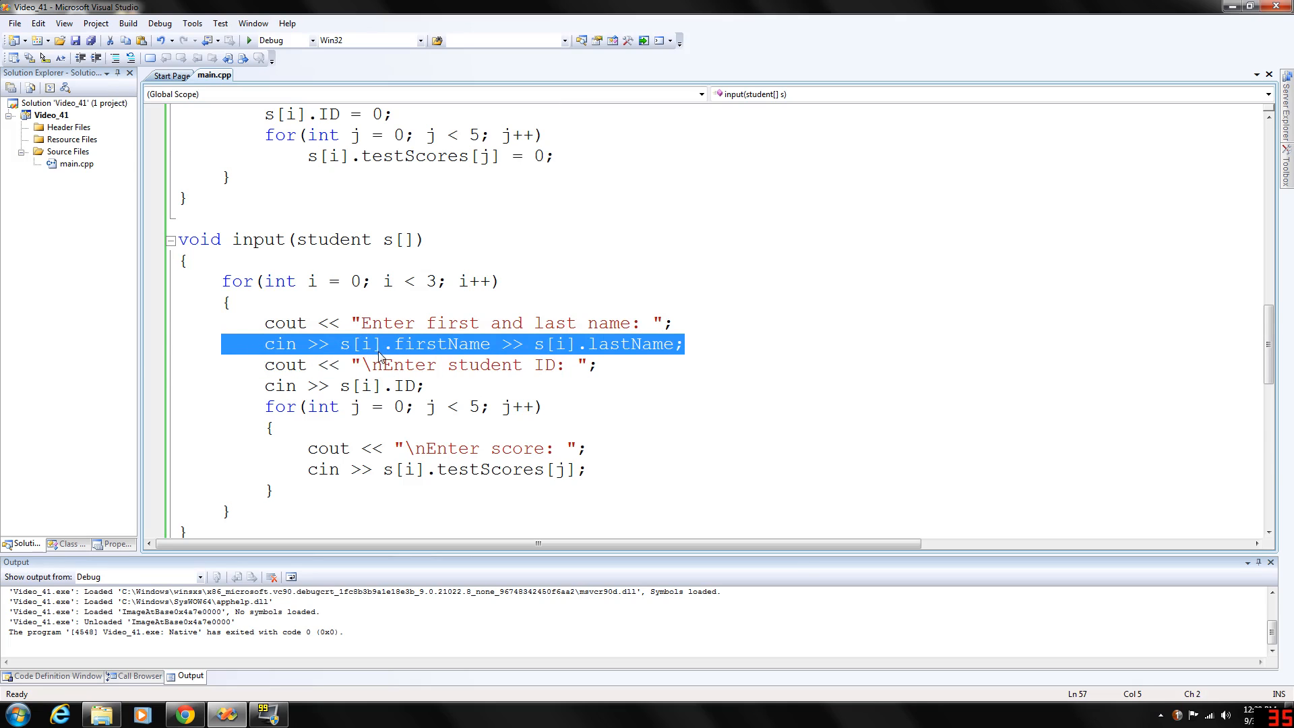
pyautogui.click(489, 344)
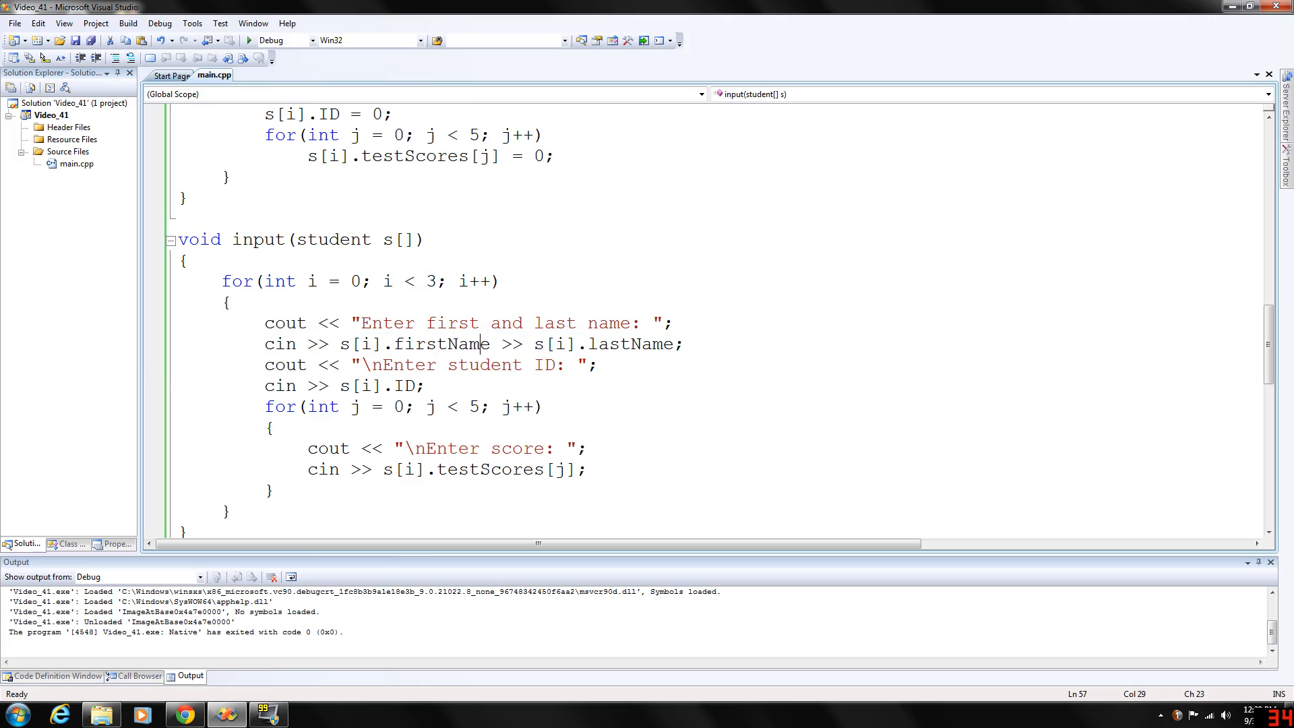
pyautogui.doubleClick(364, 344)
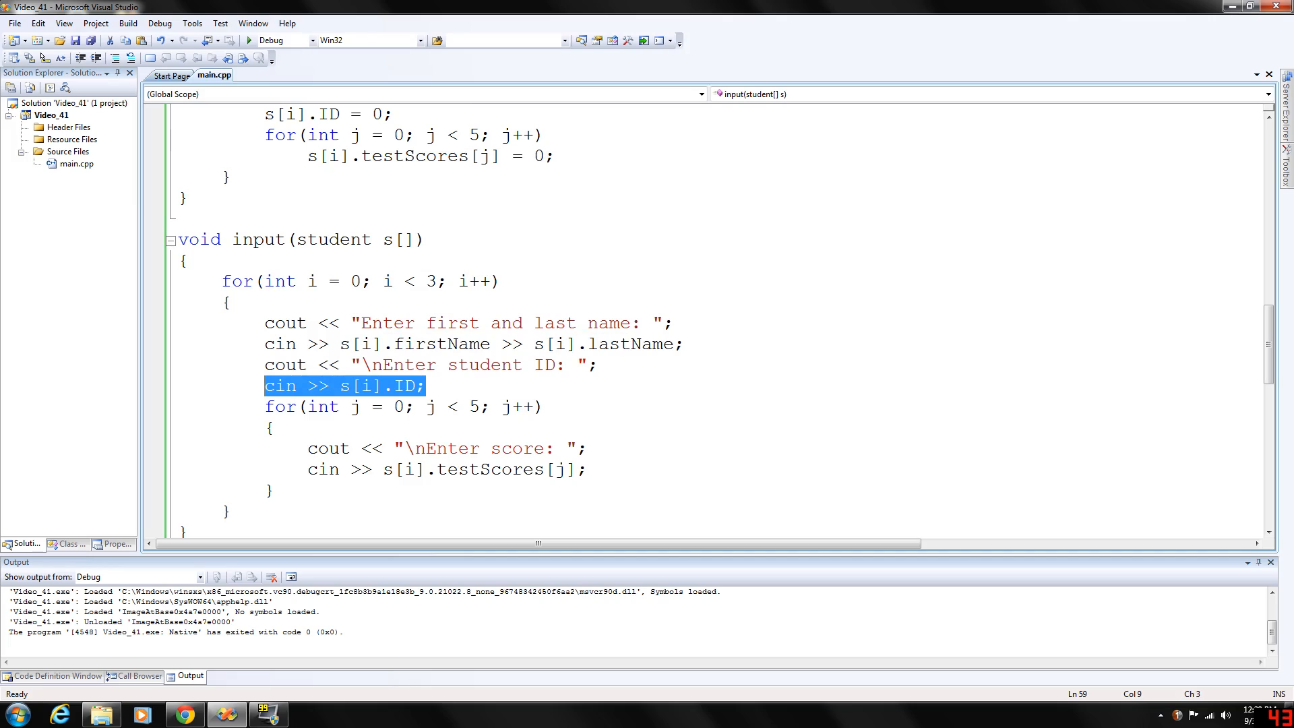
# Step: Review the lines reading the student ID and each test score
pyautogui.click(425, 386)
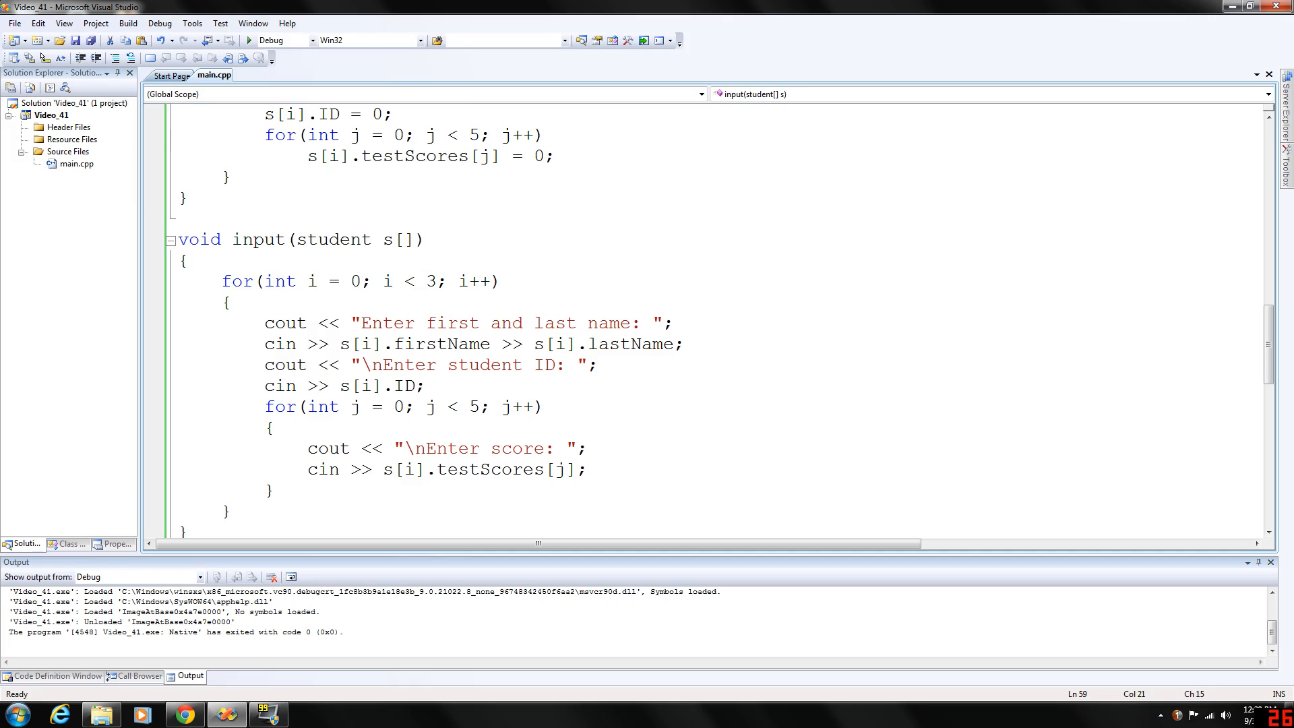
pyautogui.click(385, 386)
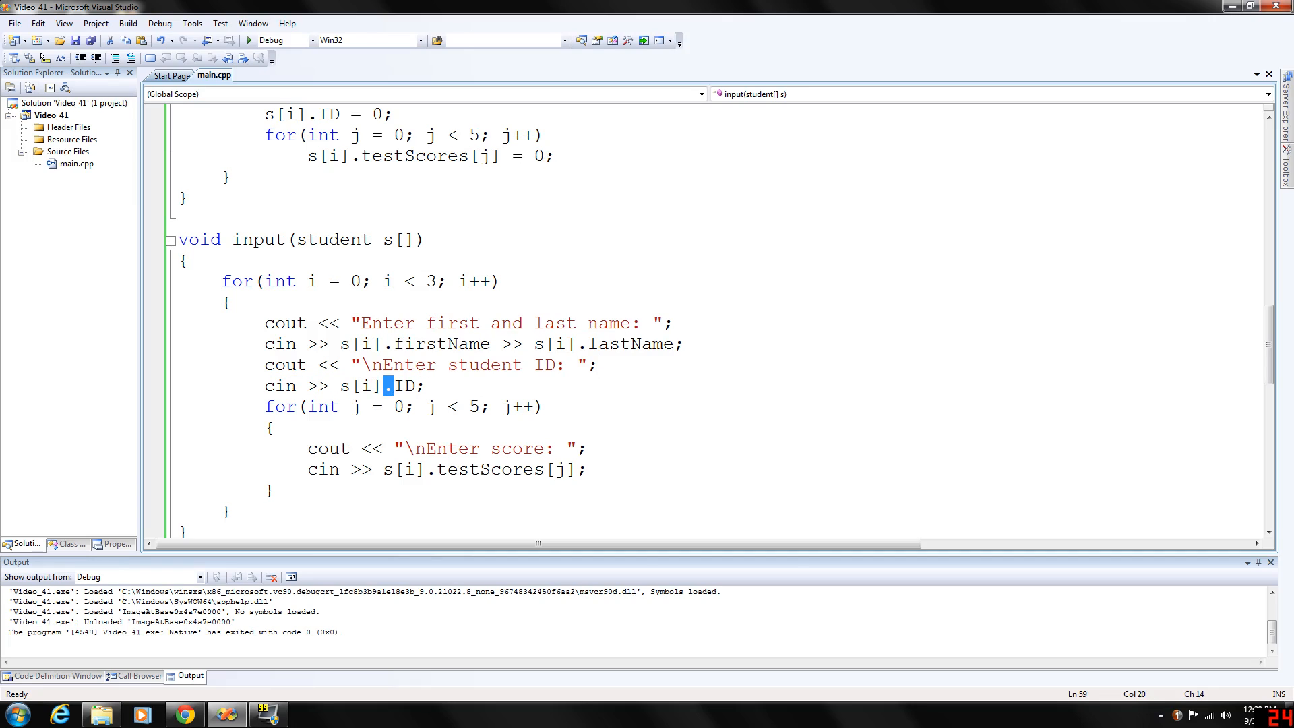
pyautogui.scroll(-3)
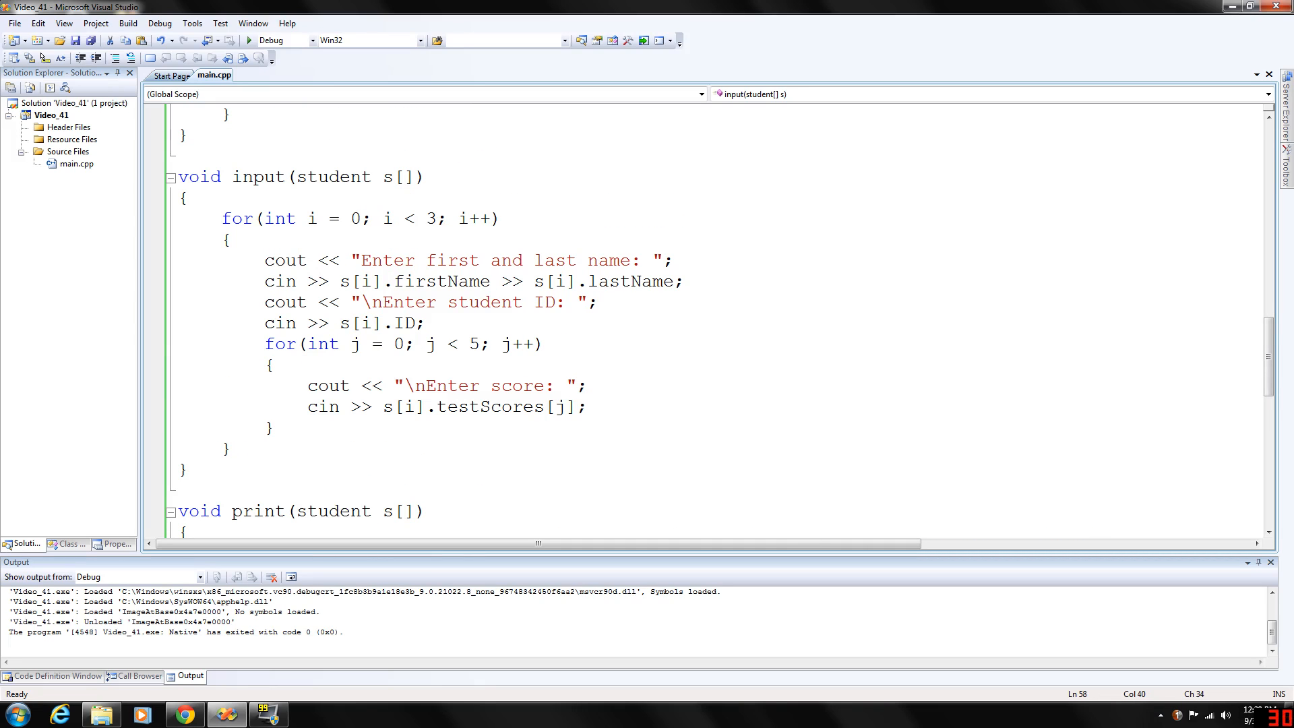
pyautogui.tripleClick(446, 386)
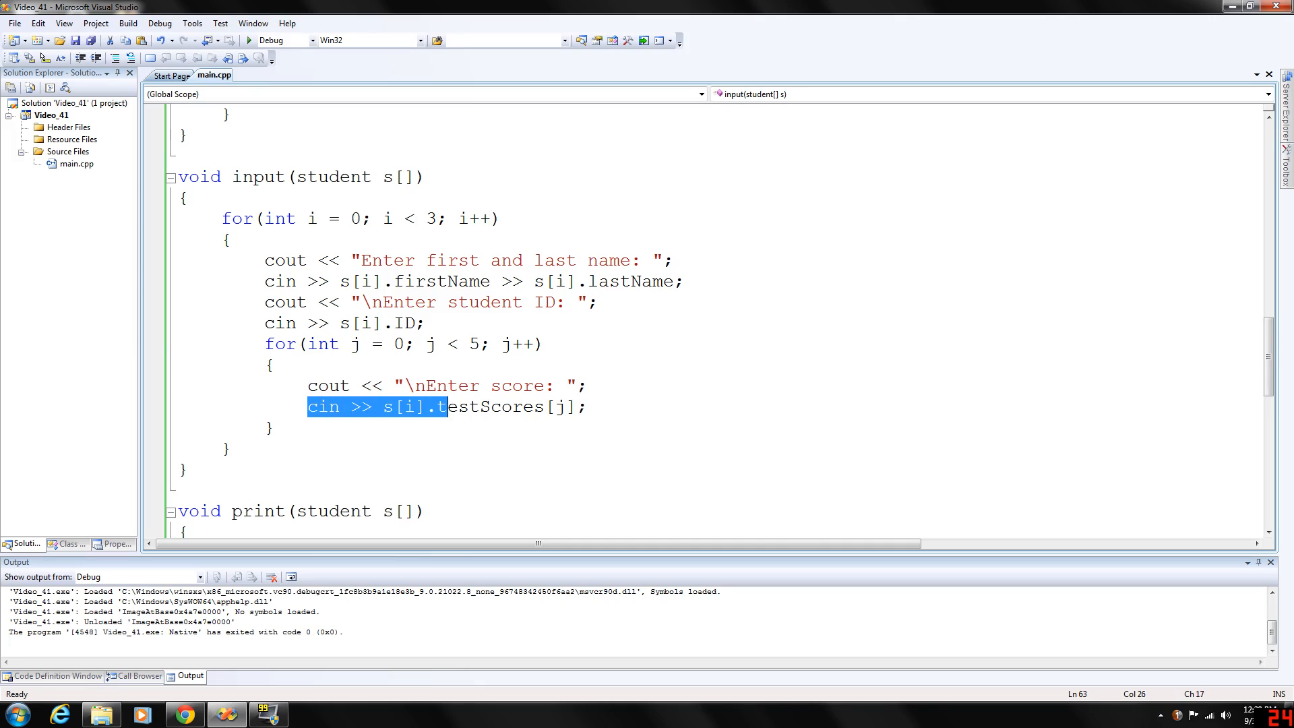
pyautogui.click(586, 385)
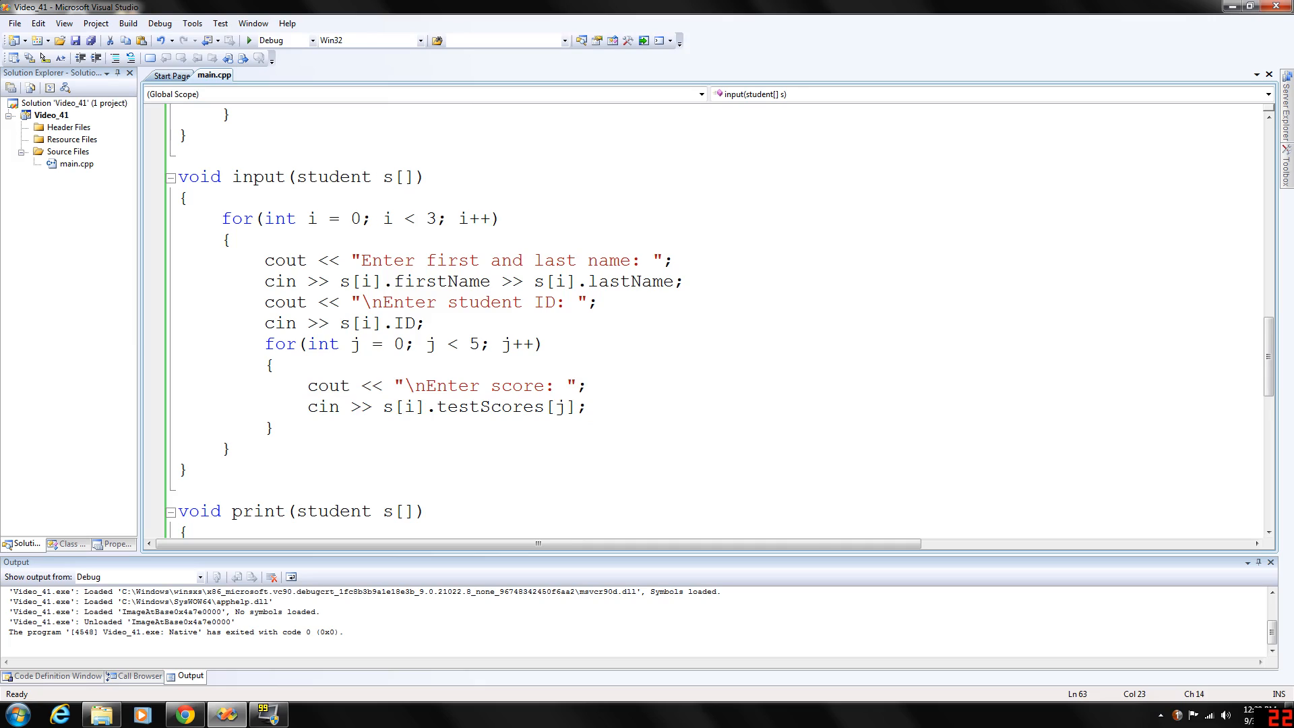
pyautogui.doubleClick(410, 407)
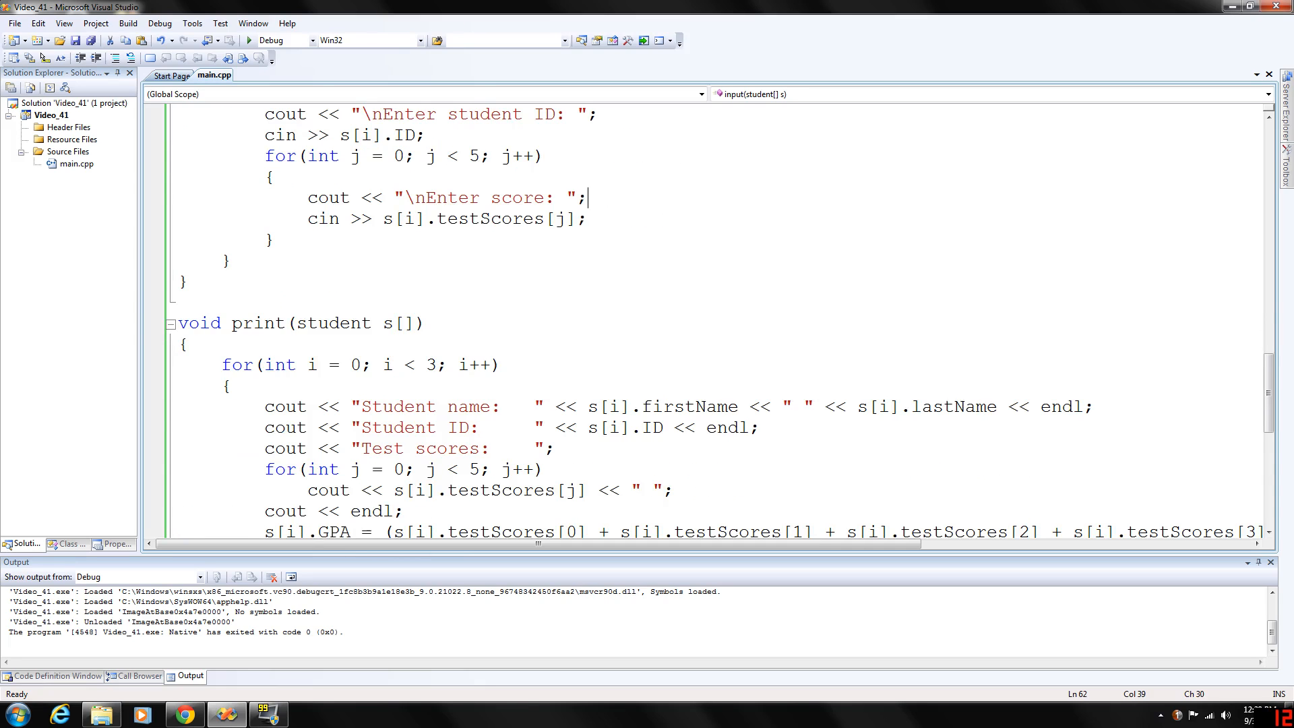
pyautogui.scroll(-3)
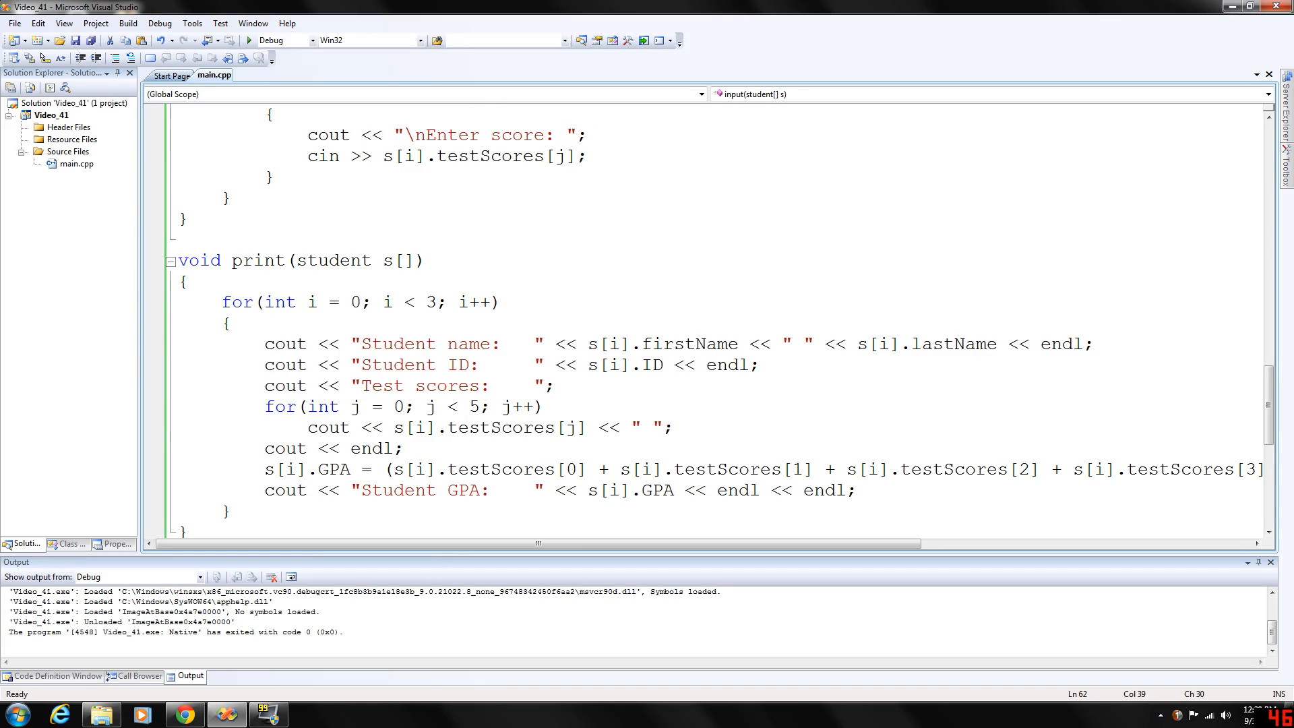
pyautogui.click(586, 135)
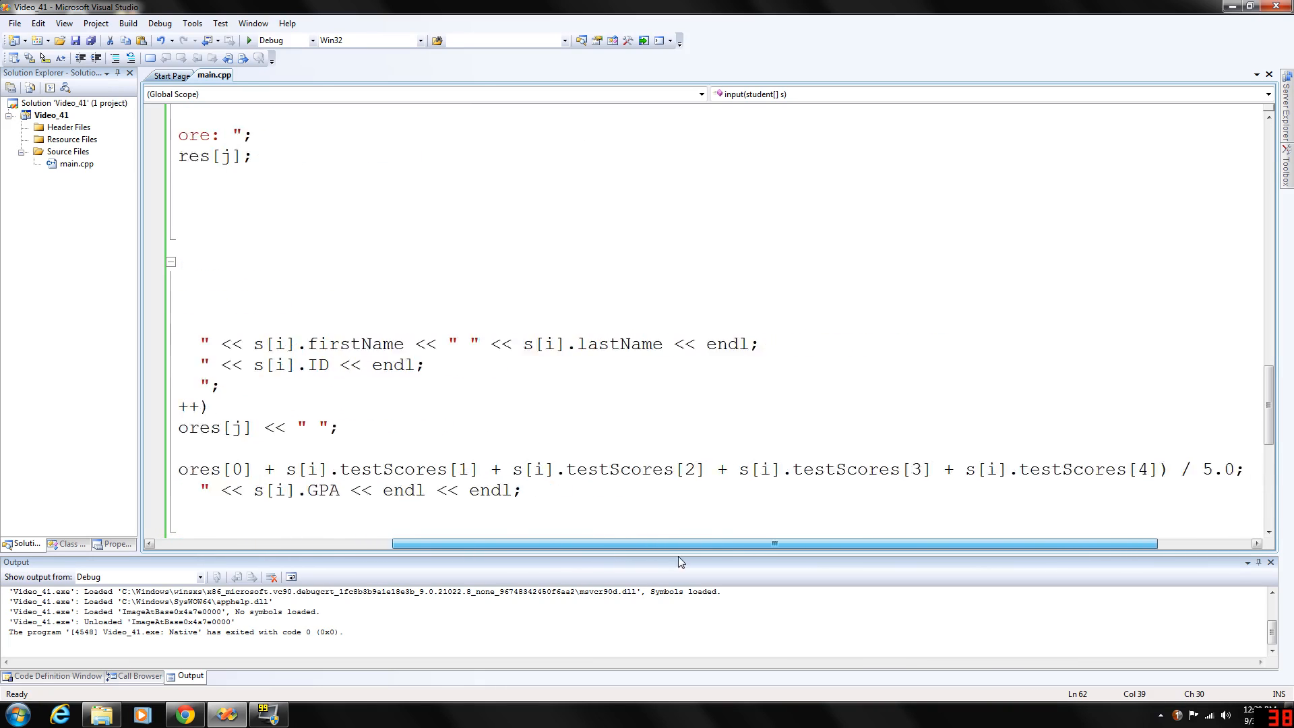
pyautogui.hscroll(-3)
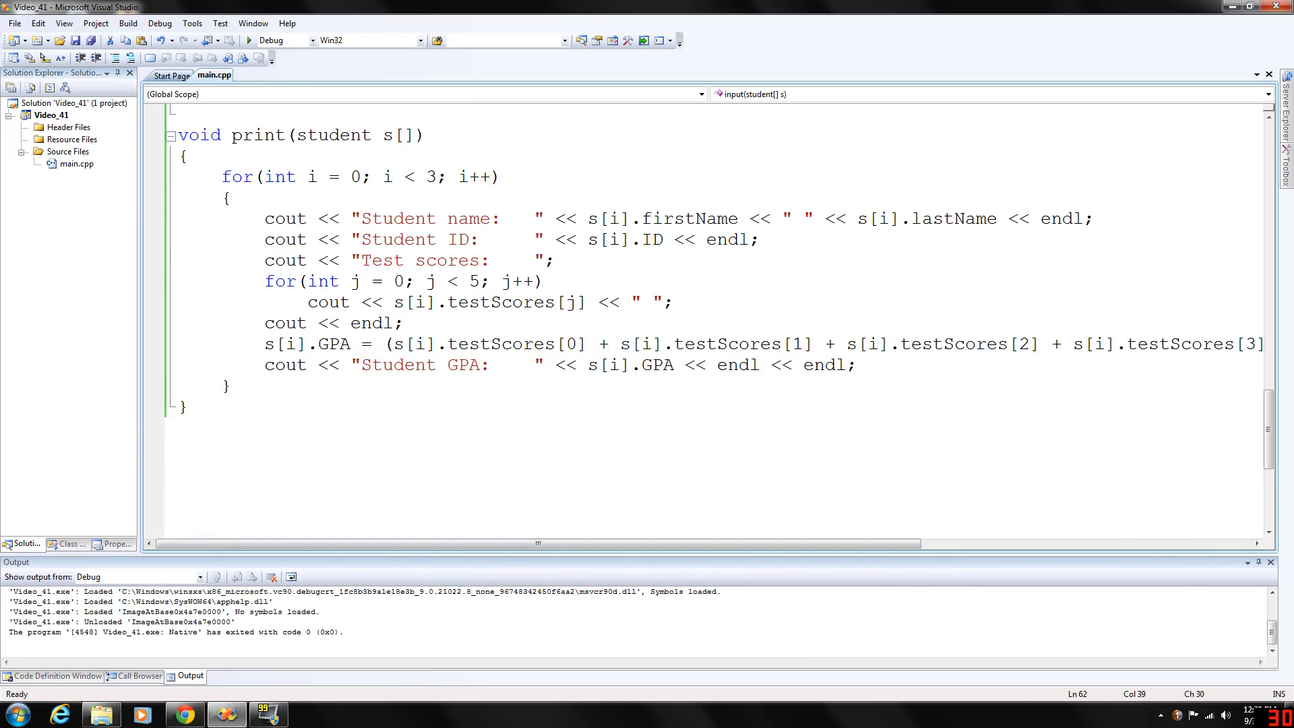
pyautogui.scroll(3)
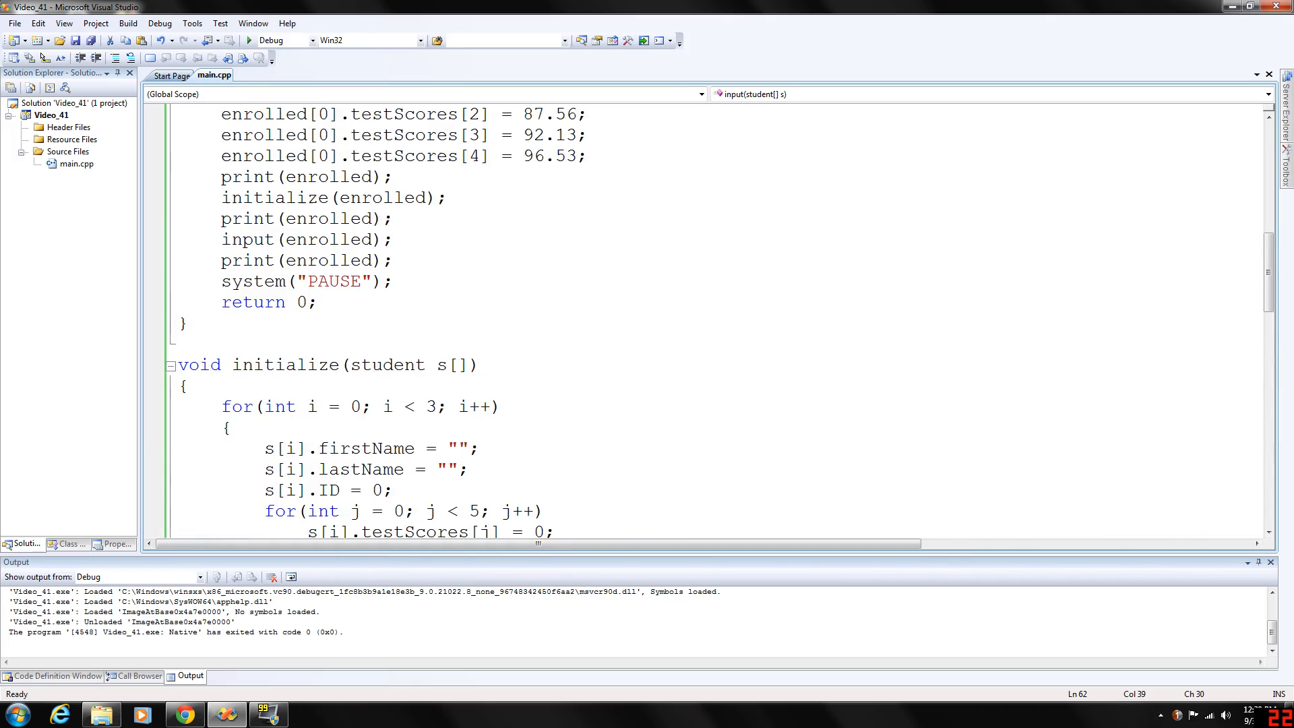
pyautogui.scroll(3)
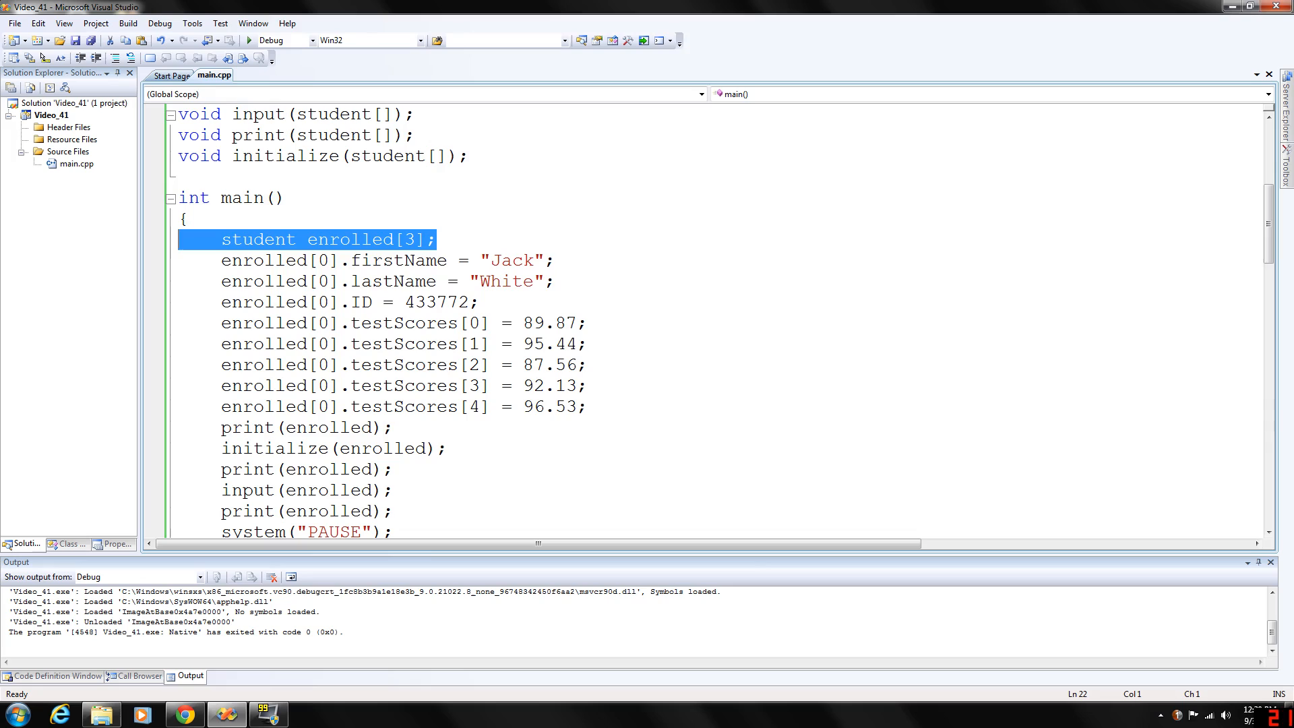
pyautogui.click(435, 239)
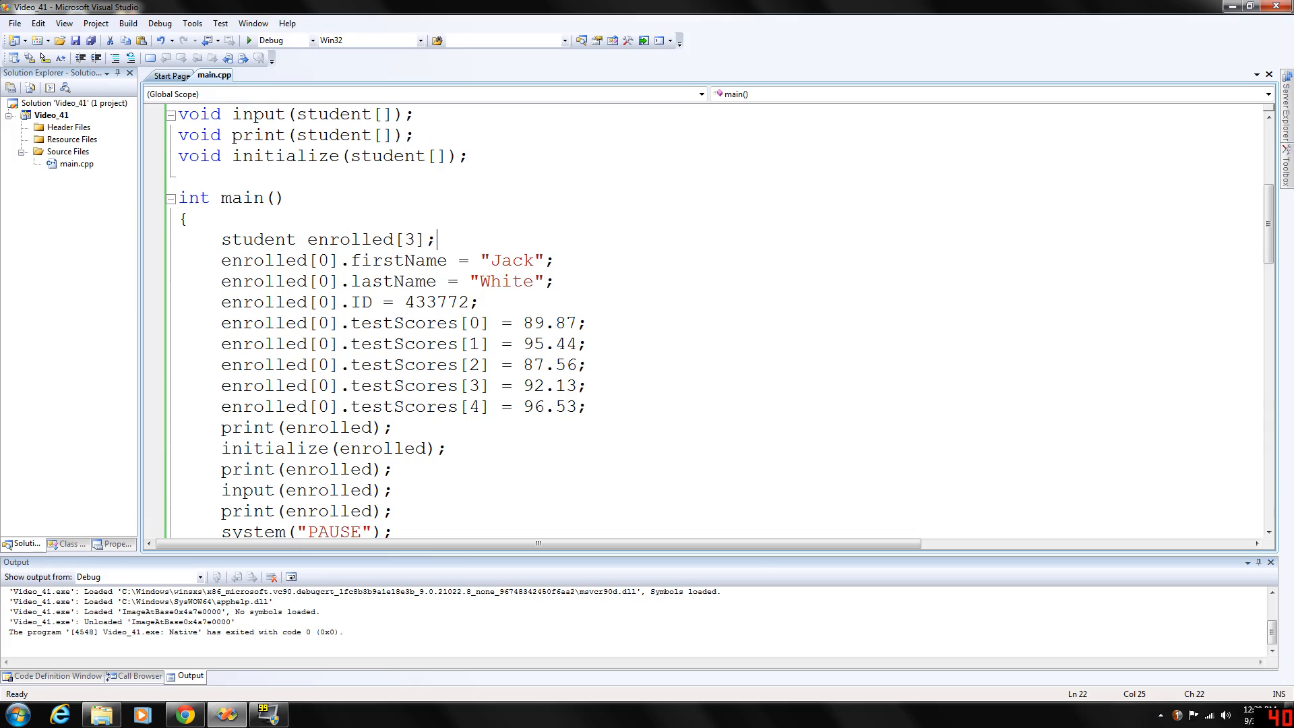
pyautogui.tripleClick(389, 280)
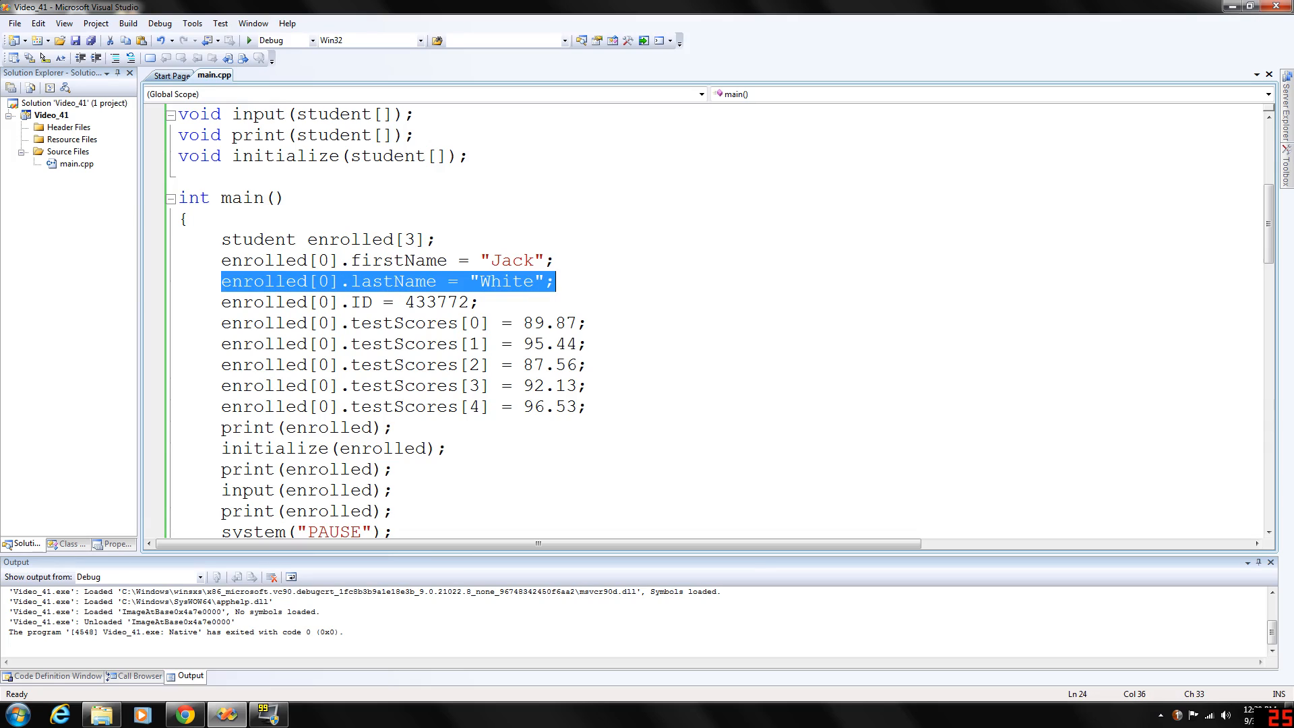
pyautogui.doubleClick(279, 302)
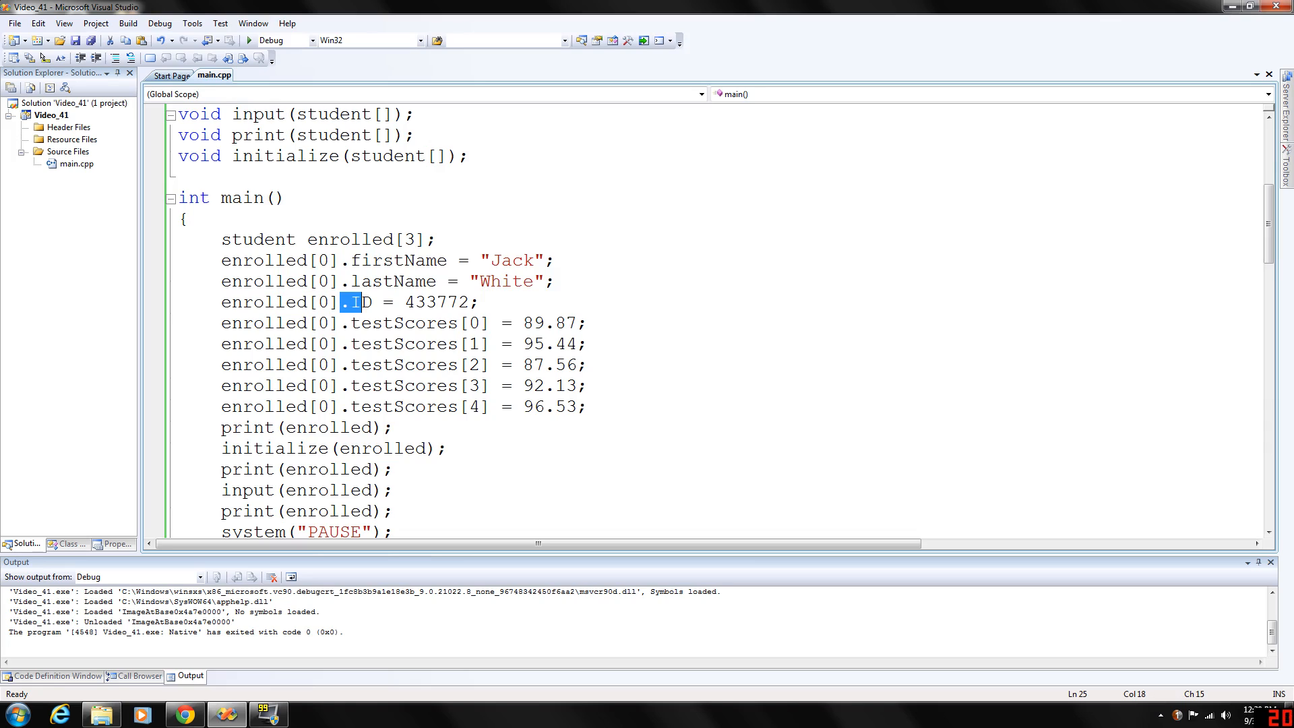
pyautogui.moveTo(350, 302); pyautogui.dragTo(479, 301)
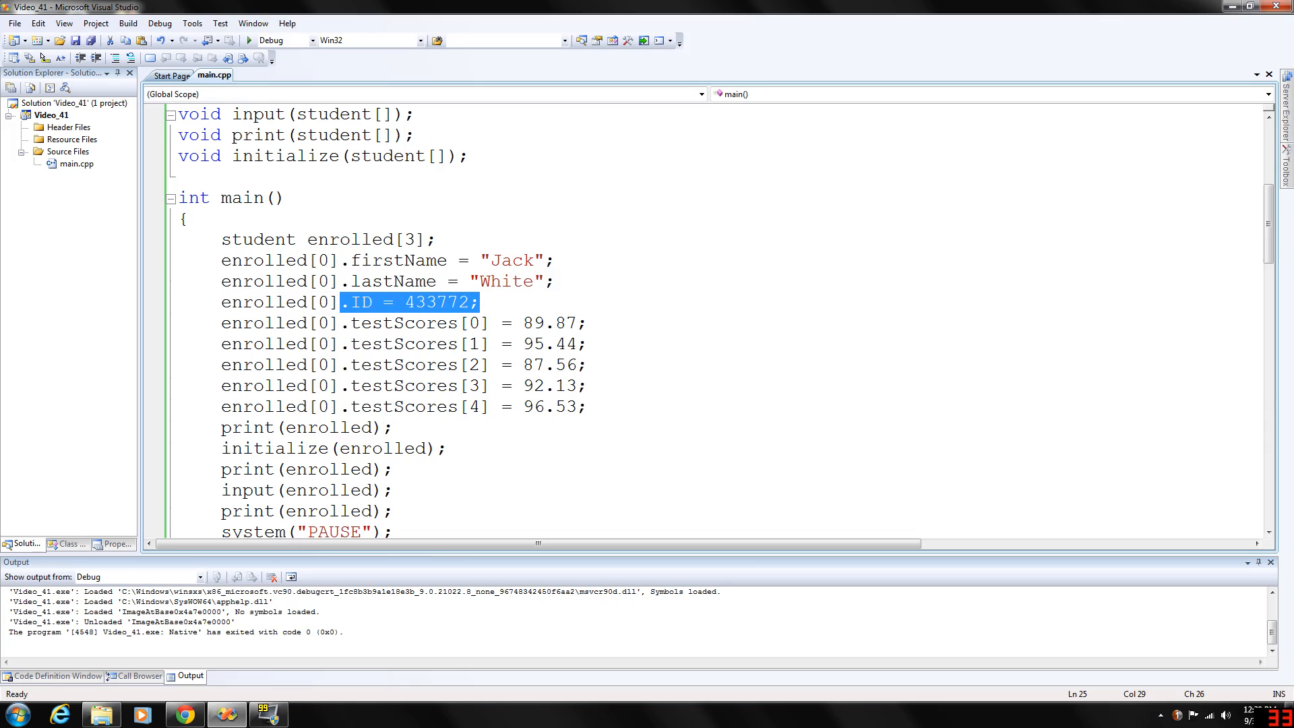
pyautogui.click(482, 301)
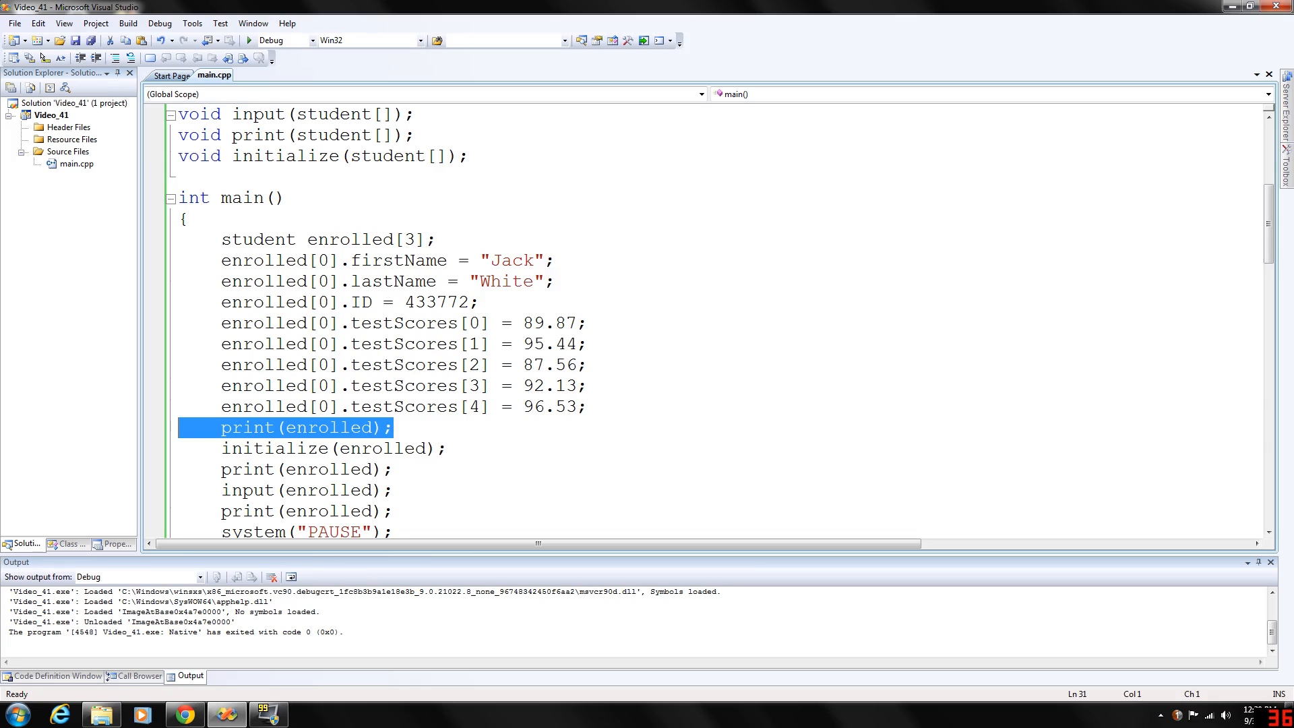
pyautogui.scroll(-3)
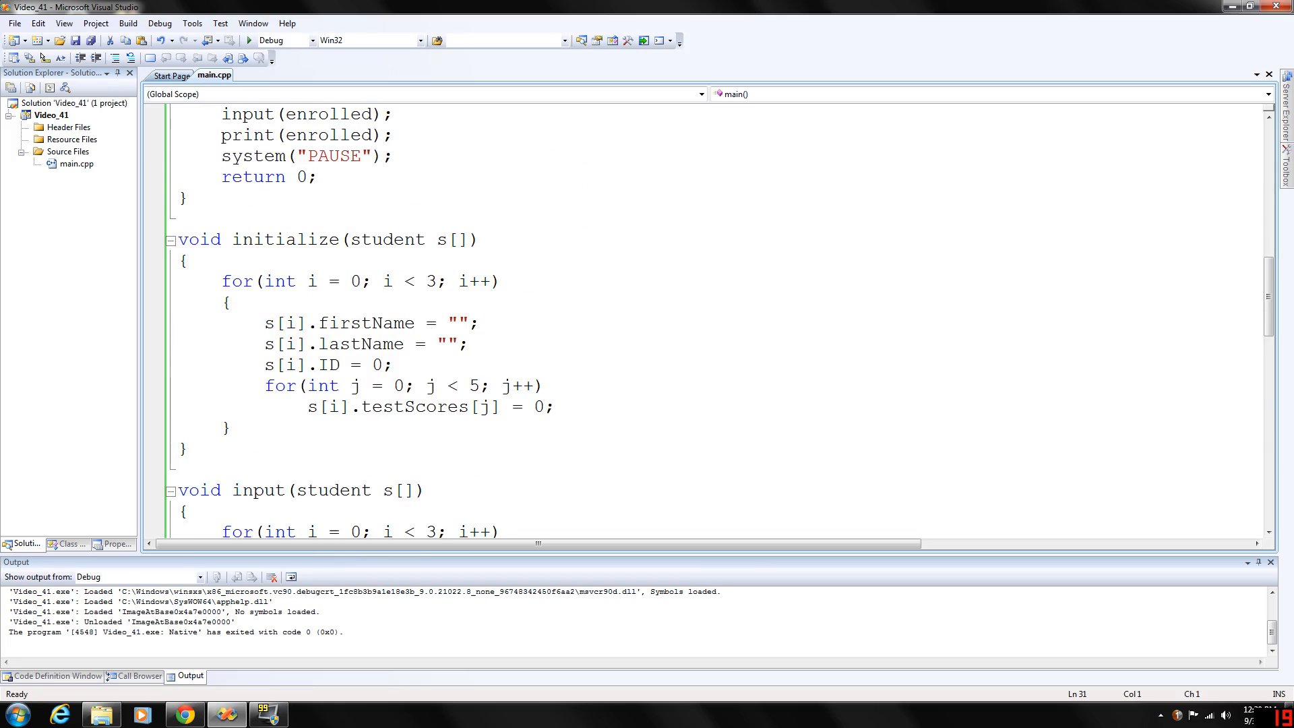
pyautogui.scroll(-3)
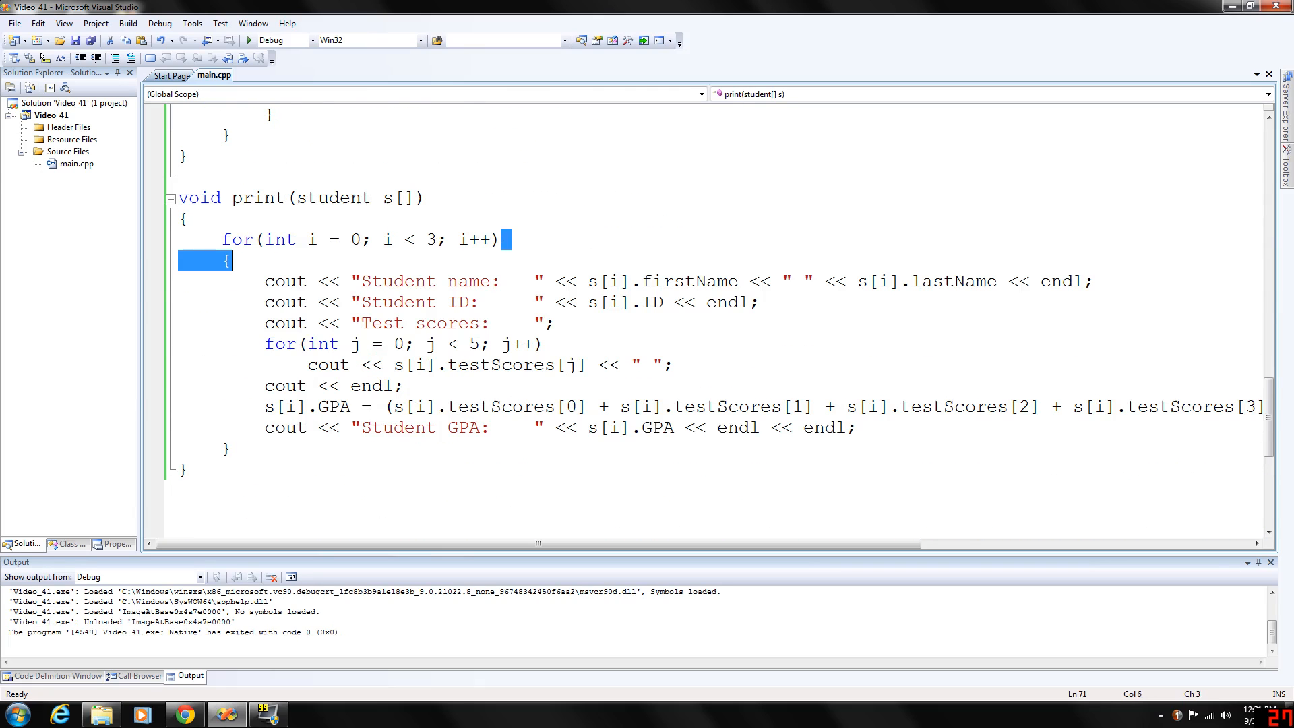
pyautogui.scroll(3)
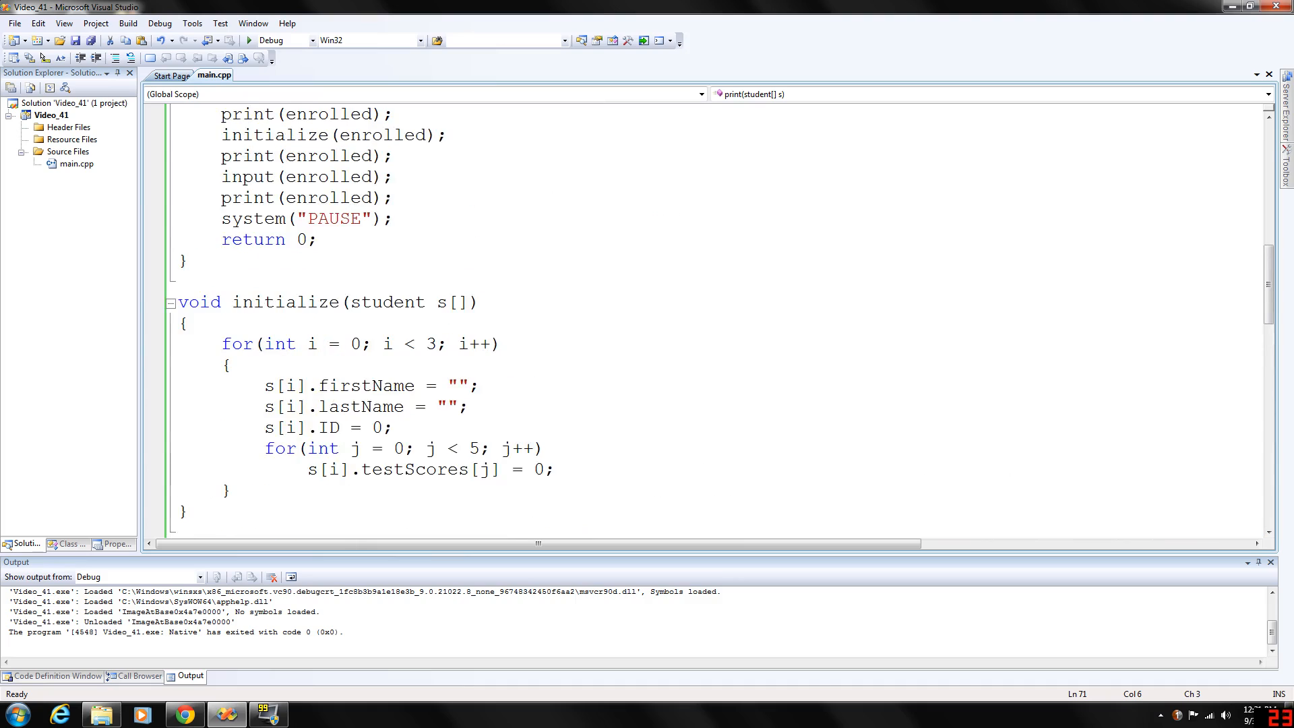
pyautogui.scroll(3)
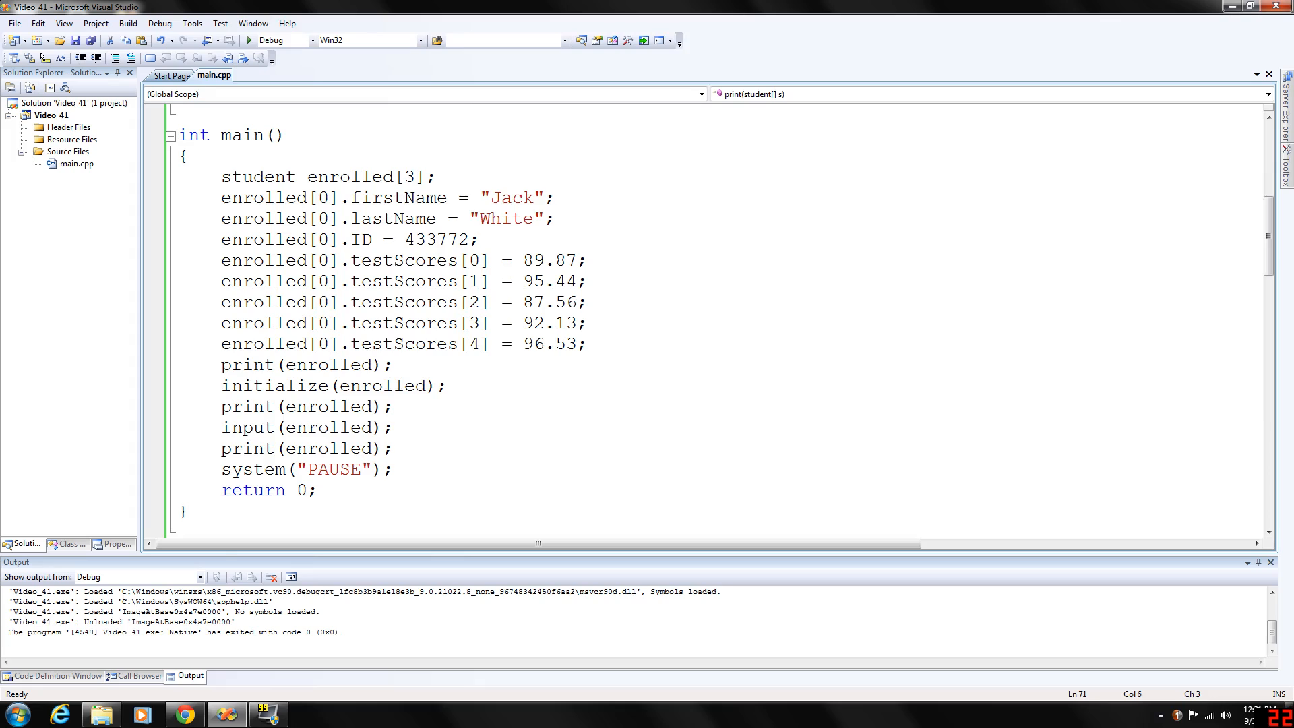
pyautogui.moveTo(242, 58)
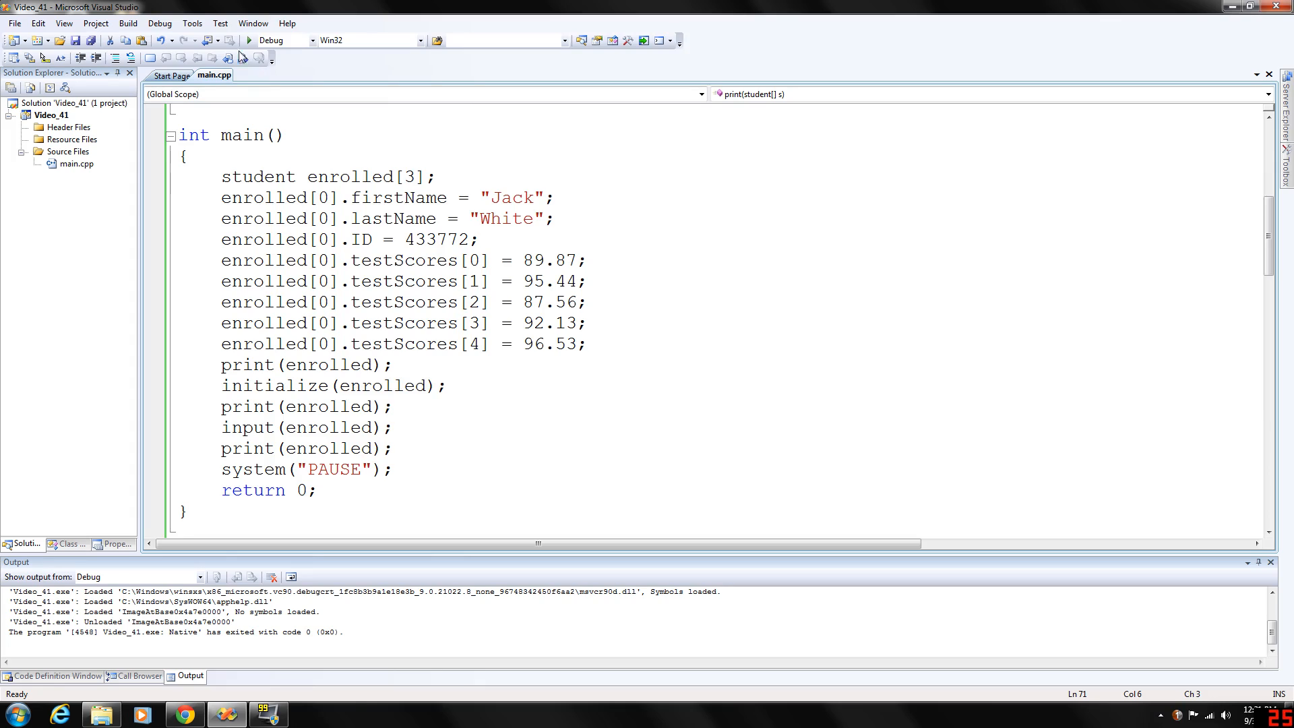
pyautogui.moveTo(249, 39)
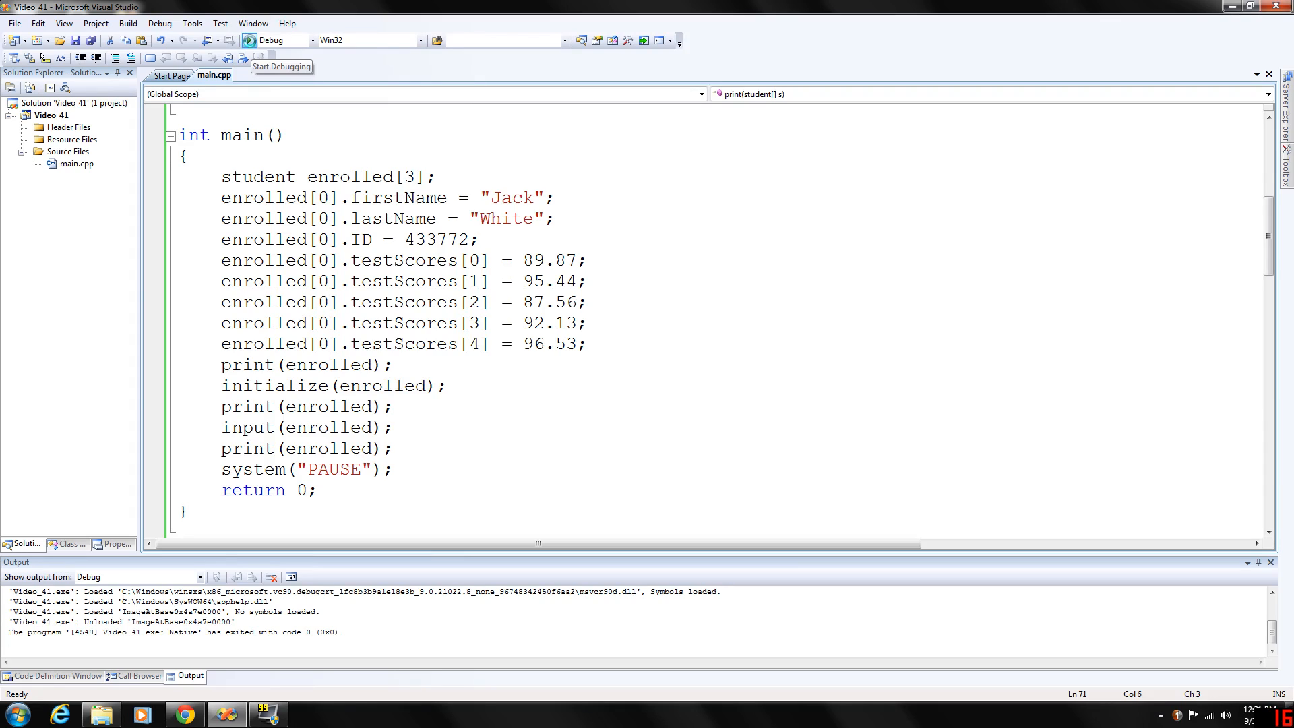
# Step: Run the program in the debugger and inspect the initialize call on the enrolled array
pyautogui.click(234, 40)
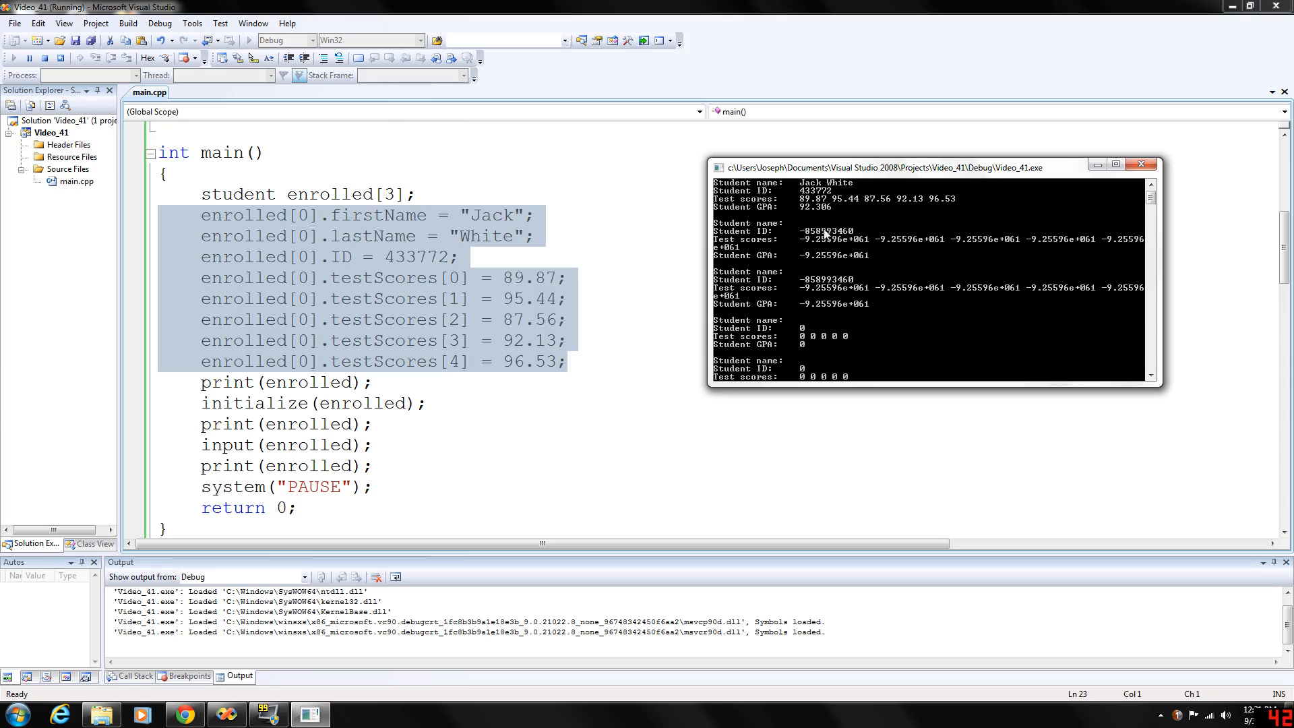
pyautogui.moveTo(780, 235)
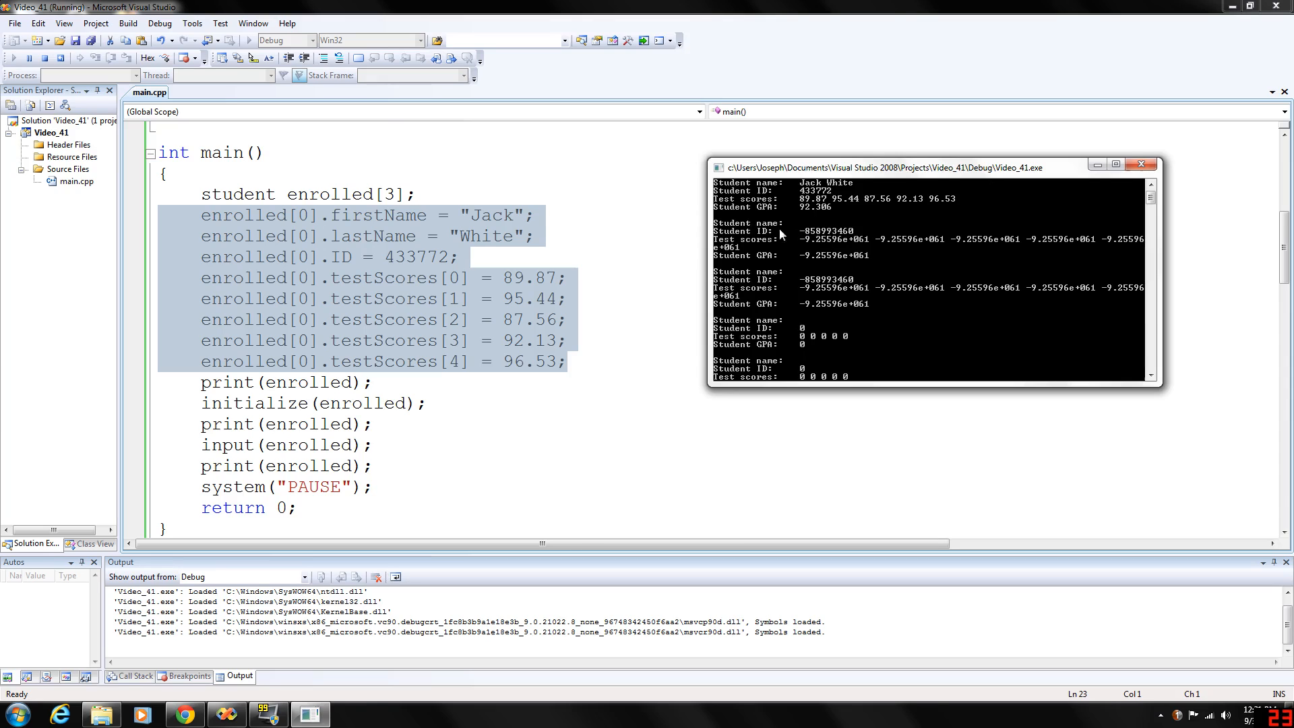
pyautogui.moveTo(813, 262)
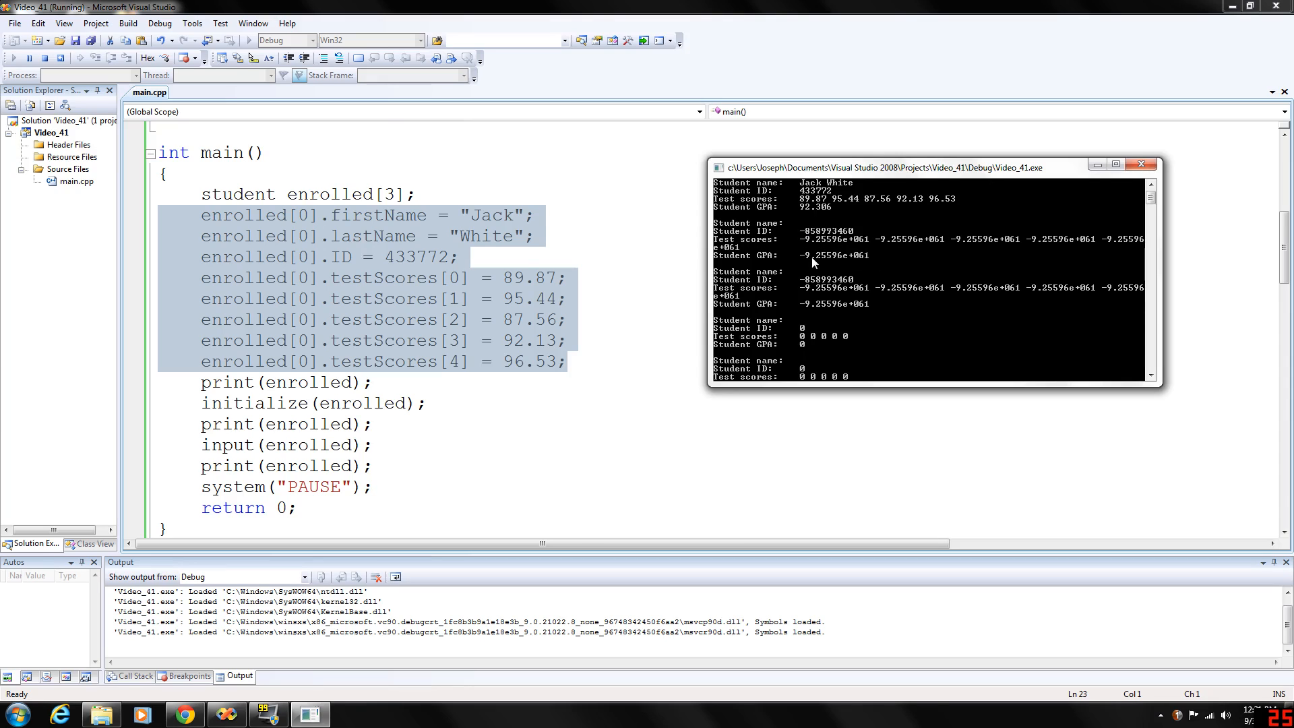
pyautogui.moveTo(866, 276)
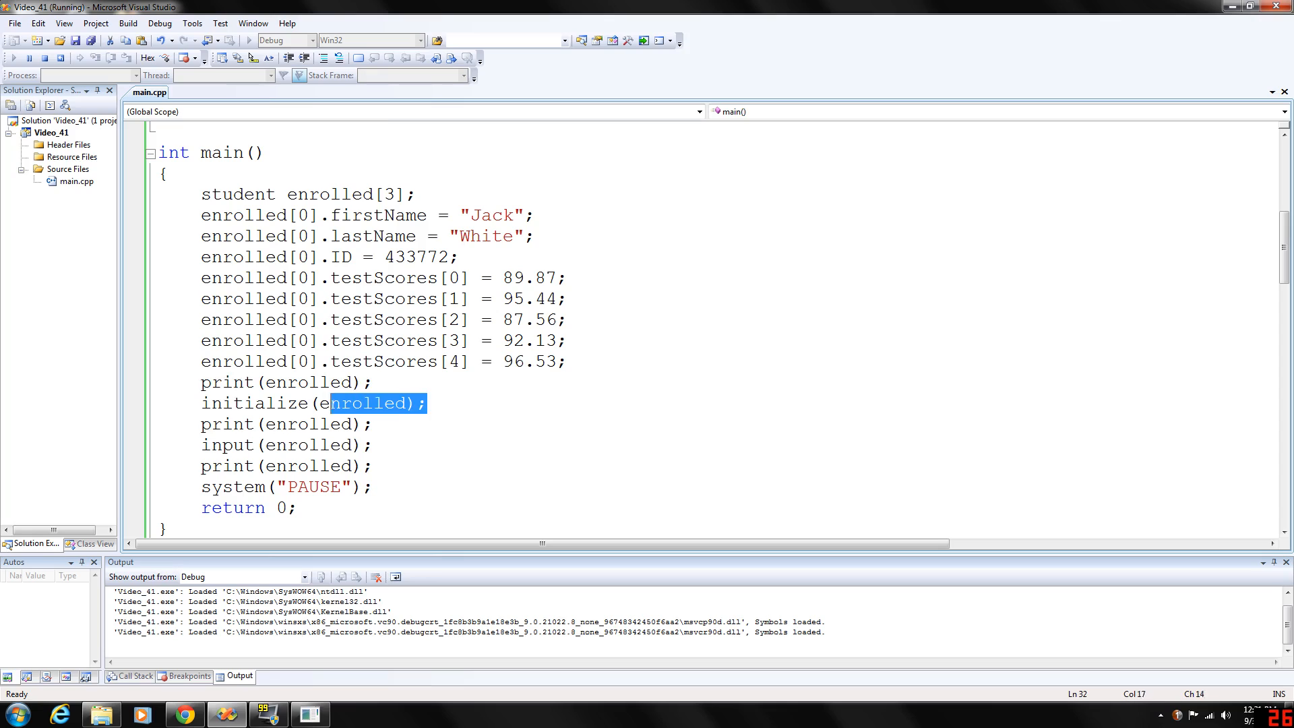
pyautogui.tripleClick(289, 403)
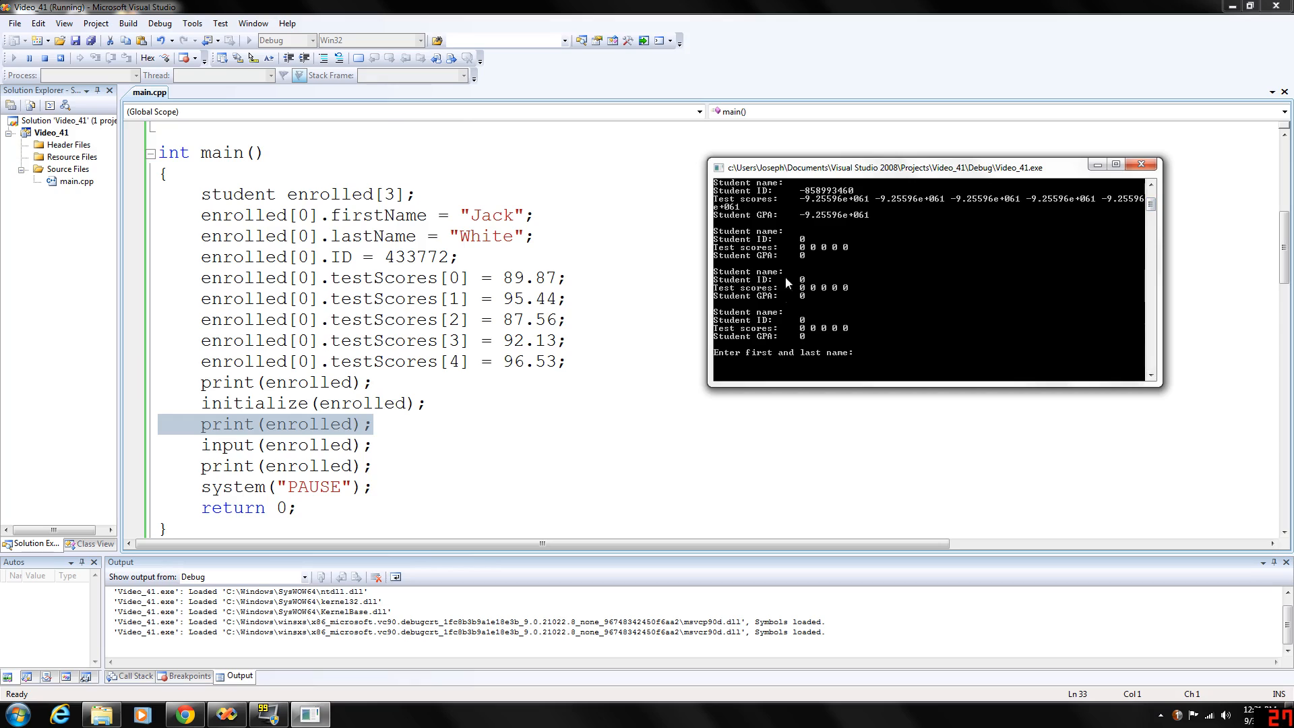
pyautogui.moveTo(814, 223)
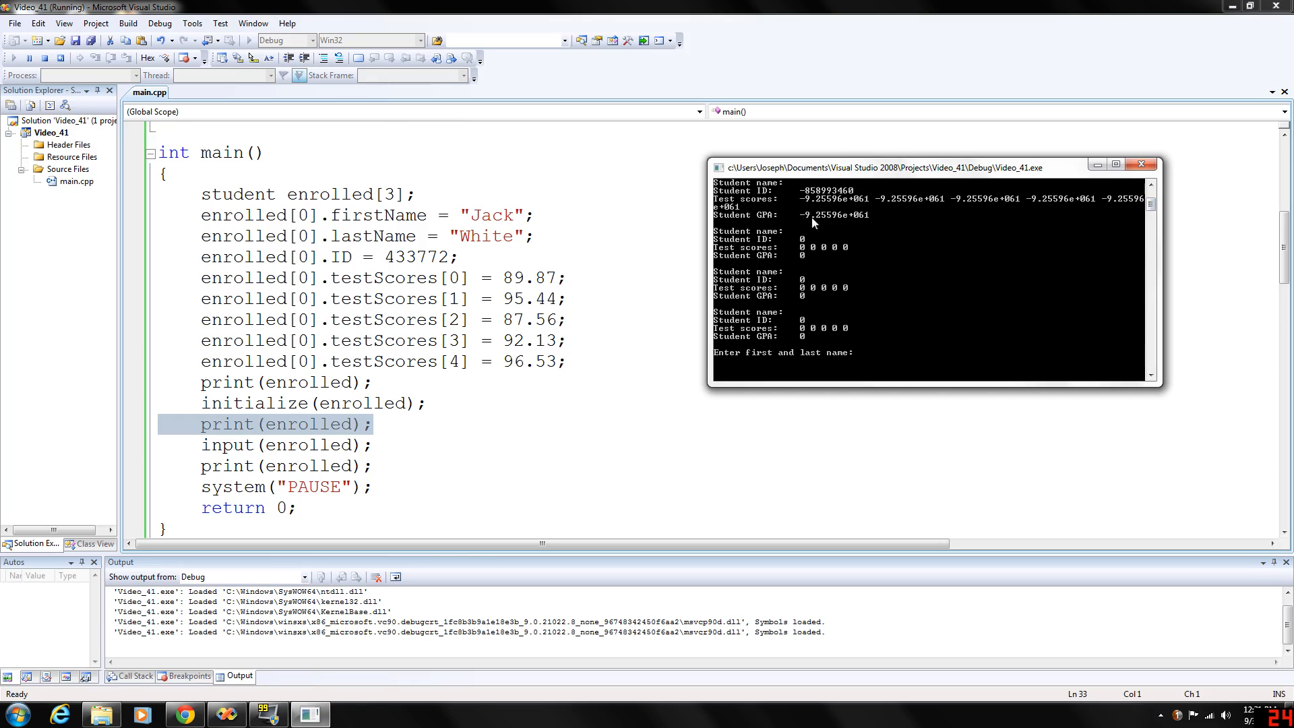
pyautogui.moveTo(821, 279)
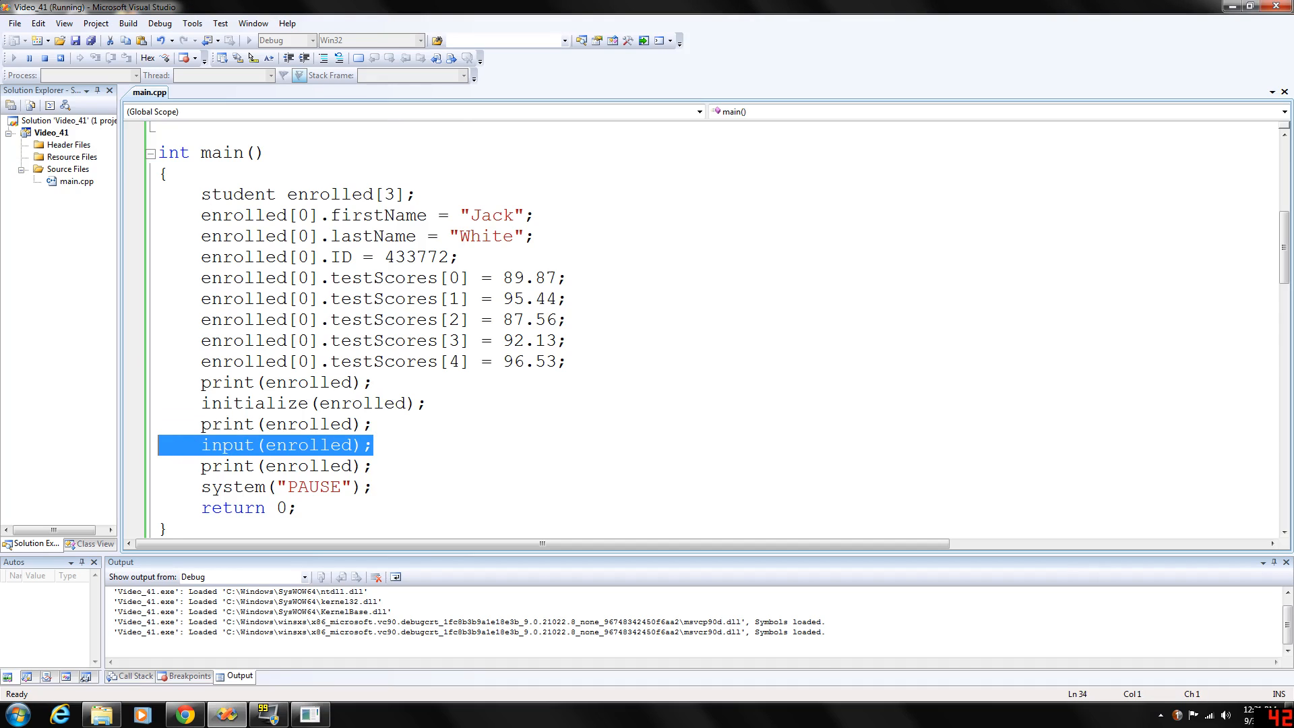
pyautogui.scroll(-3)
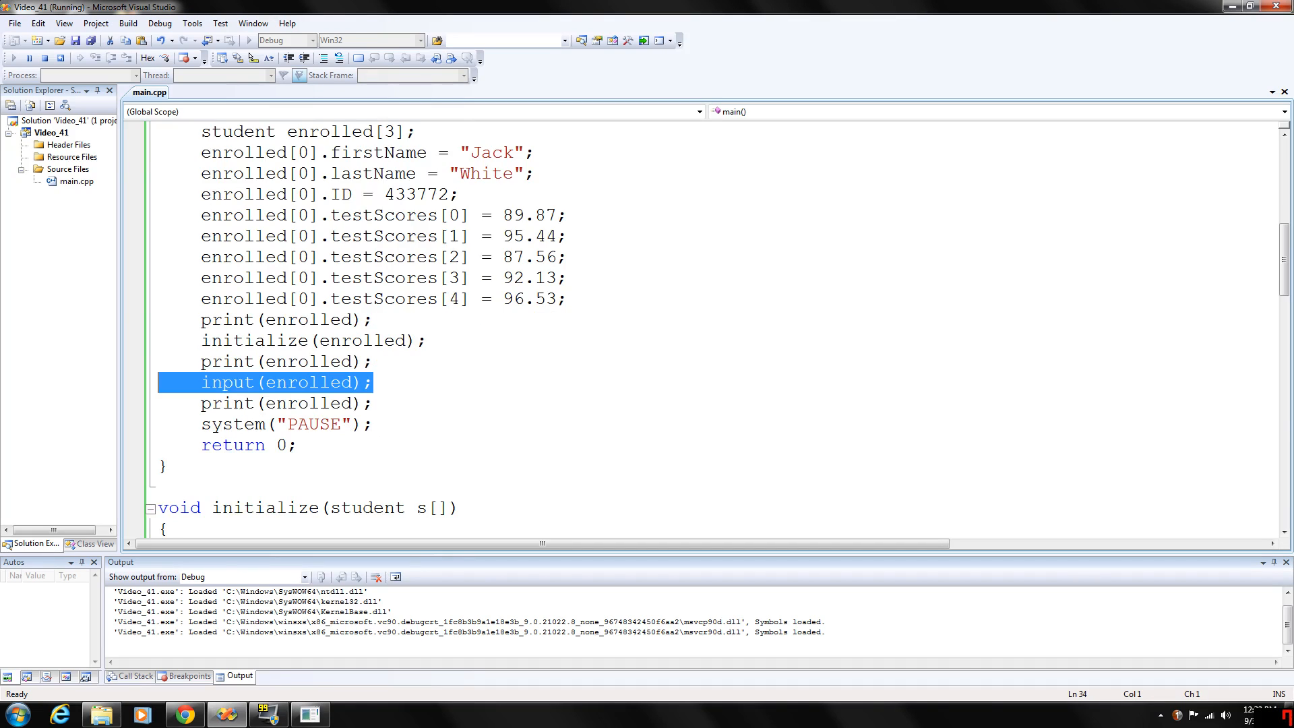
pyautogui.scroll(3)
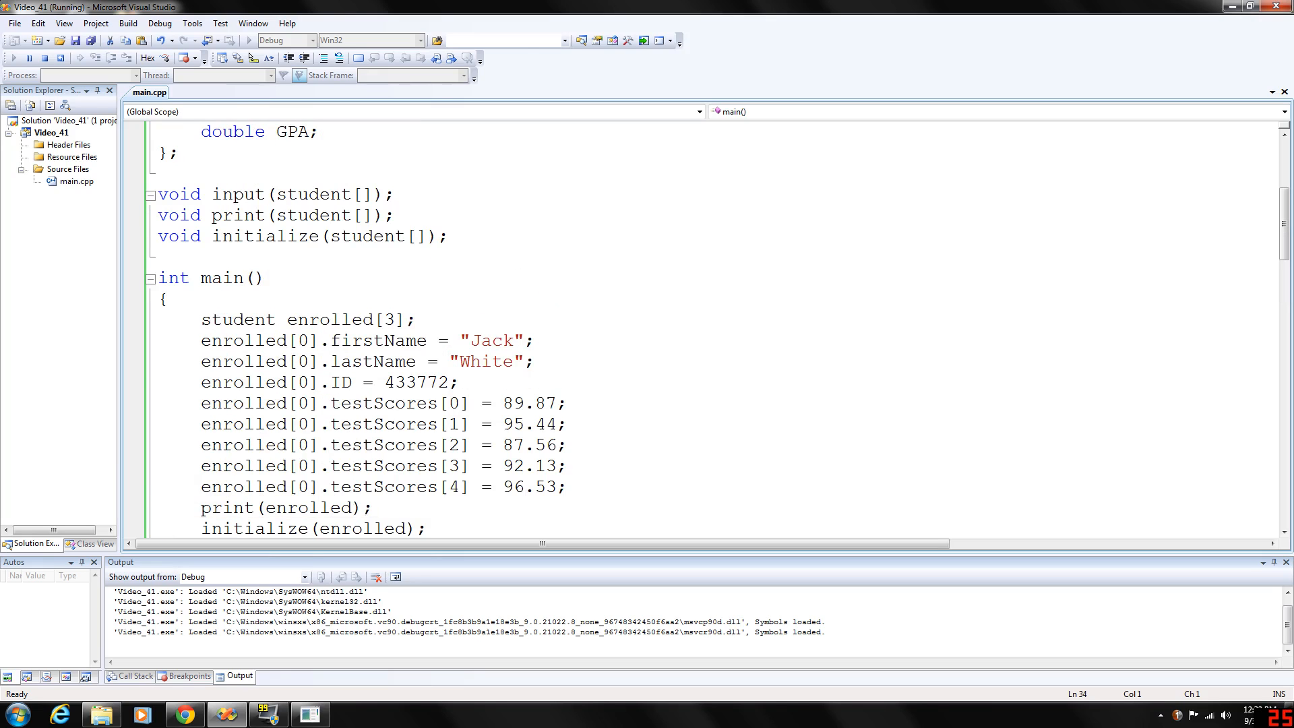
pyautogui.scroll(3)
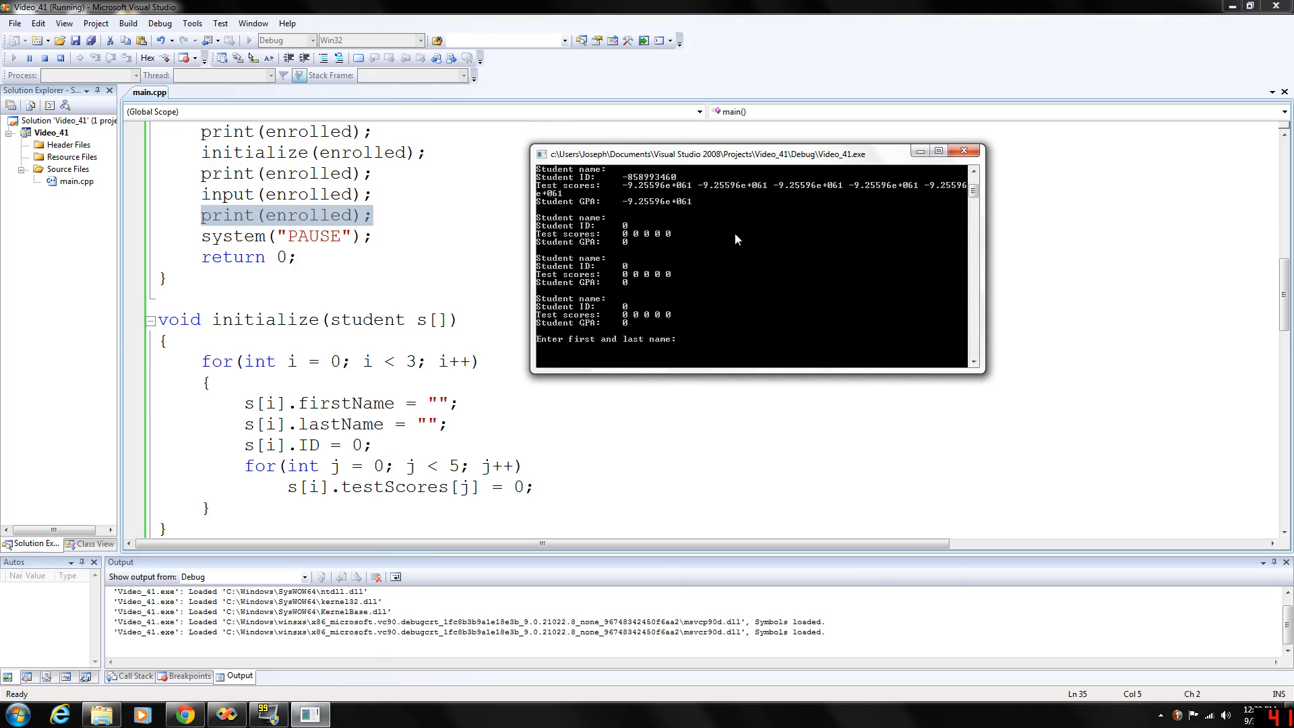
# Step: Enter Jack's name, ID 12345 and scores 76.45, 98 and 67
pyautogui.write('J')
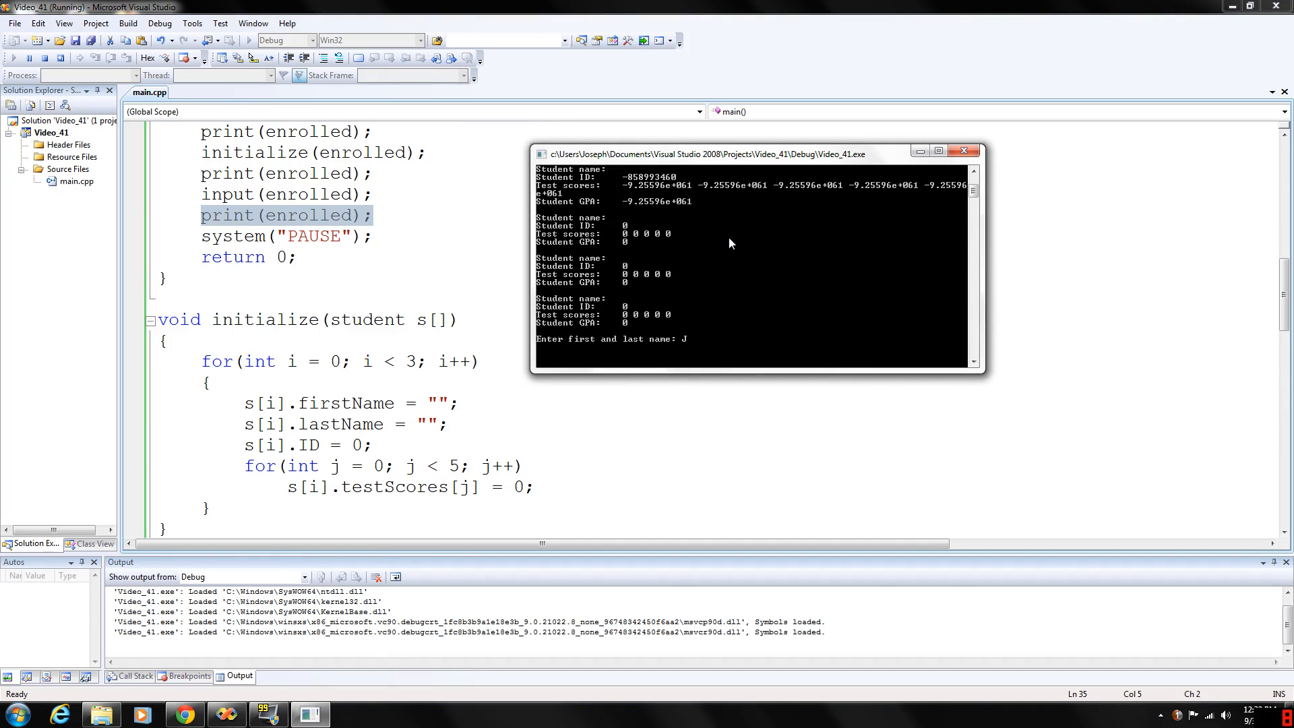
pyautogui.write('ack')
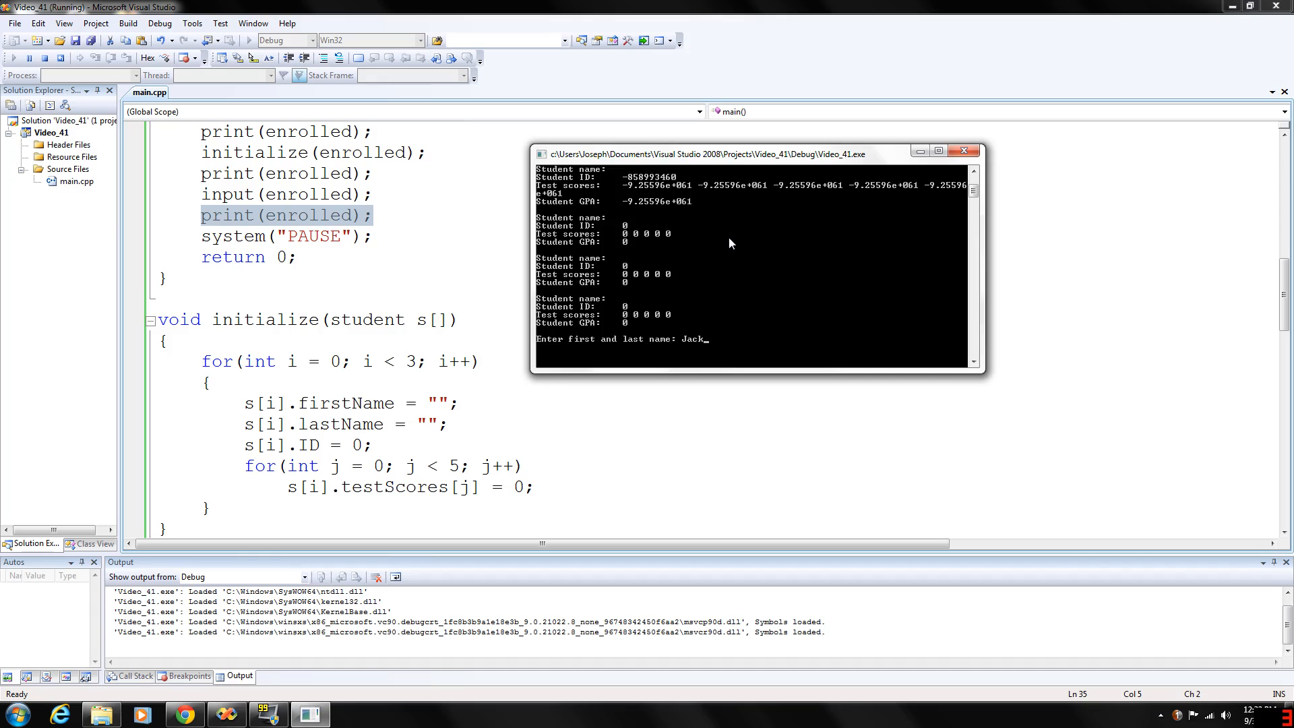
pyautogui.press('Return')
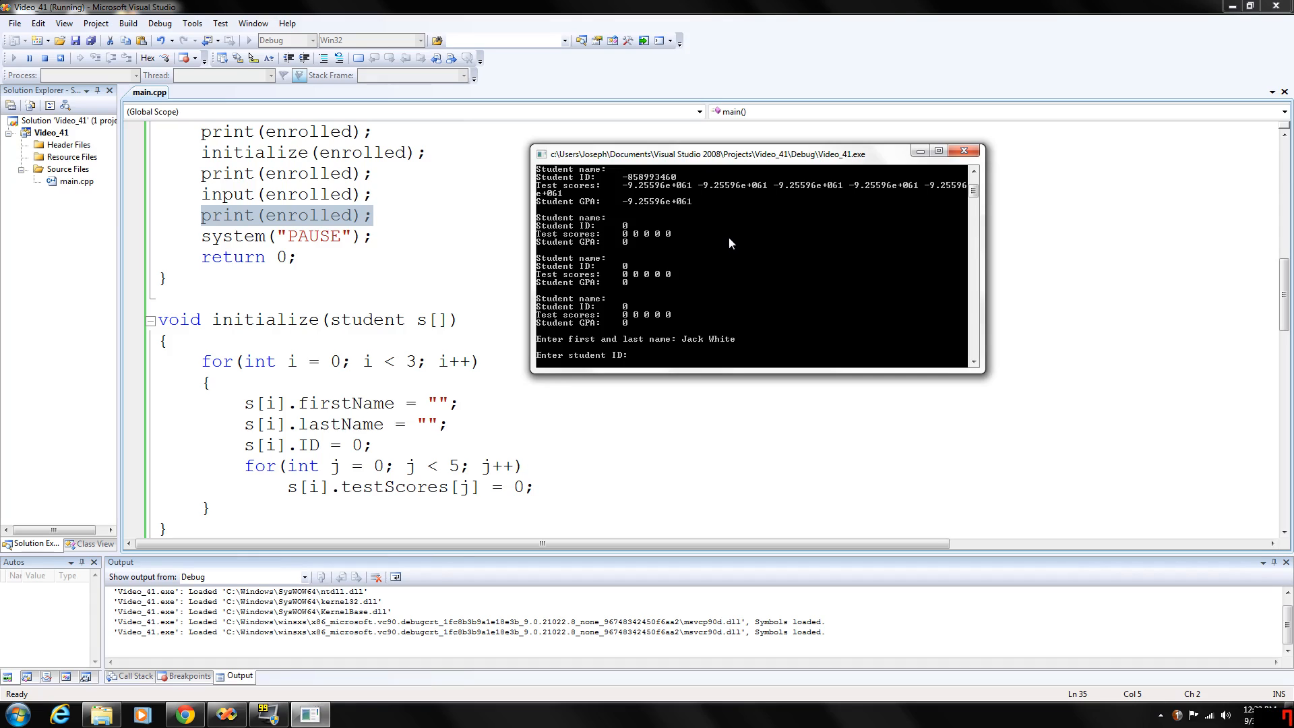
pyautogui.write('12345')
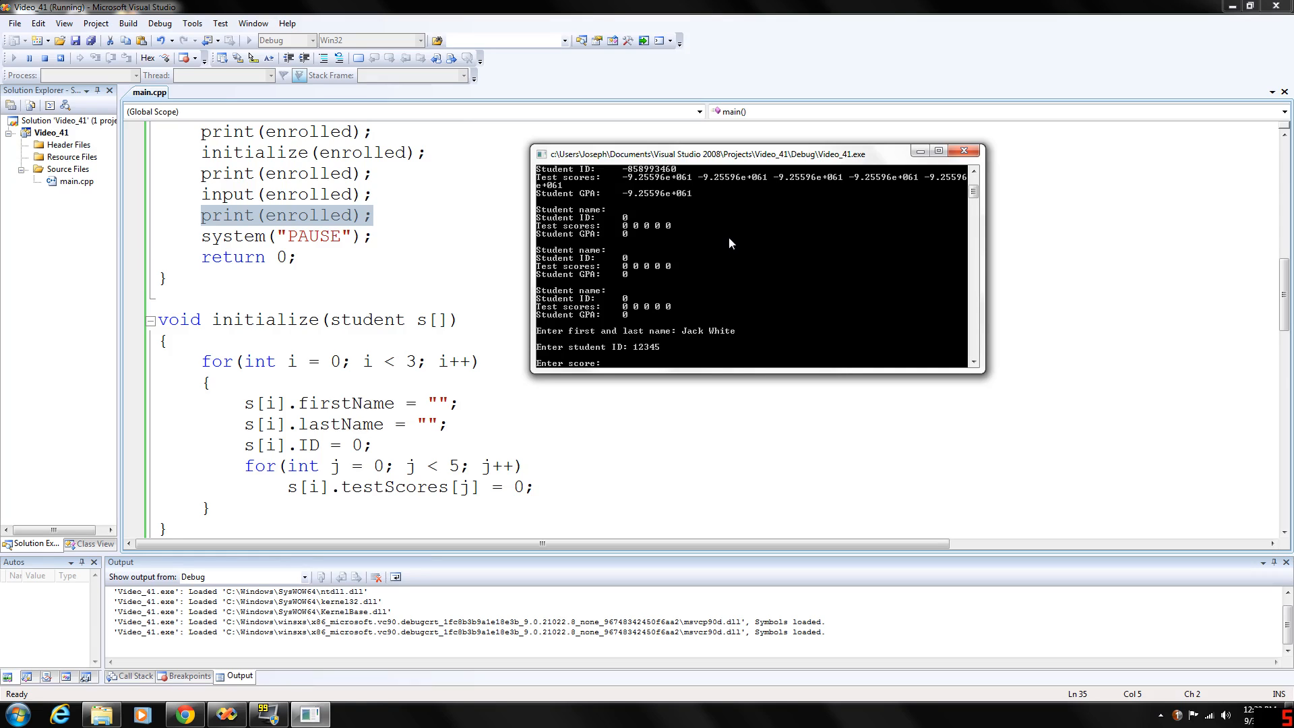
pyautogui.write('76.45')
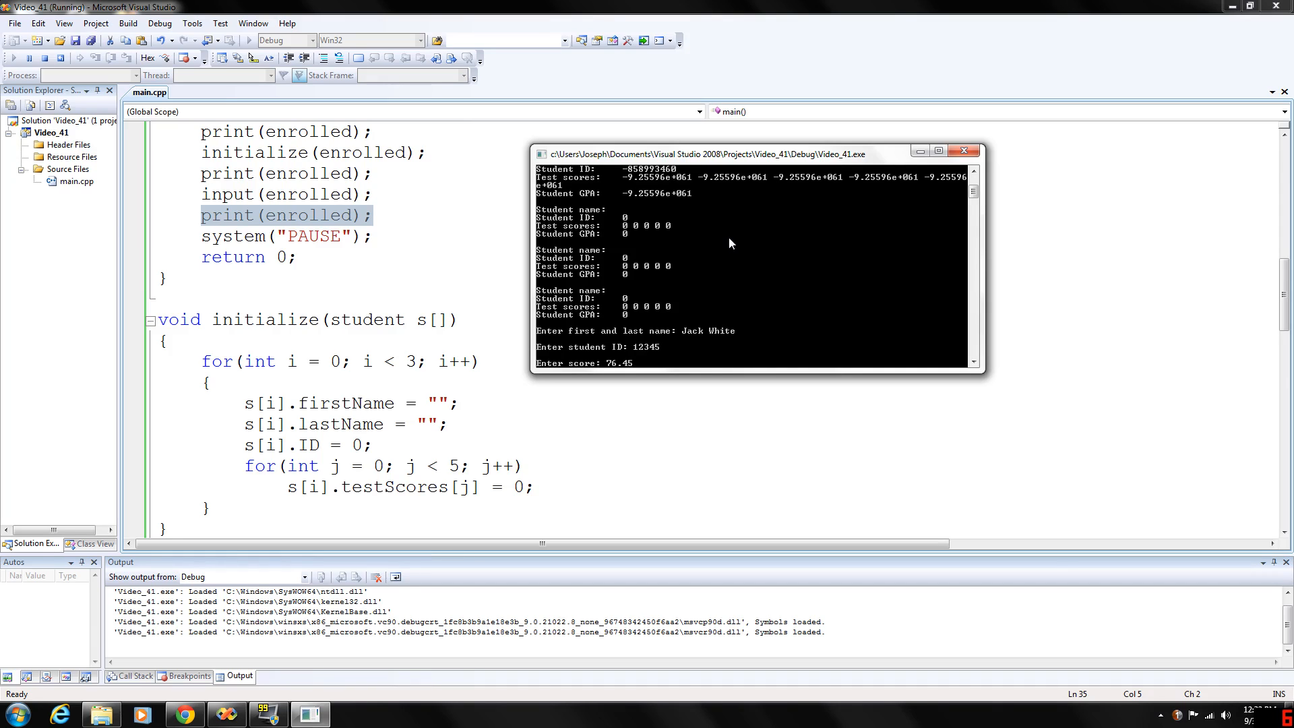
pyautogui.write('98.7')
pyautogui.write('87')
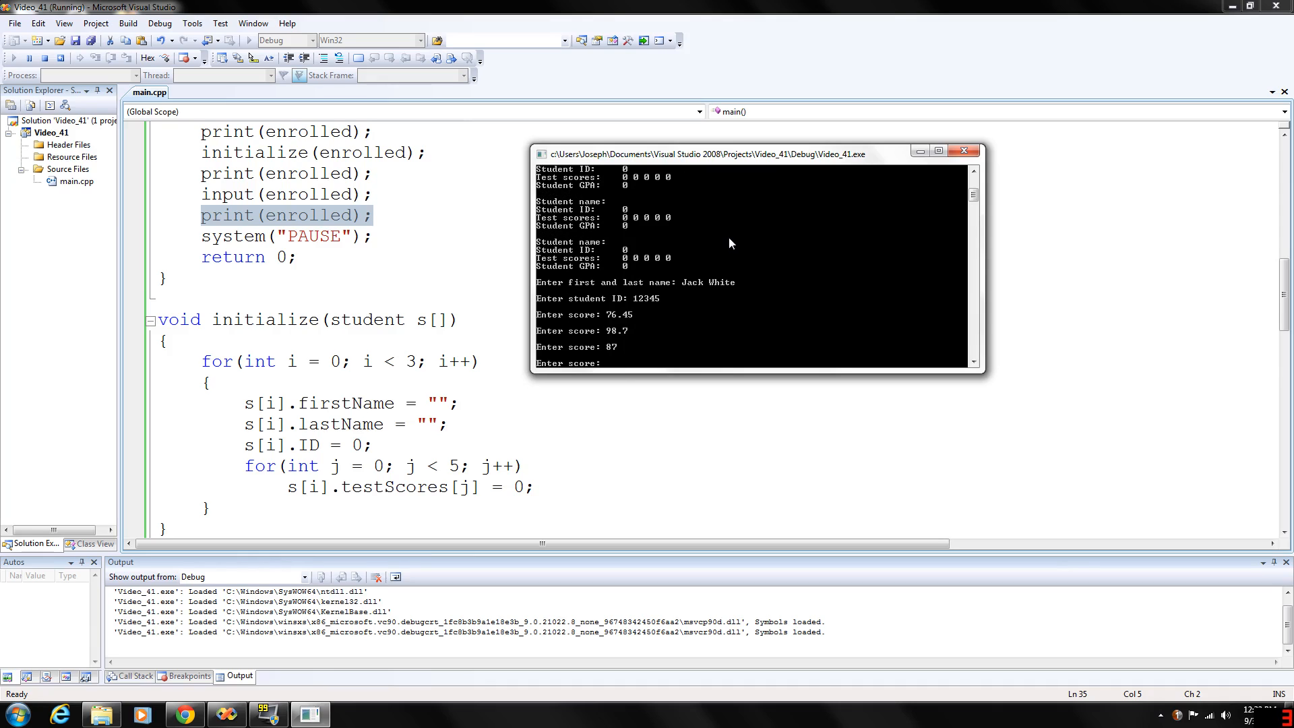
pyautogui.write('67')
pyautogui.write('80')
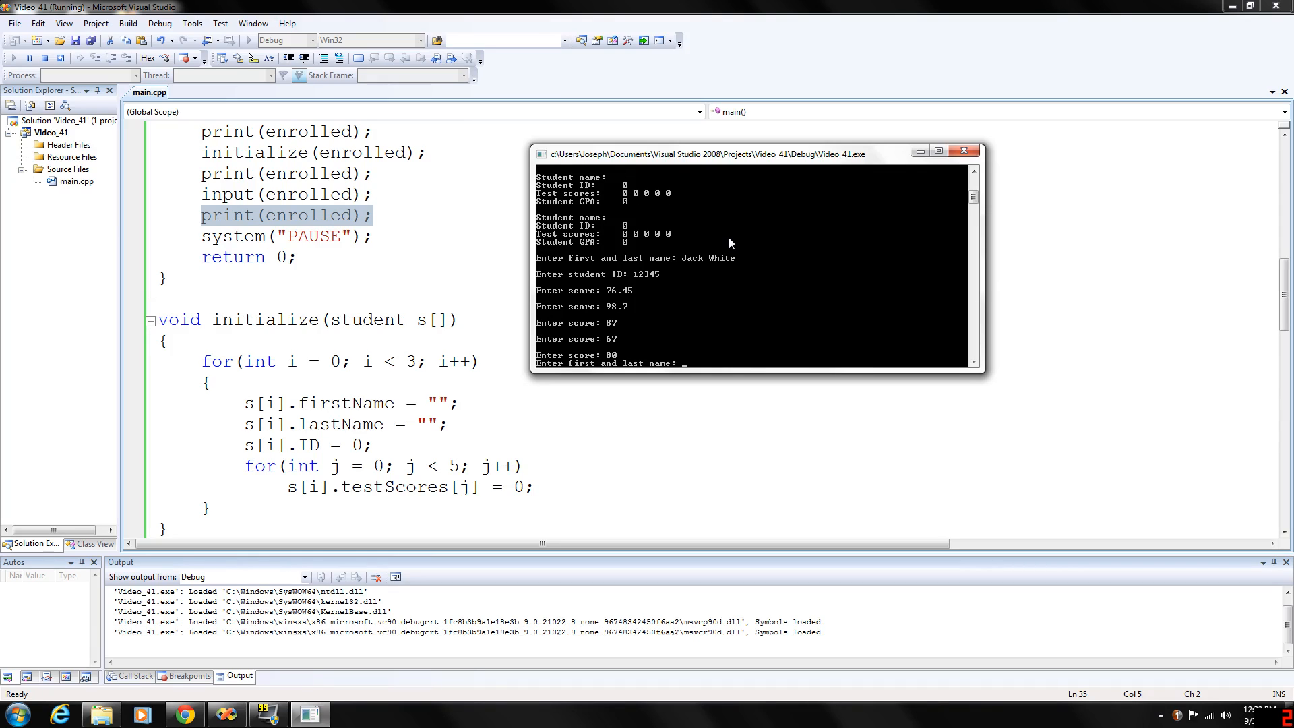
# Step: Enter John's name, ID 234 and scores 78.9, 89, 76 and 71
pyautogui.write('John Brown')
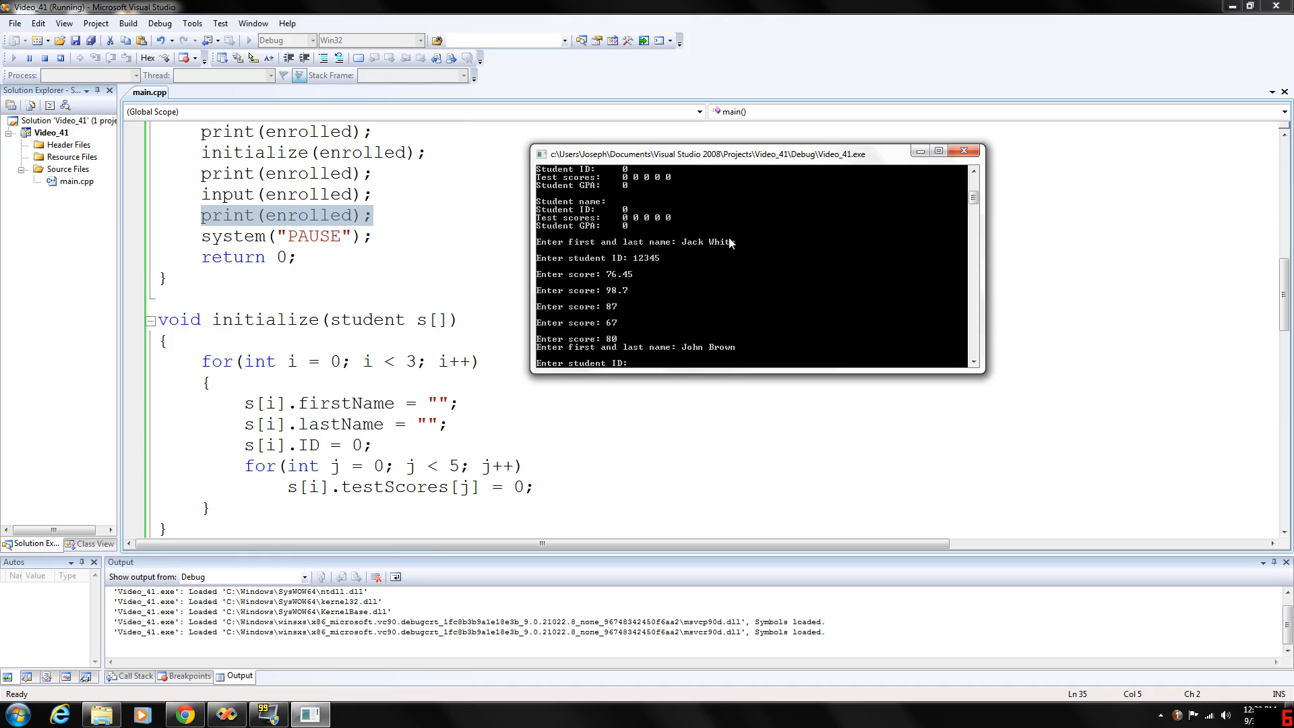
pyautogui.write('23456')
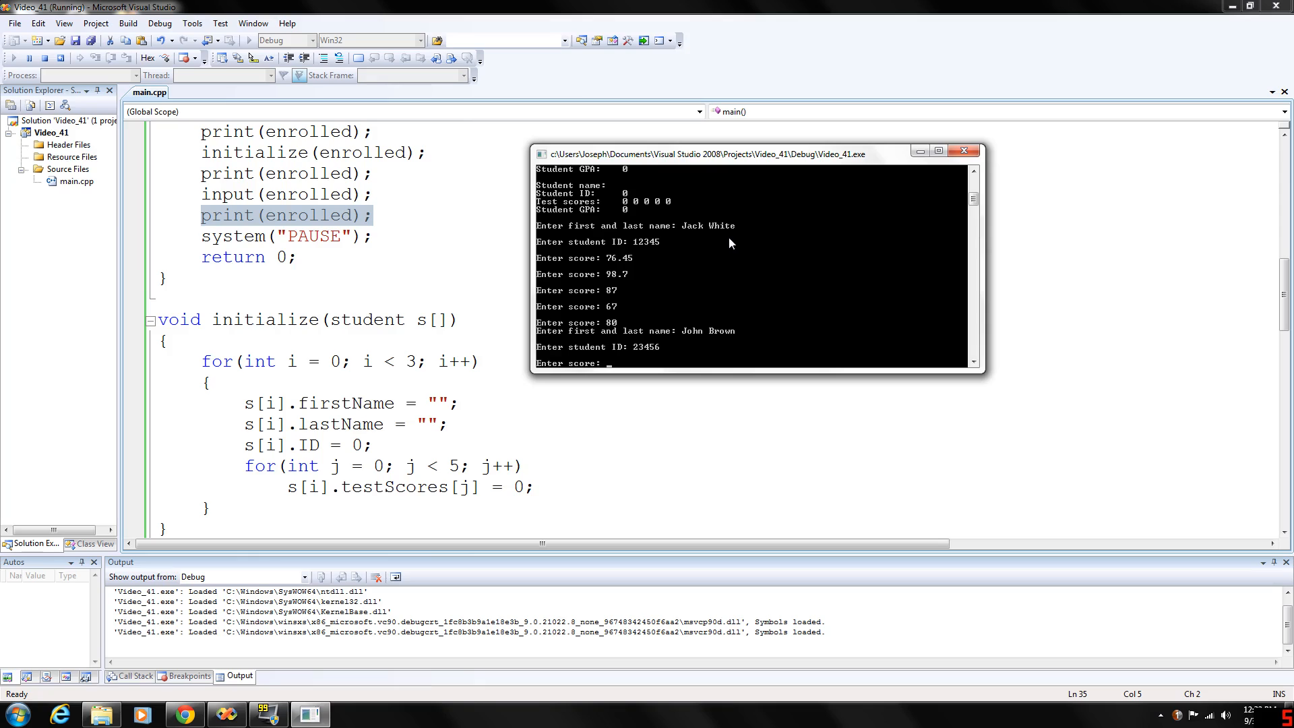
pyautogui.write('78.9')
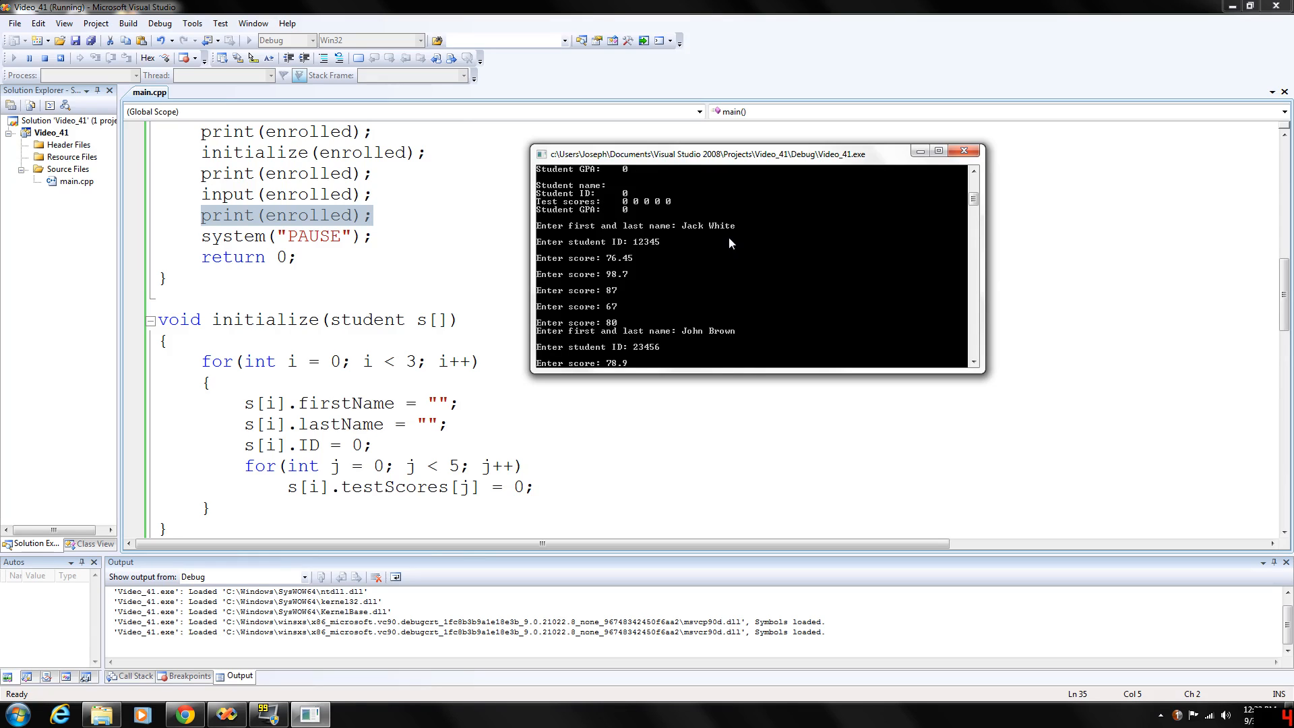
pyautogui.write('89')
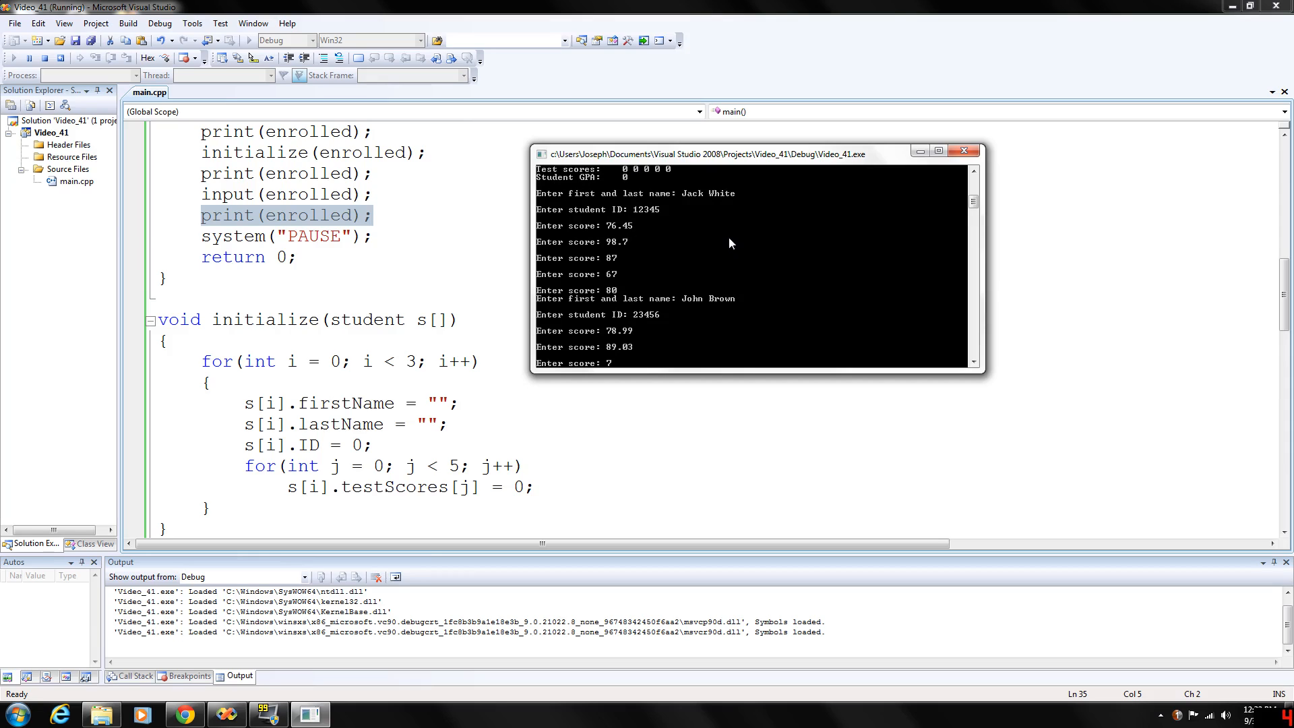
pyautogui.write('76')
pyautogui.write('84')
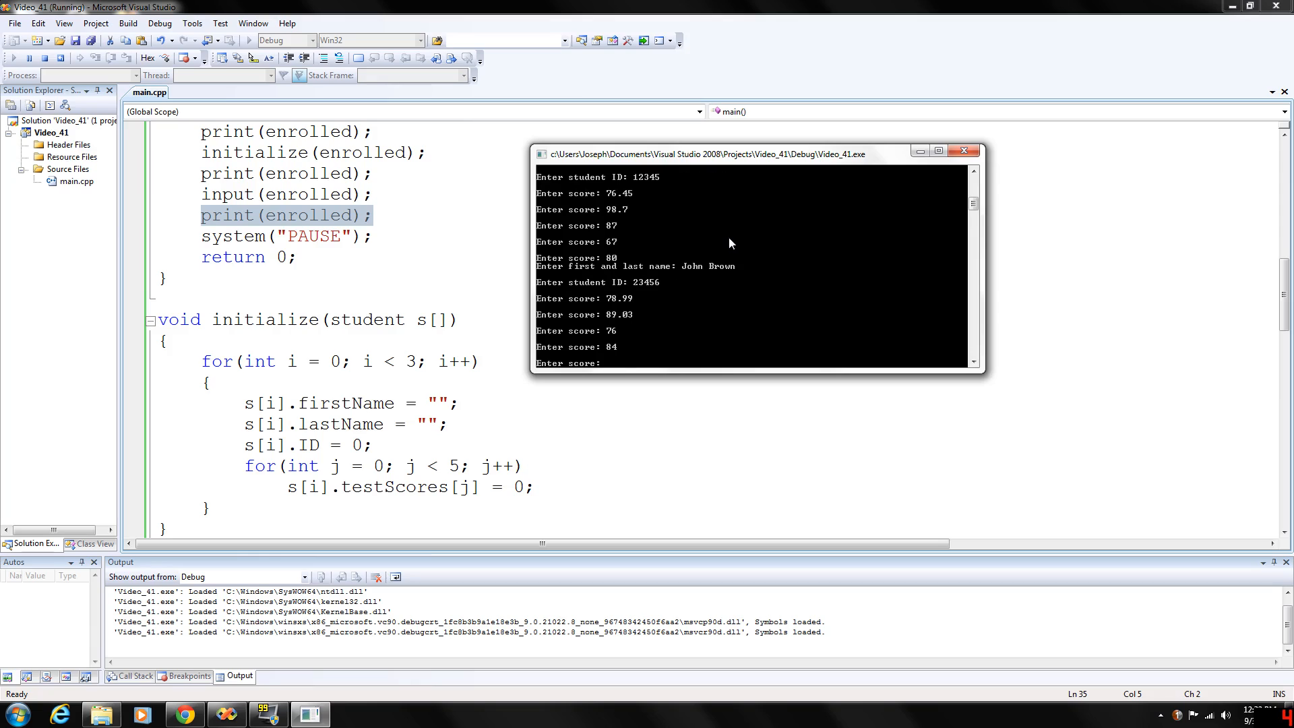
pyautogui.write('71')
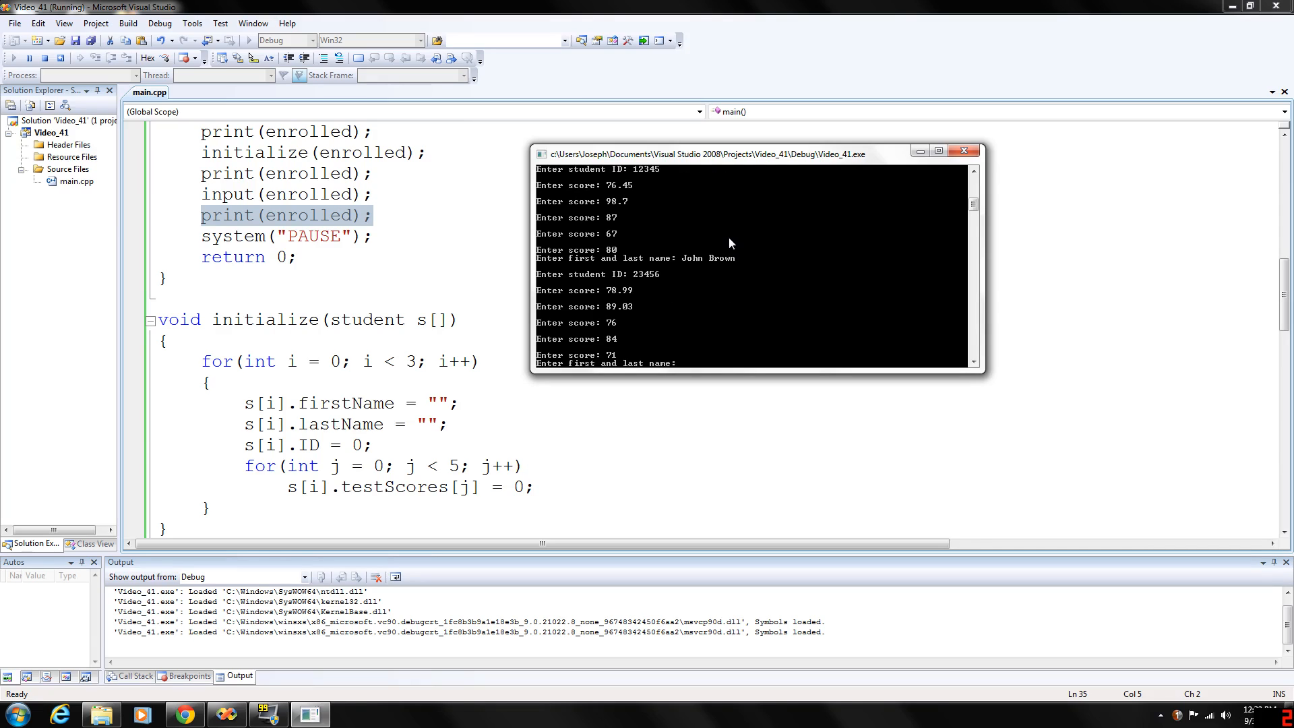
# Step: Enter Betty Red with ID 345 and scores 67 and 79
pyautogui.write('Bett')
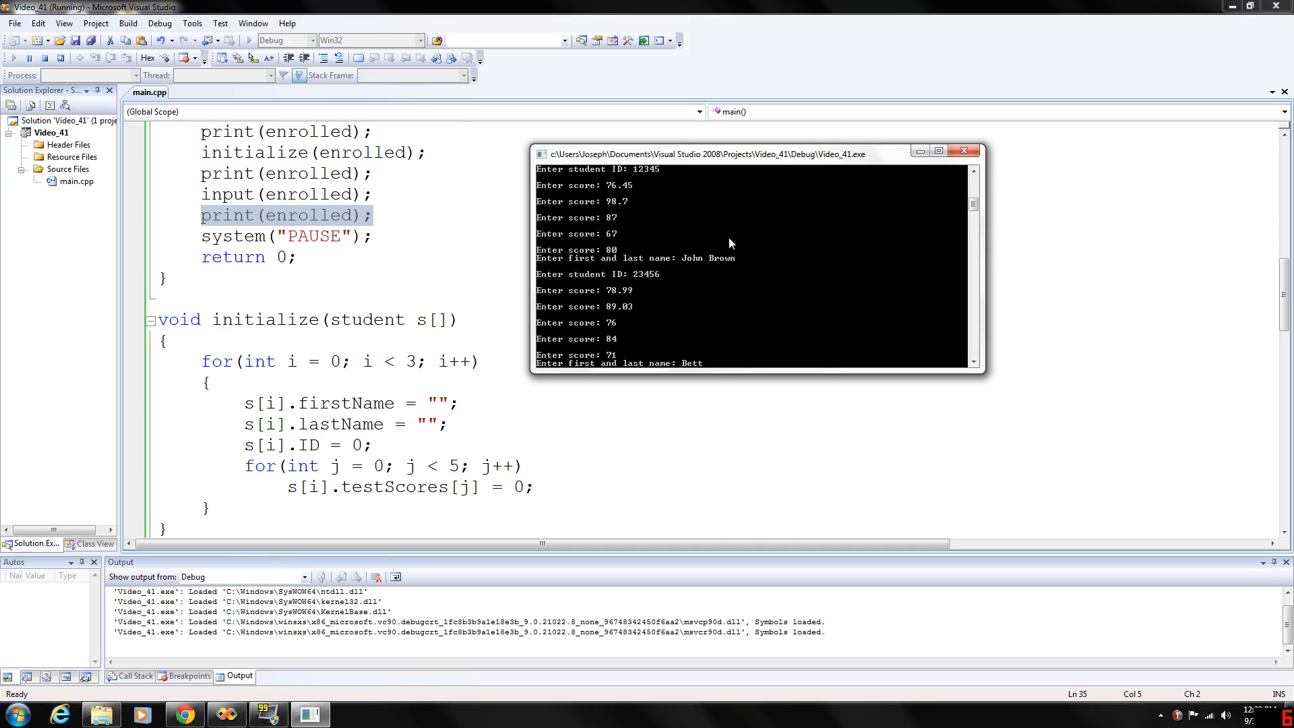
pyautogui.write('Betty Red')
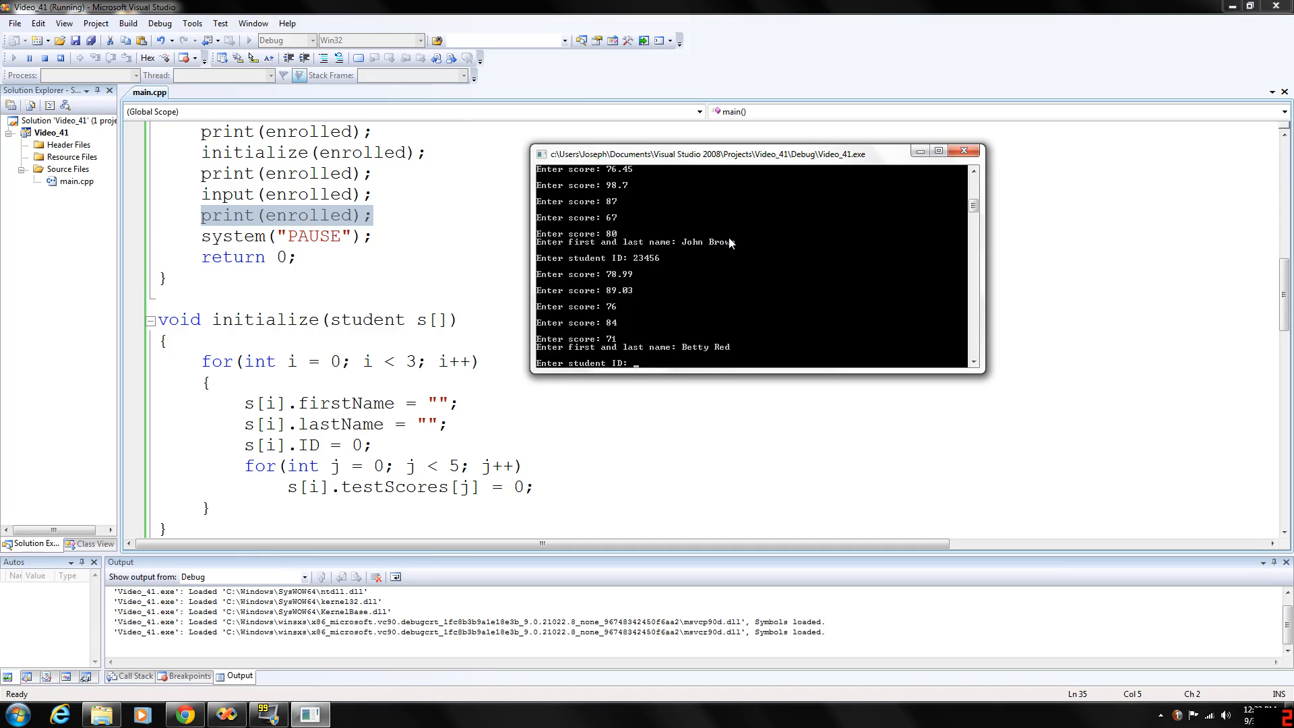
pyautogui.write('345')
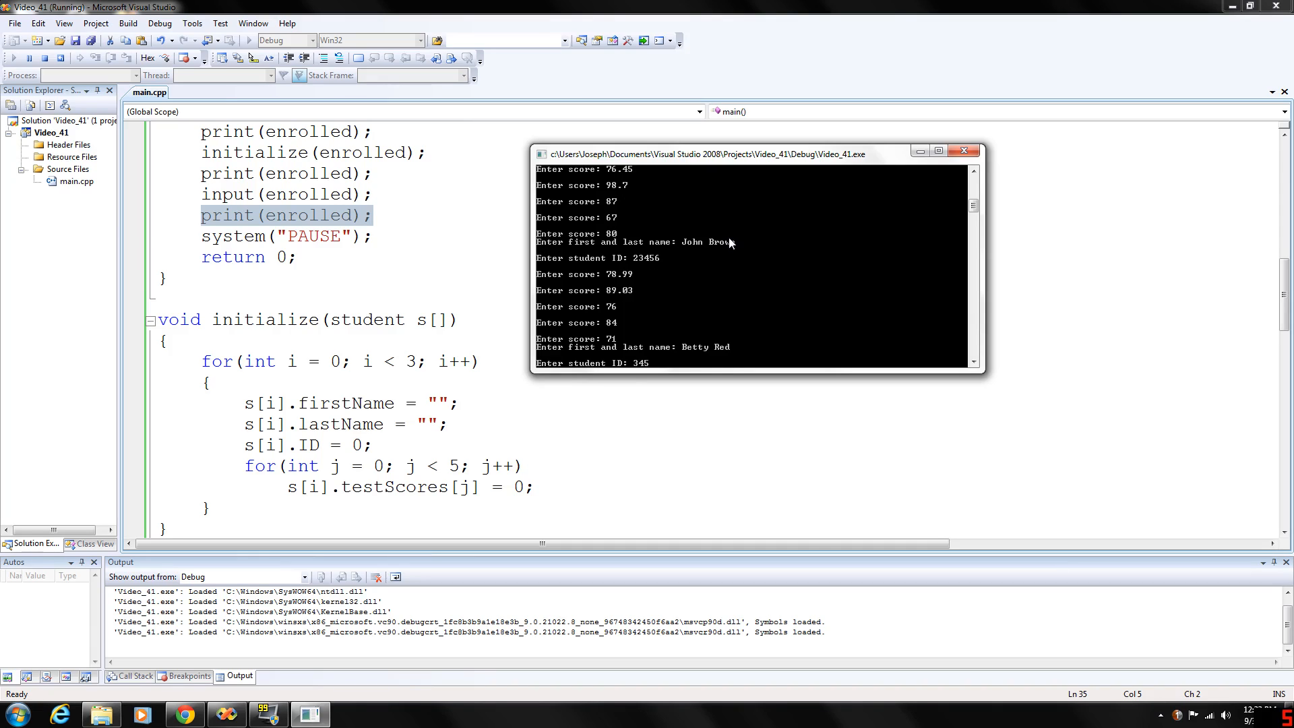
pyautogui.write('67')
pyautogui.write('76')
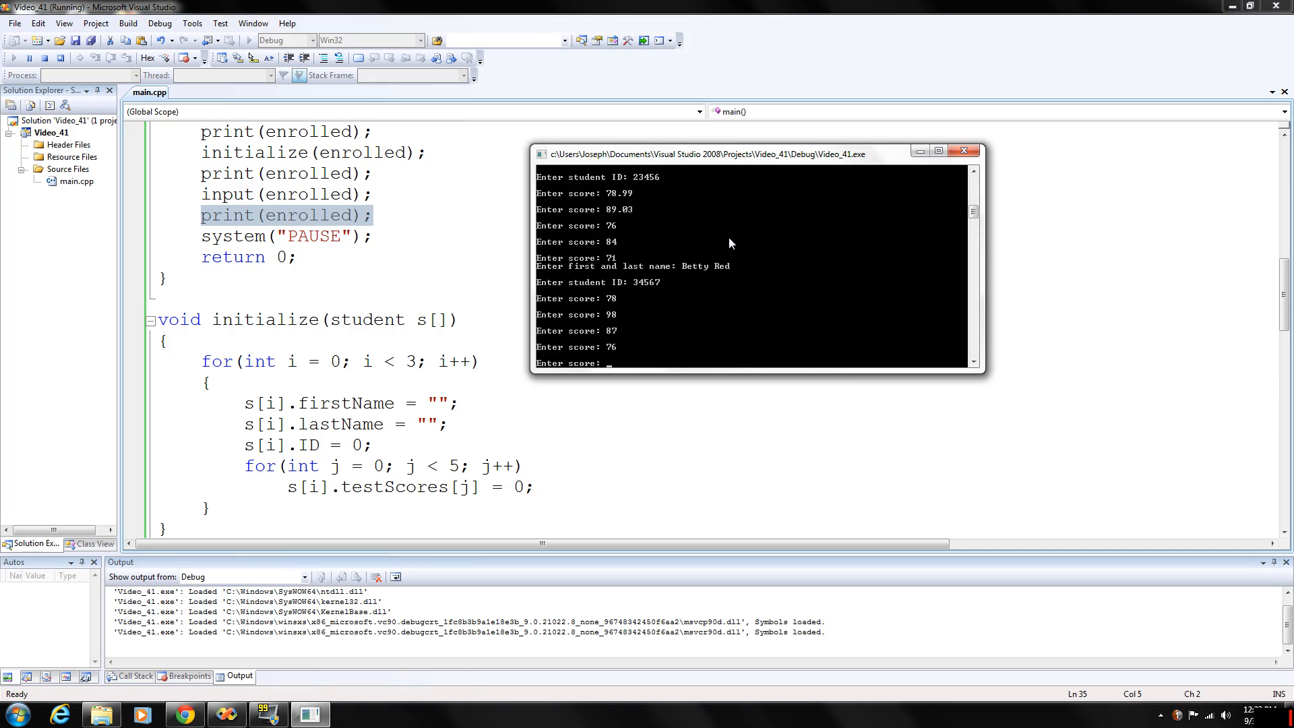
pyautogui.write('79')
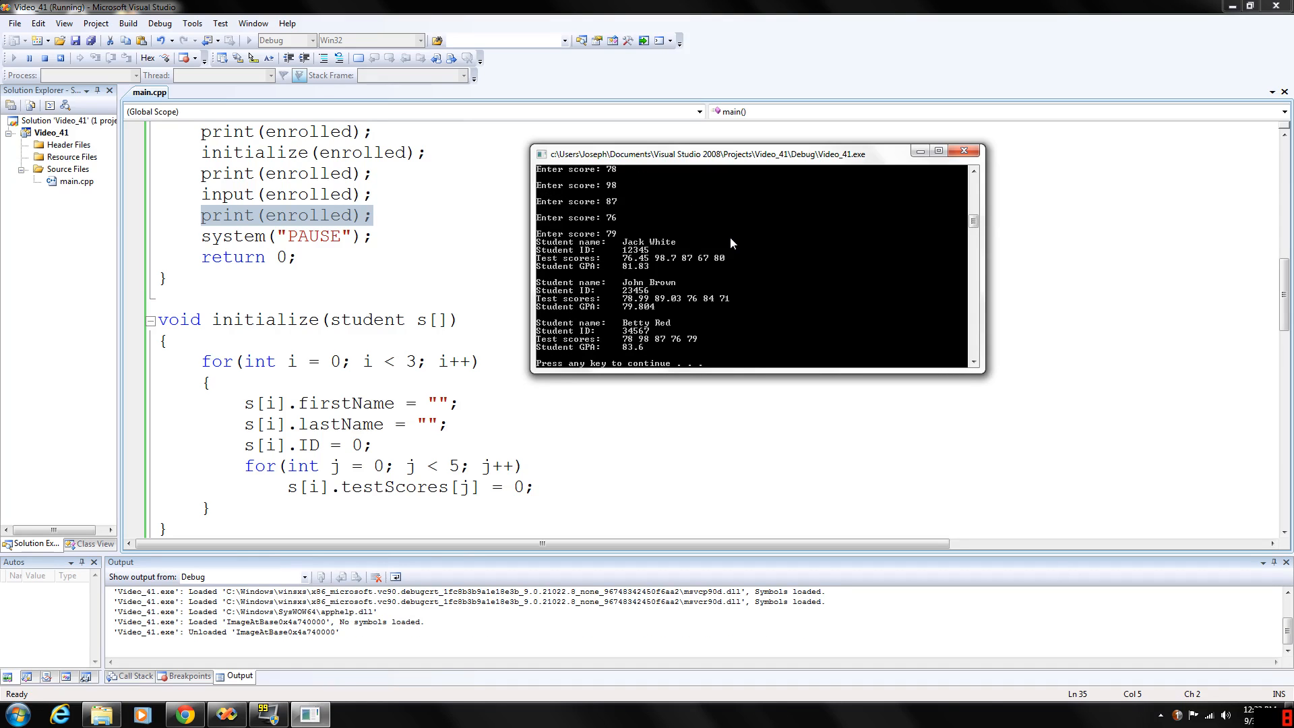
pyautogui.moveTo(353, 216)
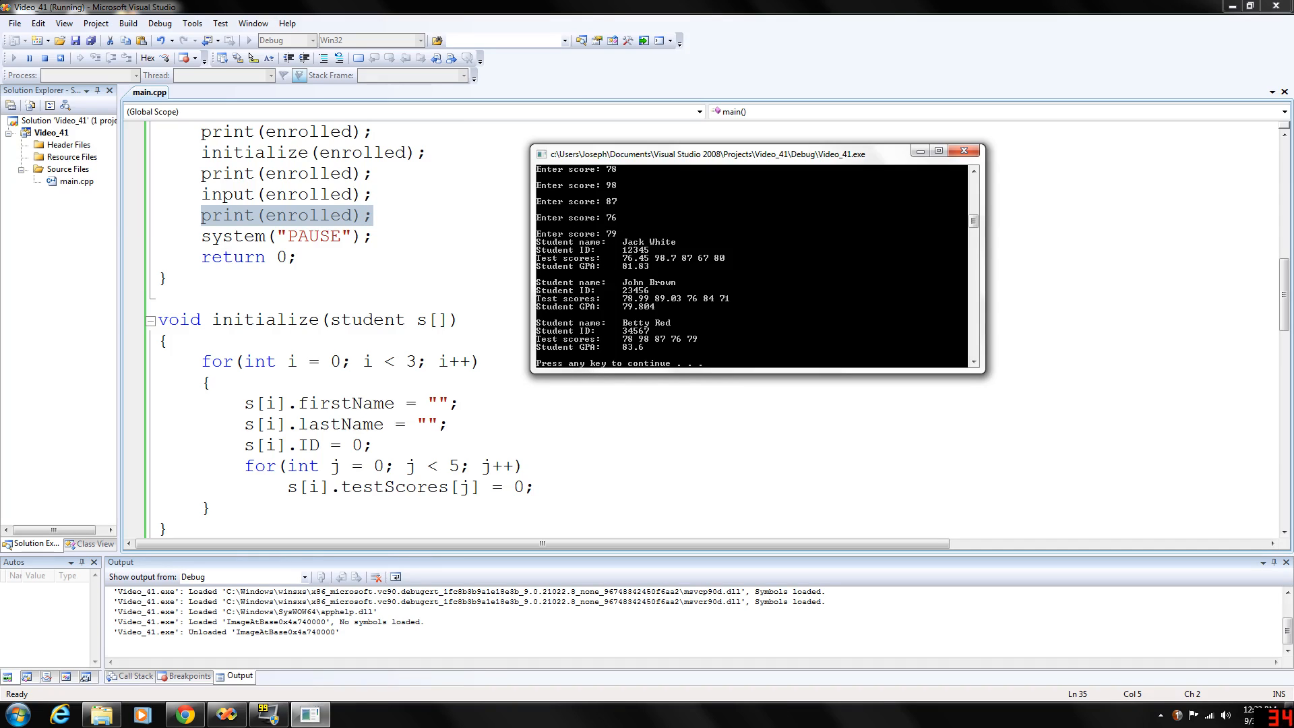
pyautogui.moveTo(603, 283)
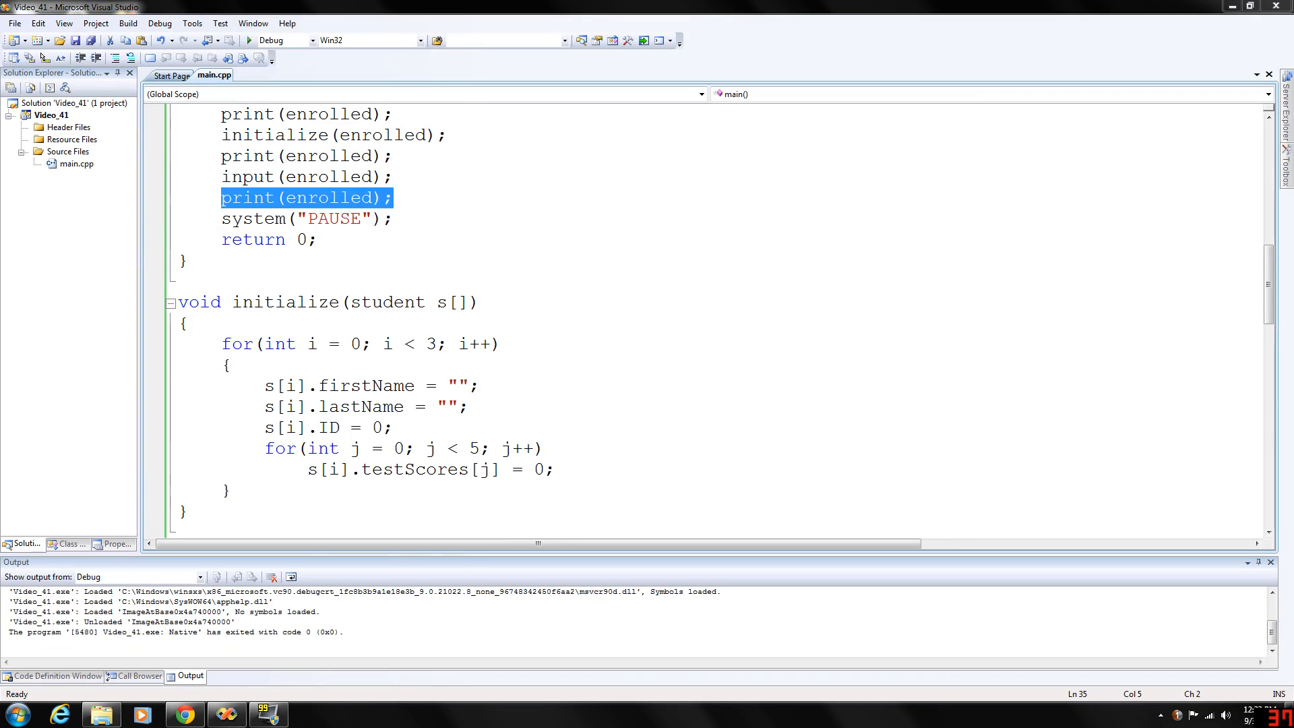
pyautogui.scroll(3)
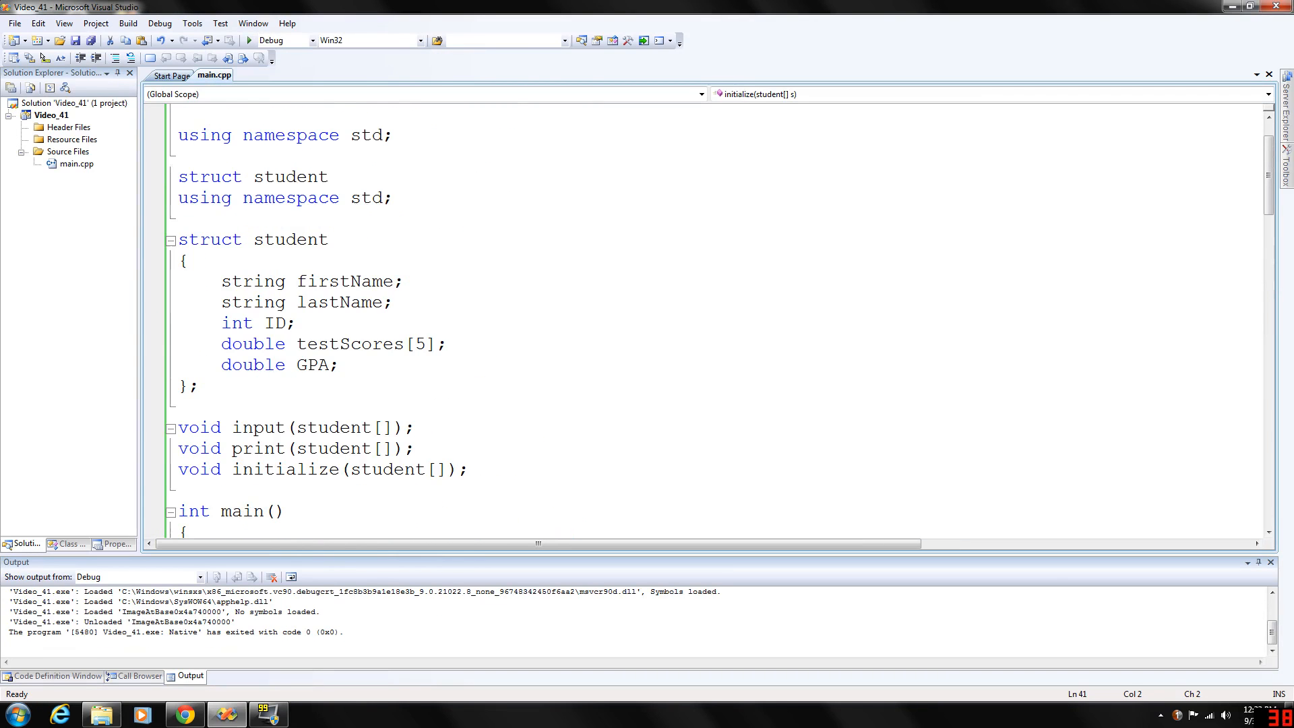
pyautogui.scroll(3)
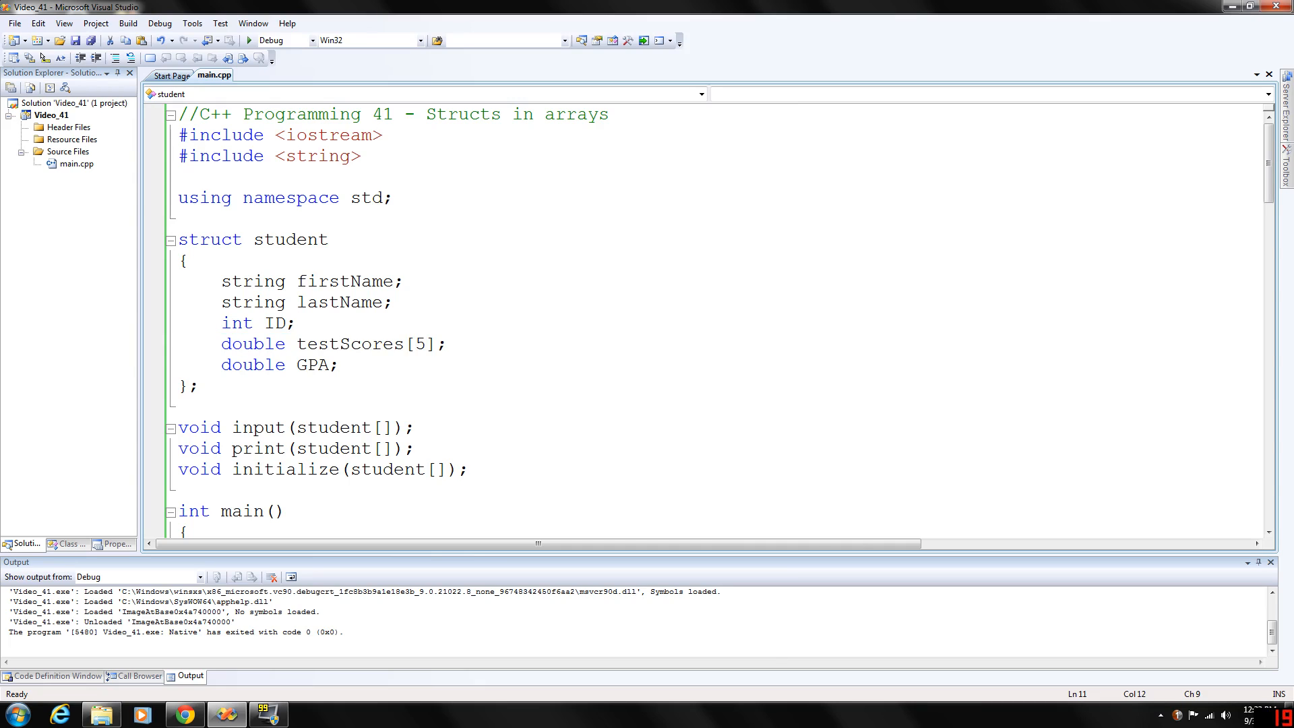
pyautogui.scroll(-3)
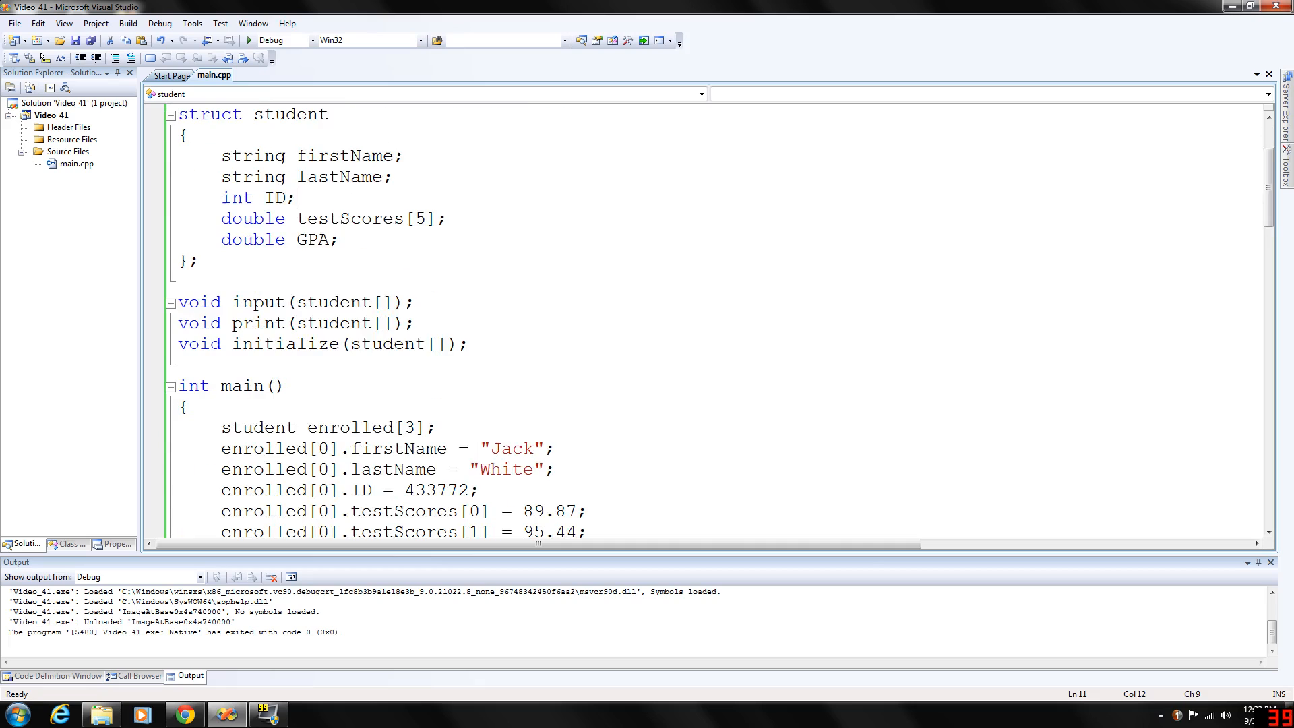
pyautogui.scroll(-3)
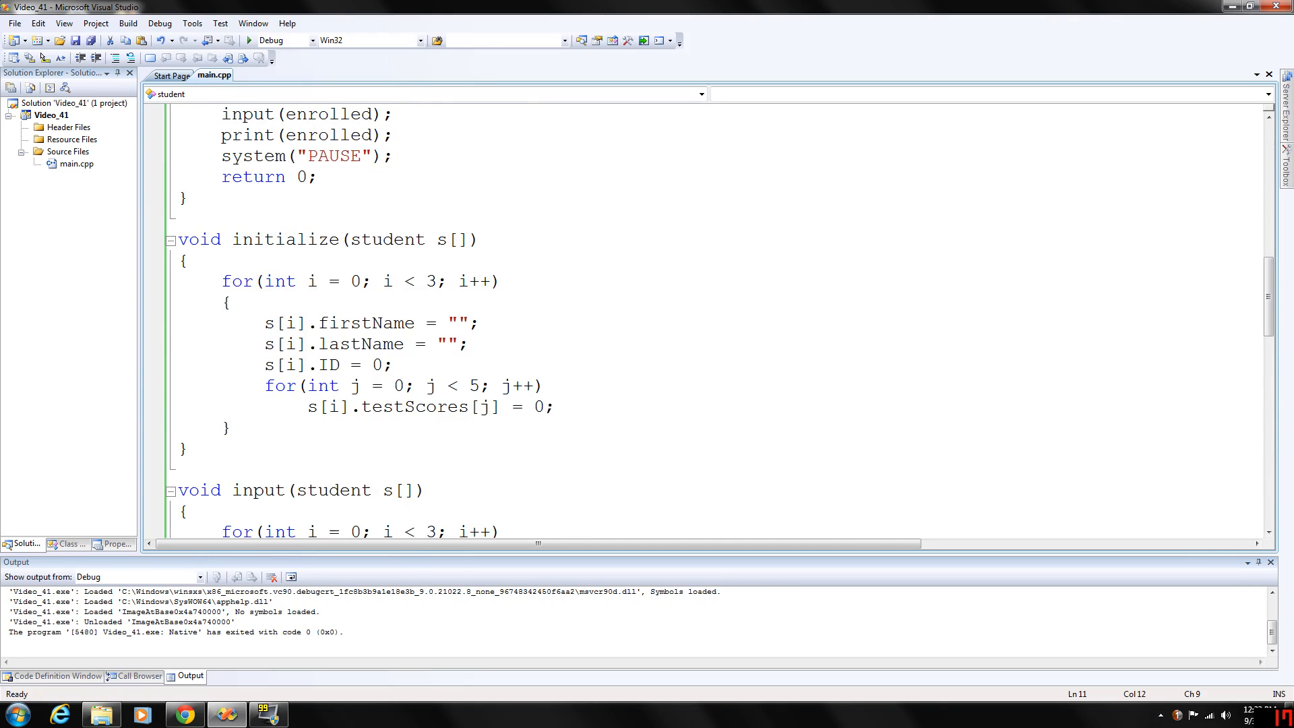
pyautogui.scroll(3)
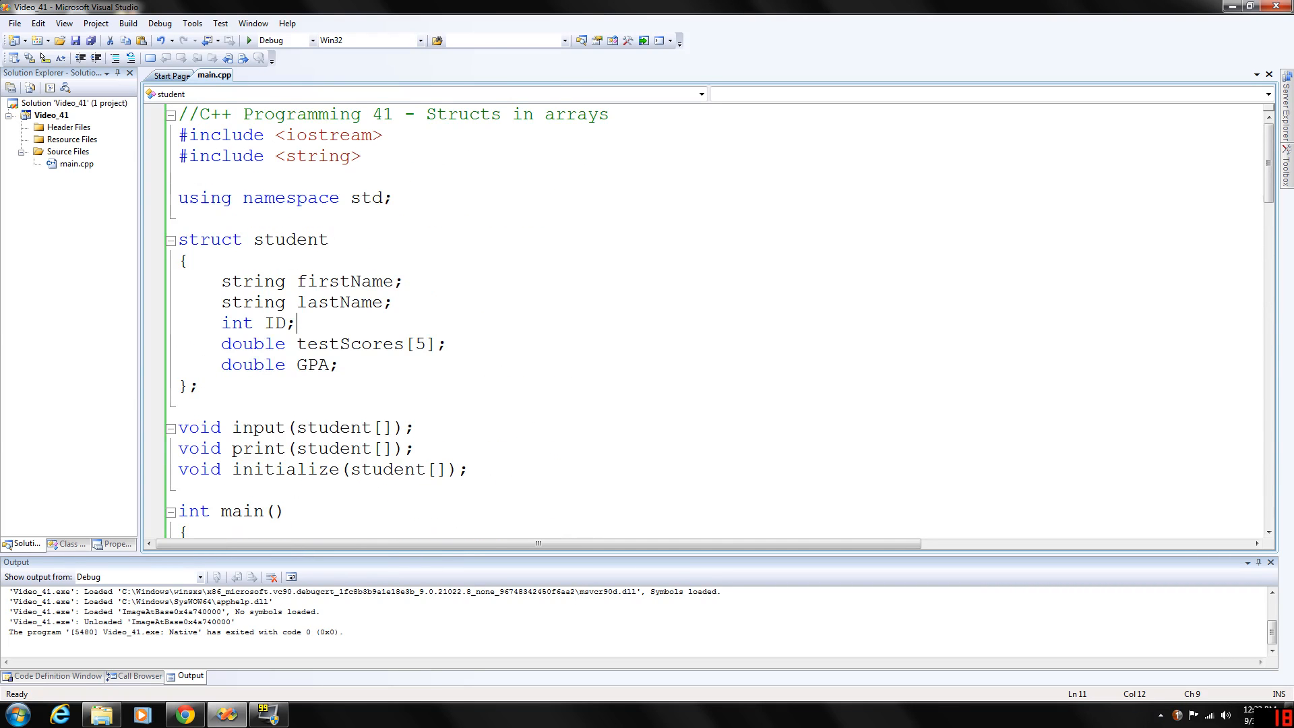